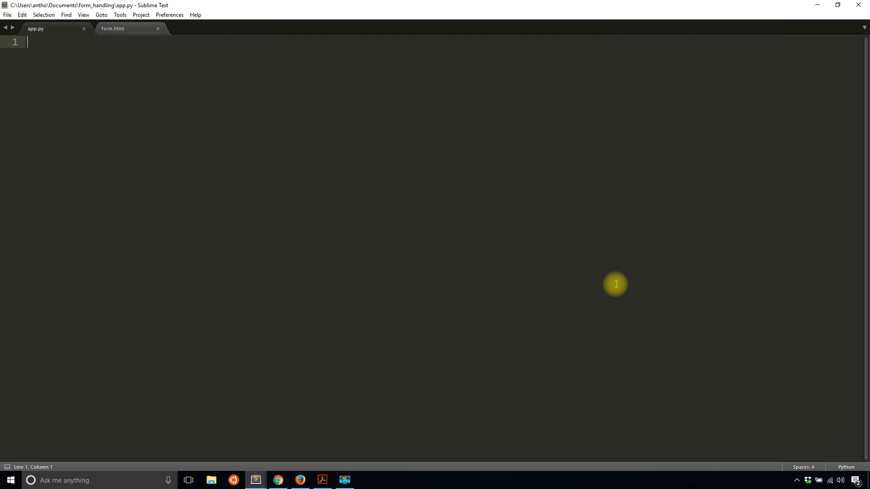
mouse_move(320, 481)
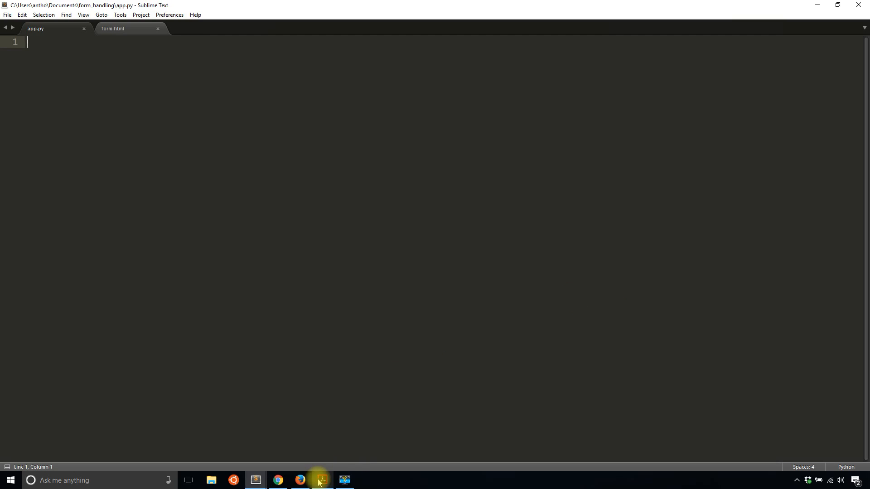
Import Flask and render_template from flask and FlaskForm from flask_wtf in app.py.
click(322, 481)
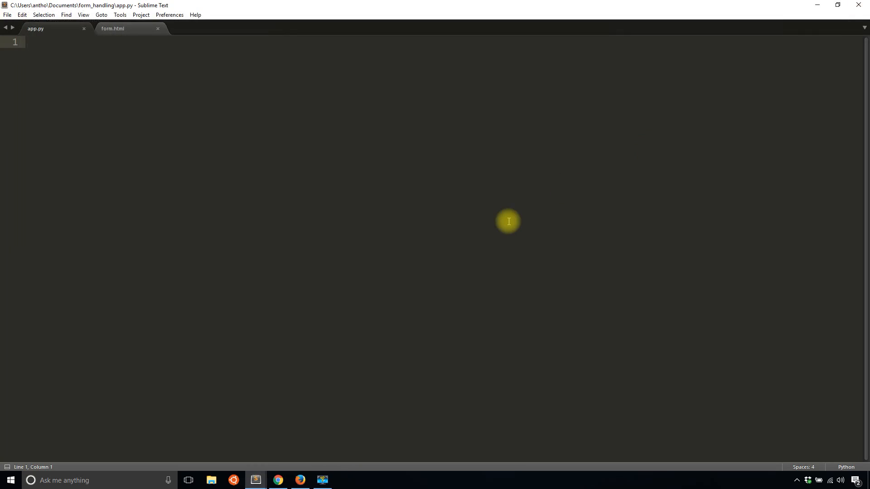
mouse_move(518, 224)
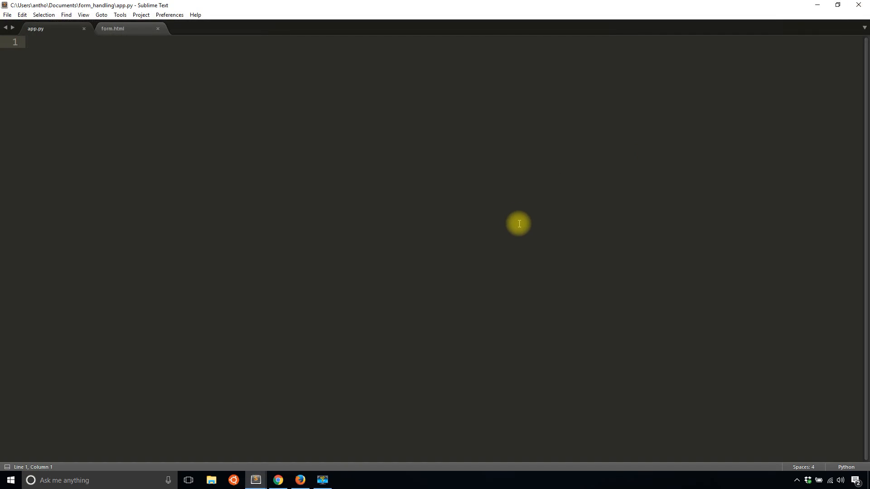
mouse_move(515, 227)
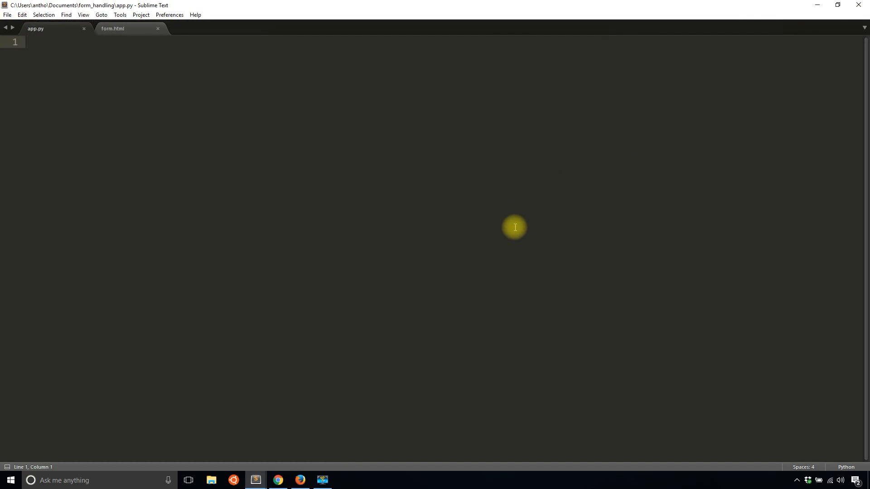
text(from flask import Flask)
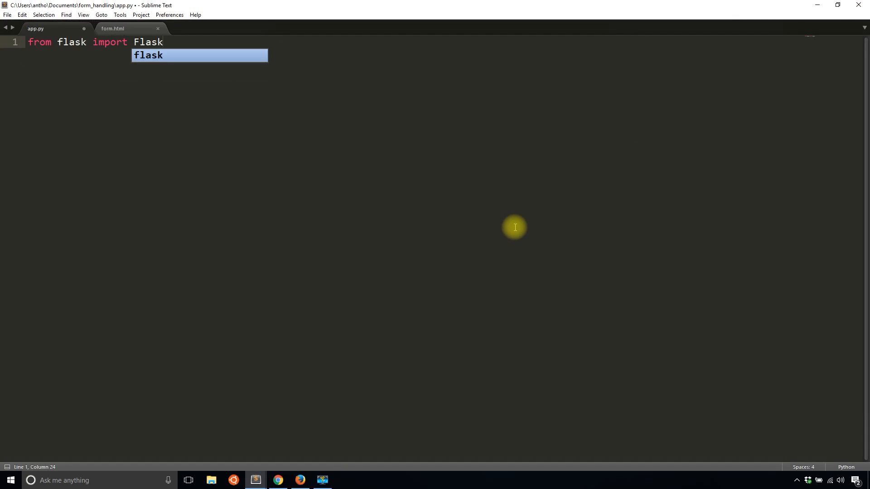
text(, render_t)
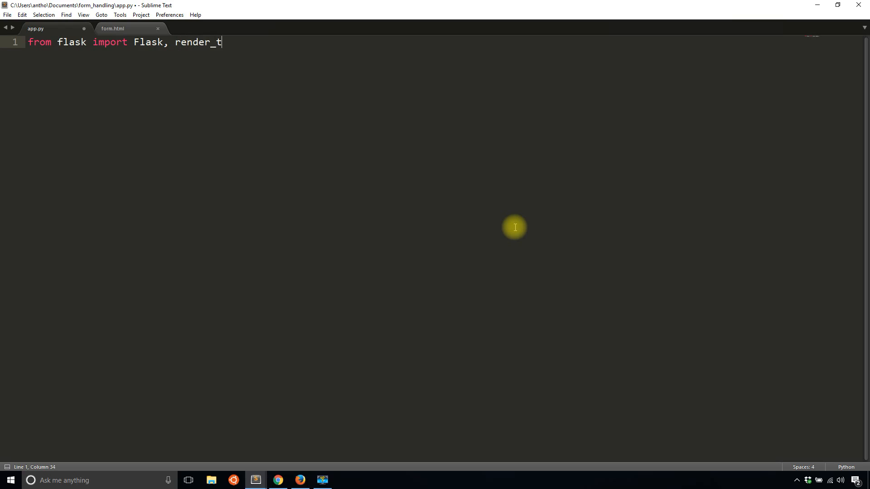
text(emplate)
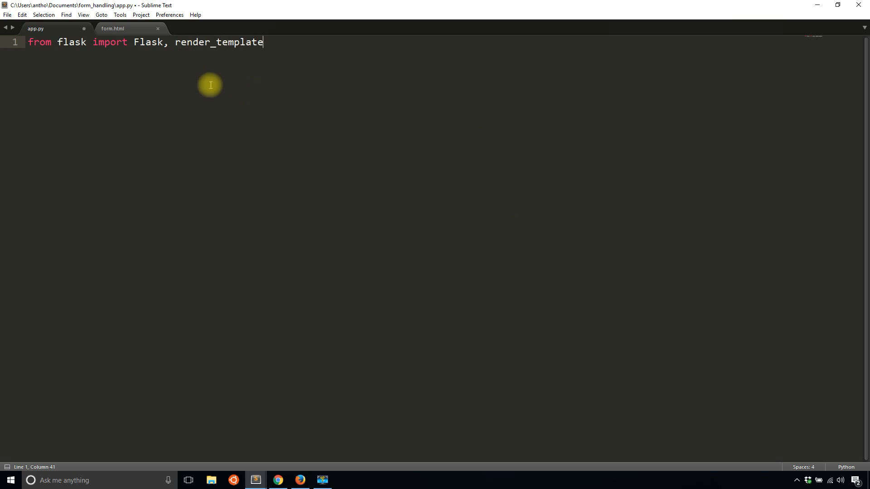
mouse_move(248, 83)
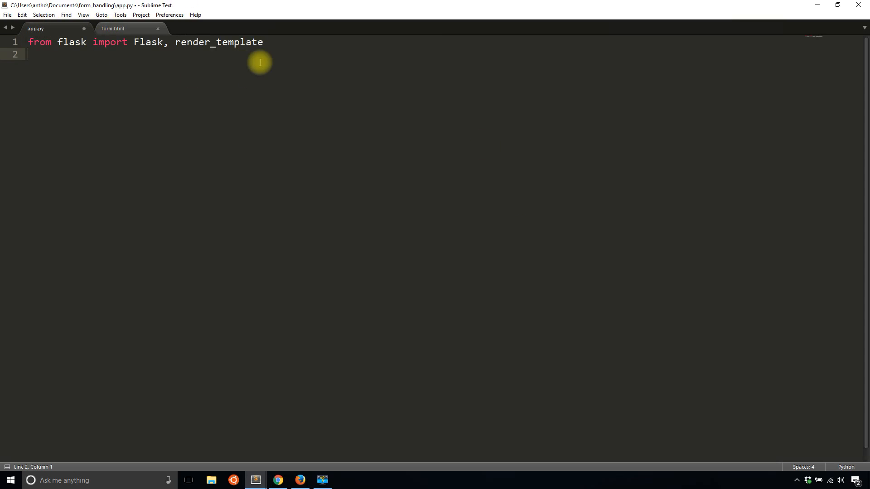
text(from flask_w)
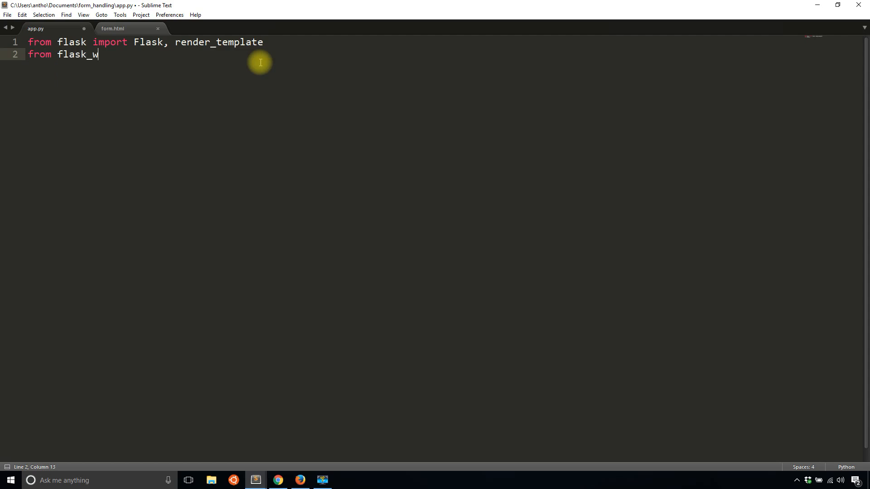
text(tf import)
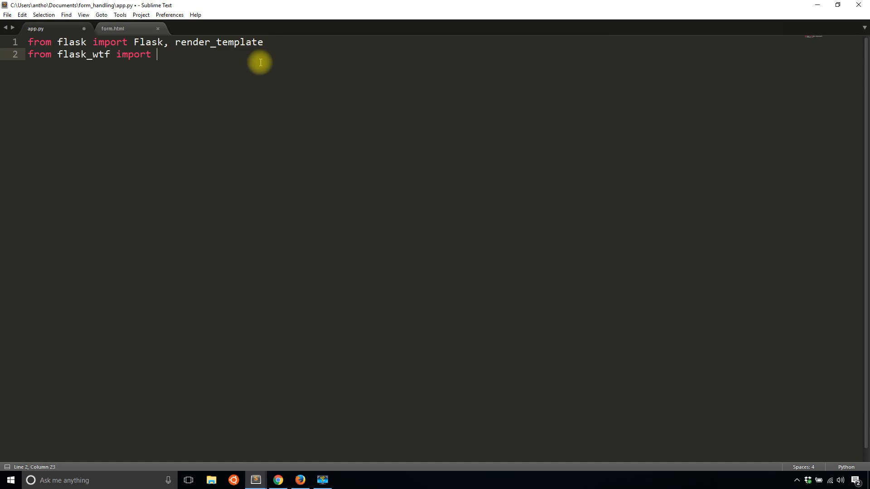
text(FlaskForm)
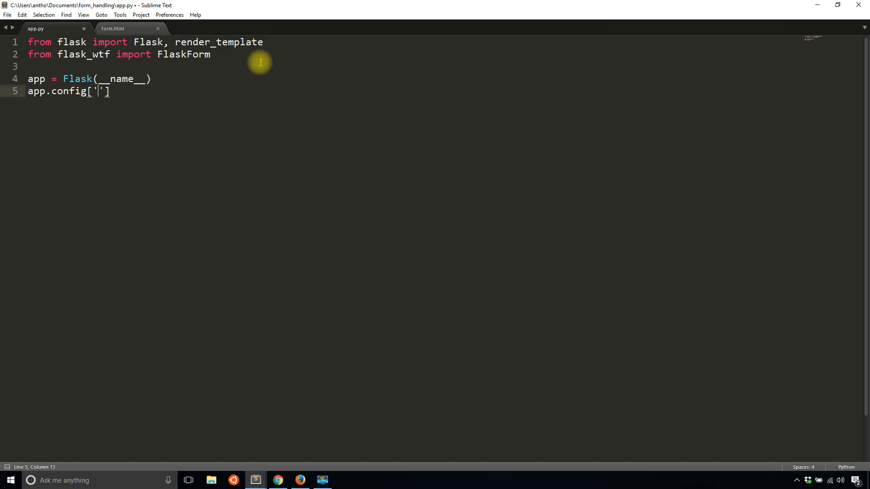
text(SECRET)
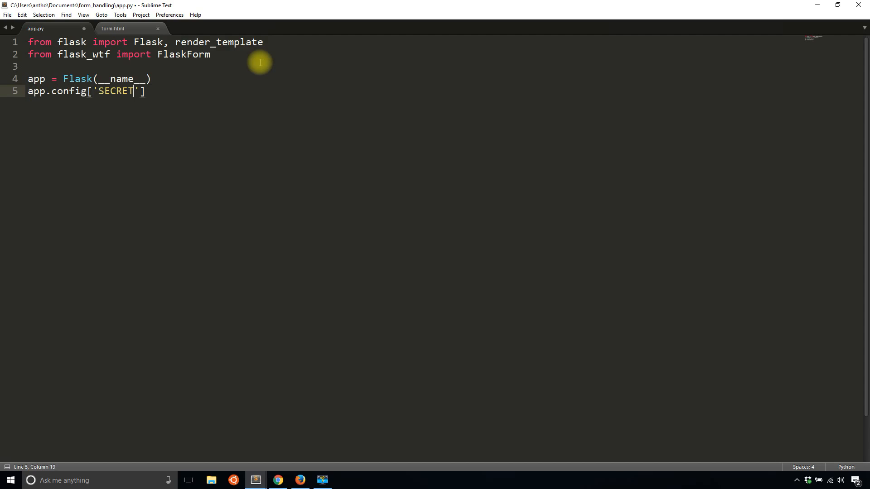
text(_KEY)
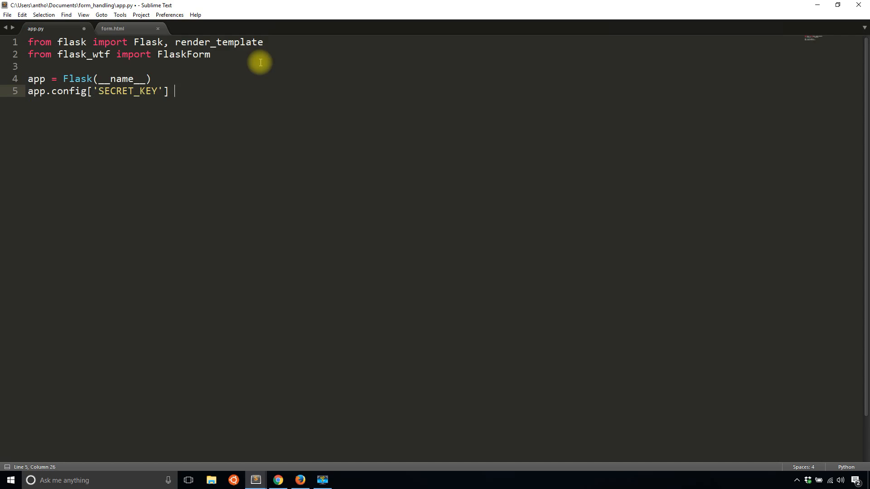
text(= '')
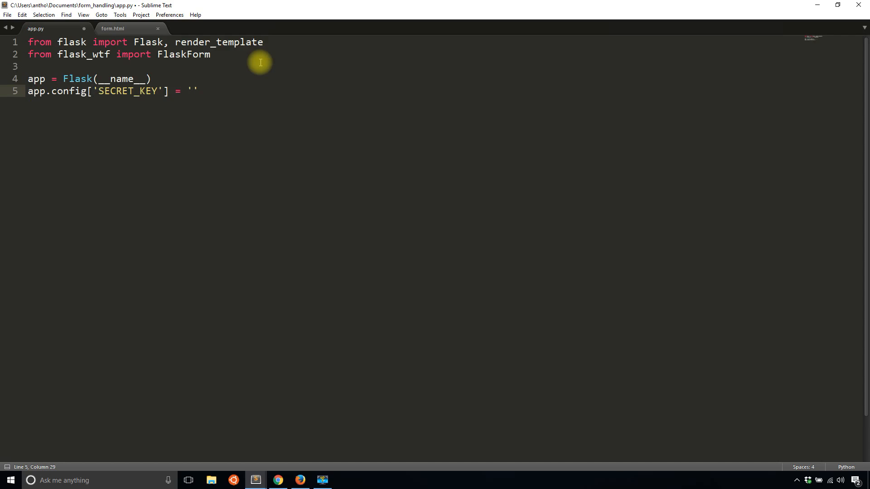
text(Thisisa)
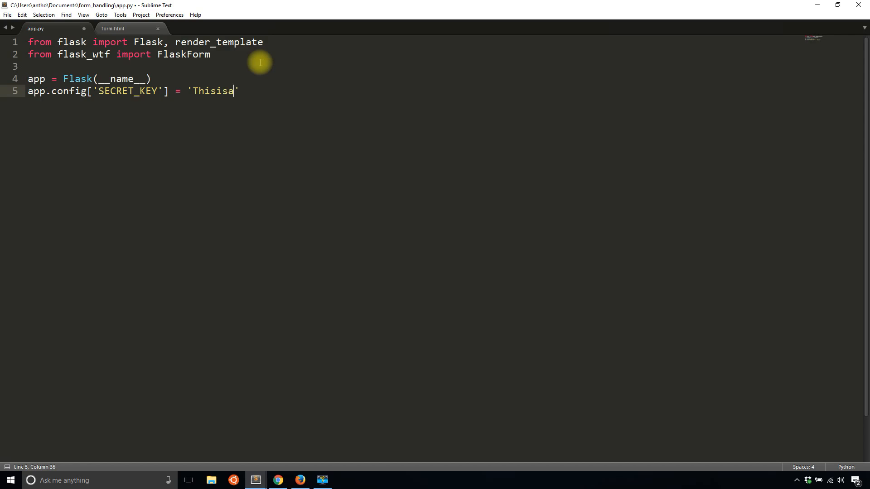
text(secret!')
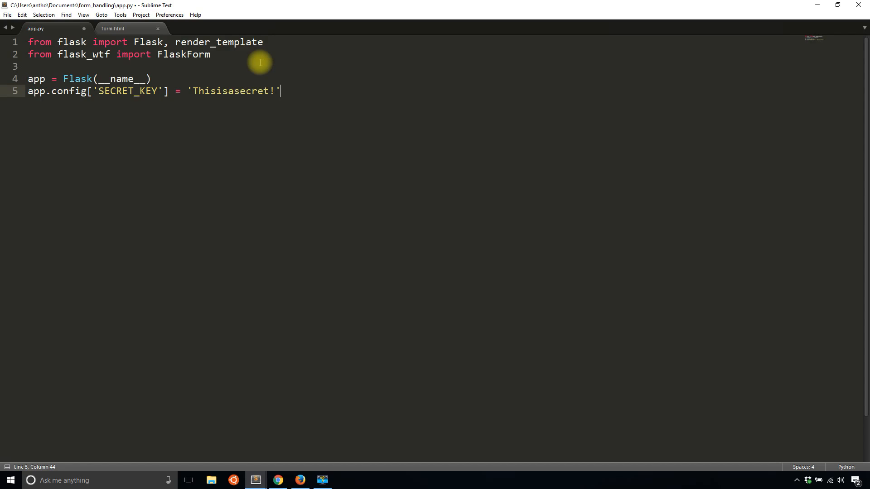
key(Enter)
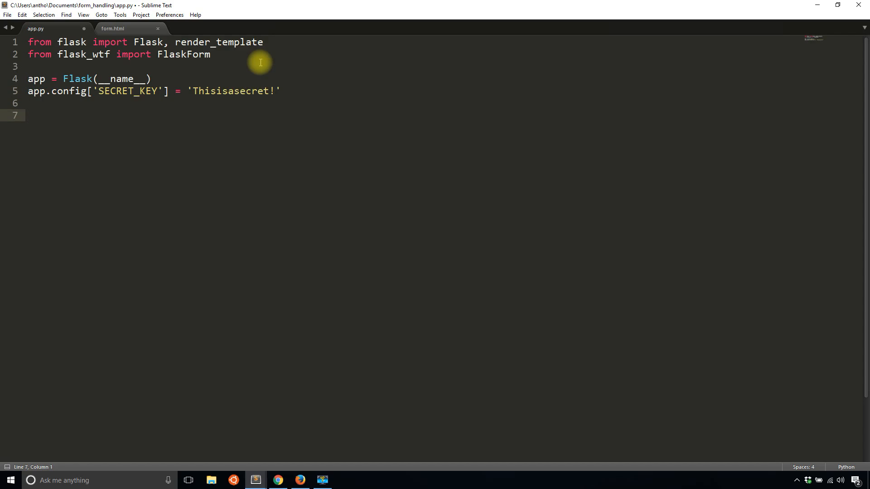
text(@app.route('/form)
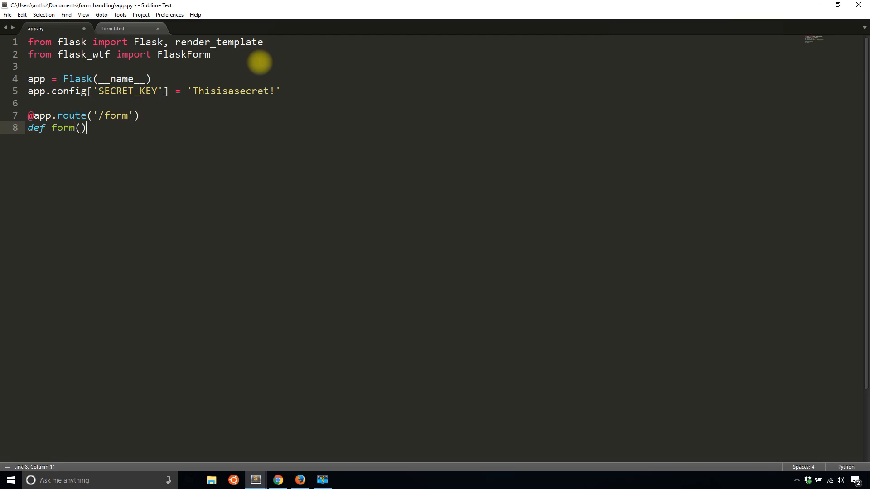
text(:)
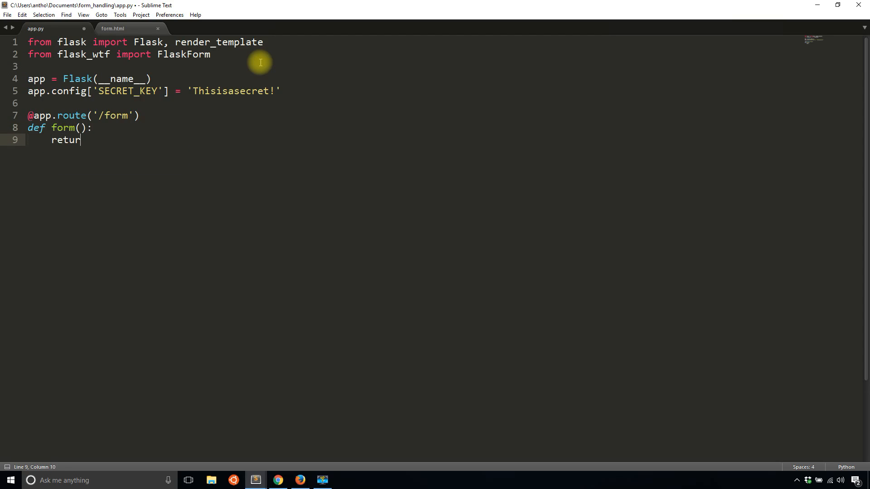
text(n)
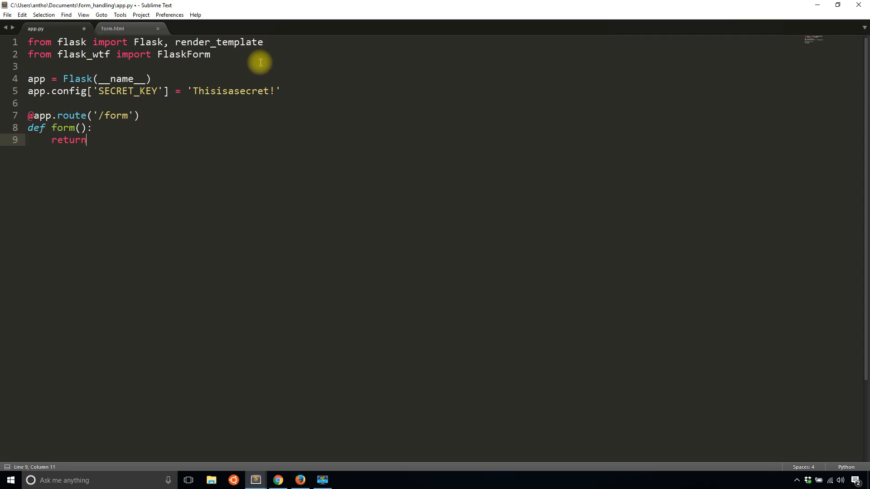
text(render_template('for'))
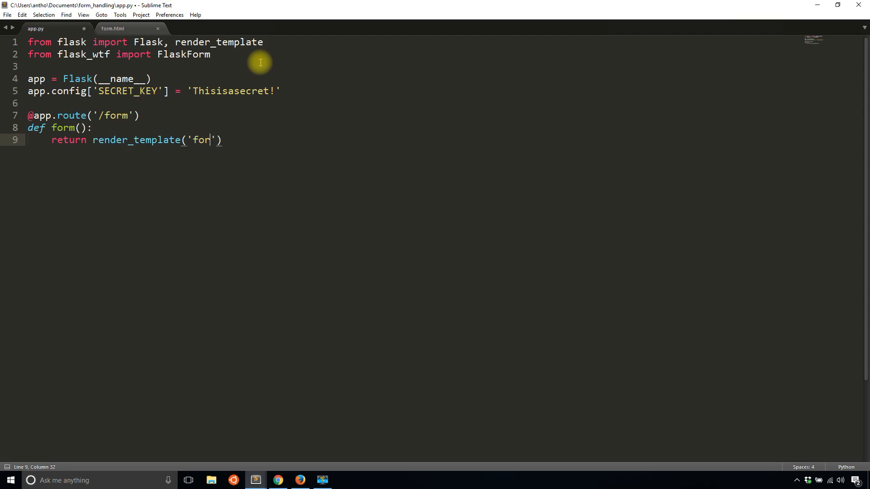
text(m.html)
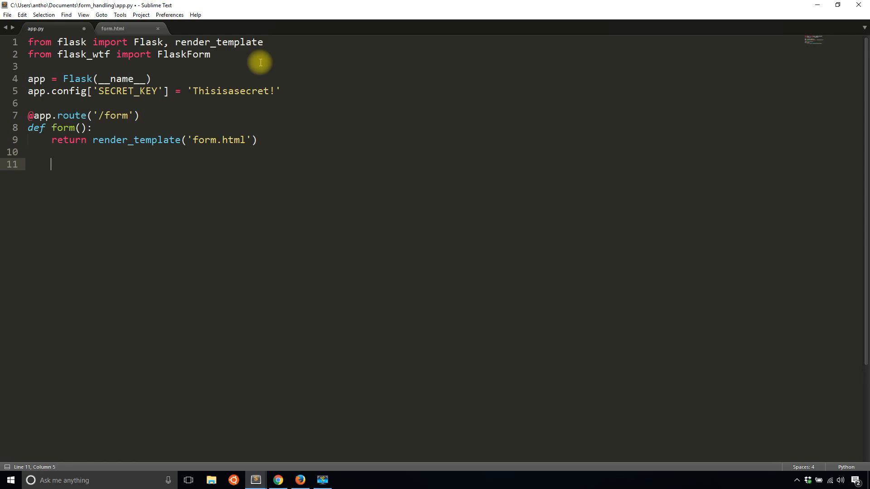
Add the __main__ block running app.run(debug=True) and save app.py.
text(if __name__ == '__main__':)
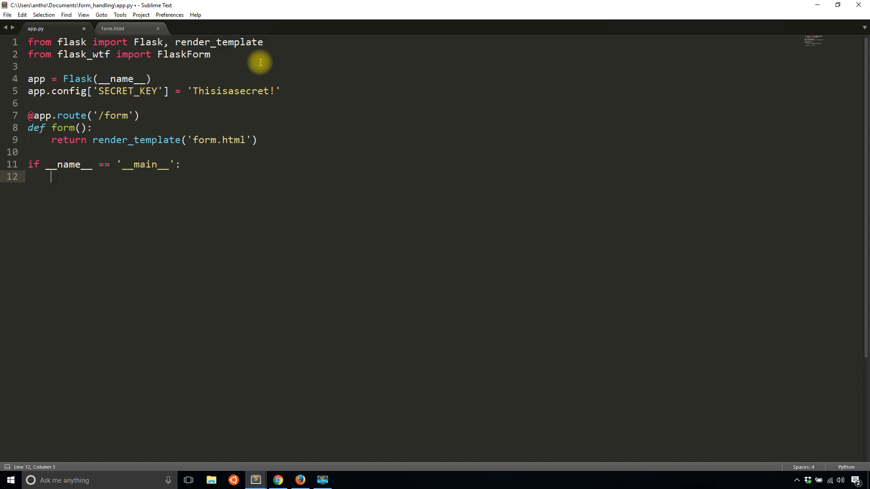
text(app.run(debug=True)
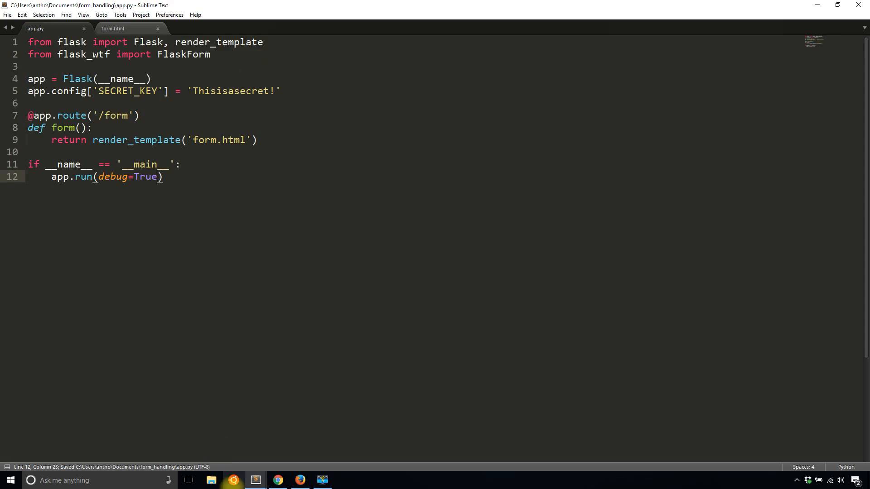
In Bash, cd into the form_handling folder and run python app.py.
click(233, 480)
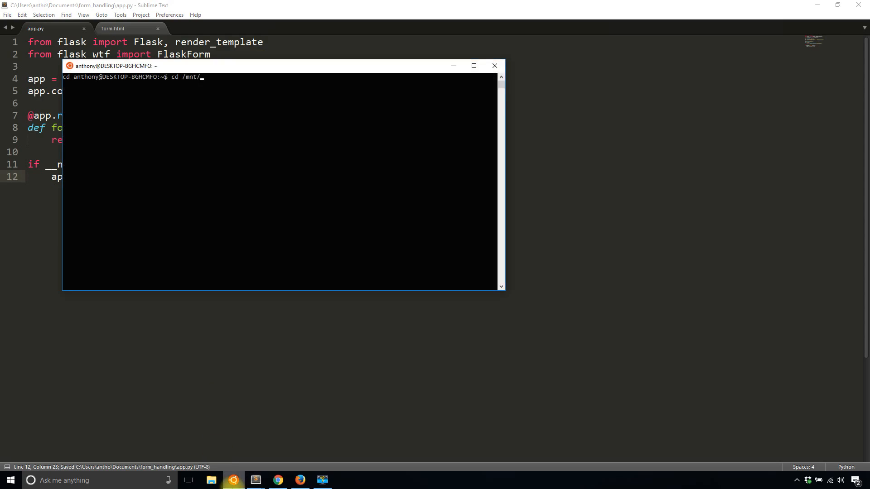
text(c/Users/antho/Documents/)
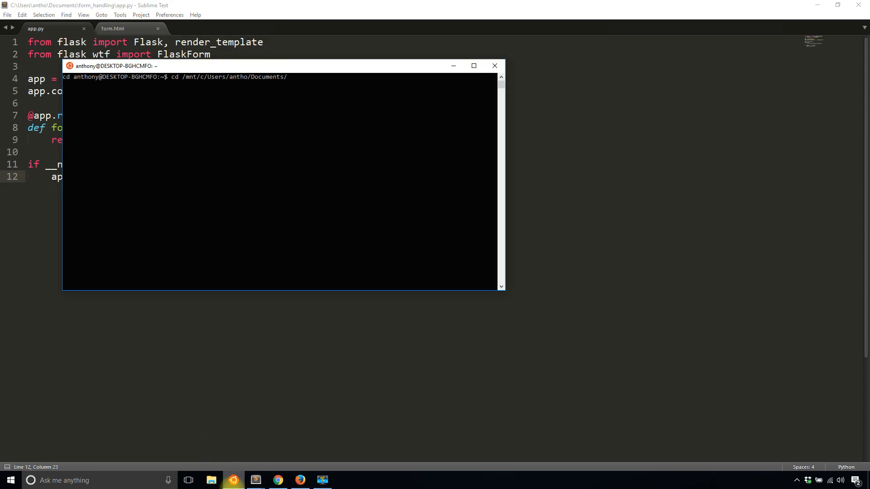
text(form_handling/)
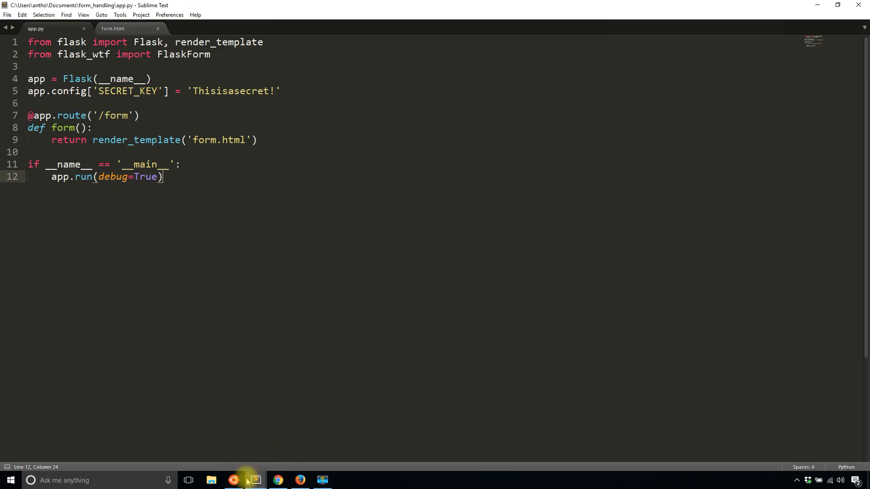
click(233, 481)
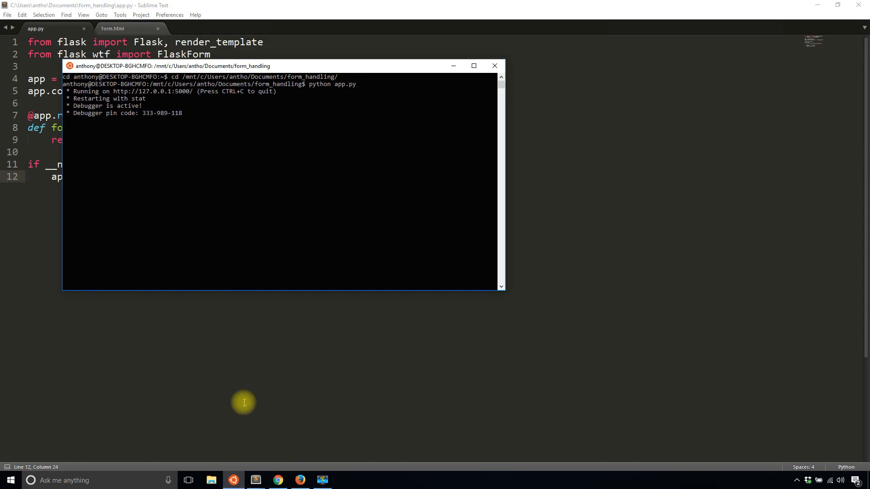
Load 127.0.0.1:5000 in Firefox, which shows a Not Found page.
click(299, 480)
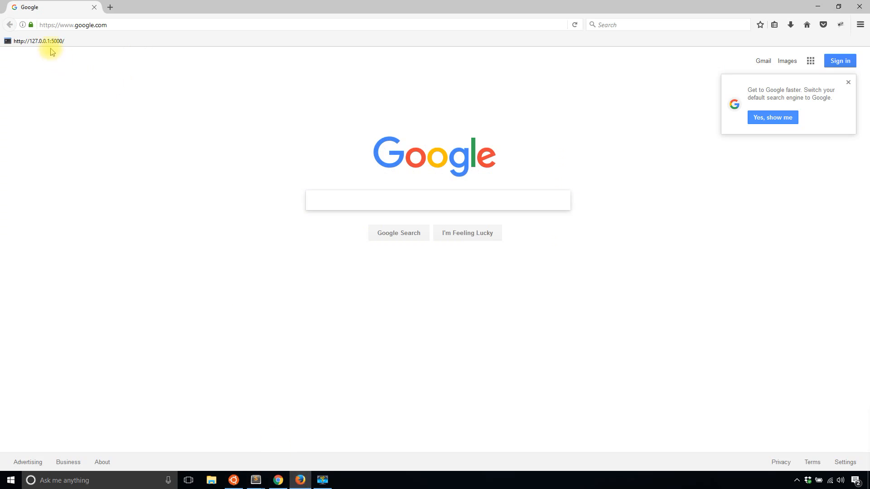
click(38, 41)
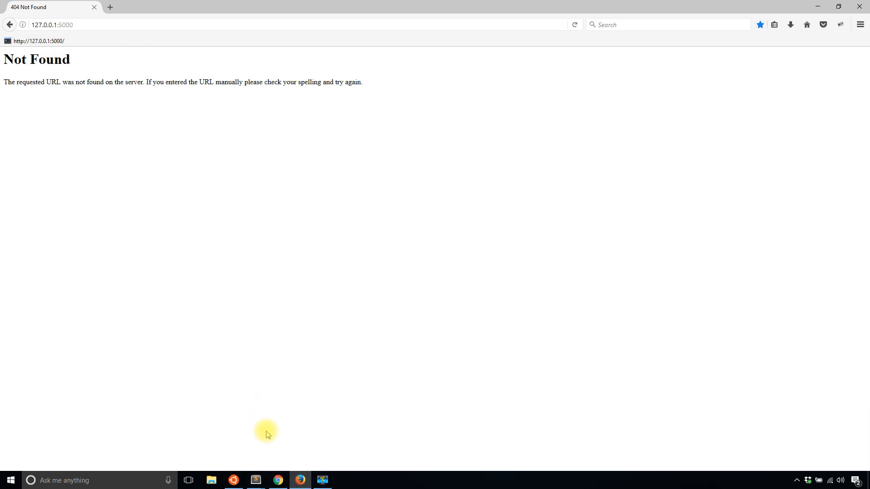
click(167, 25)
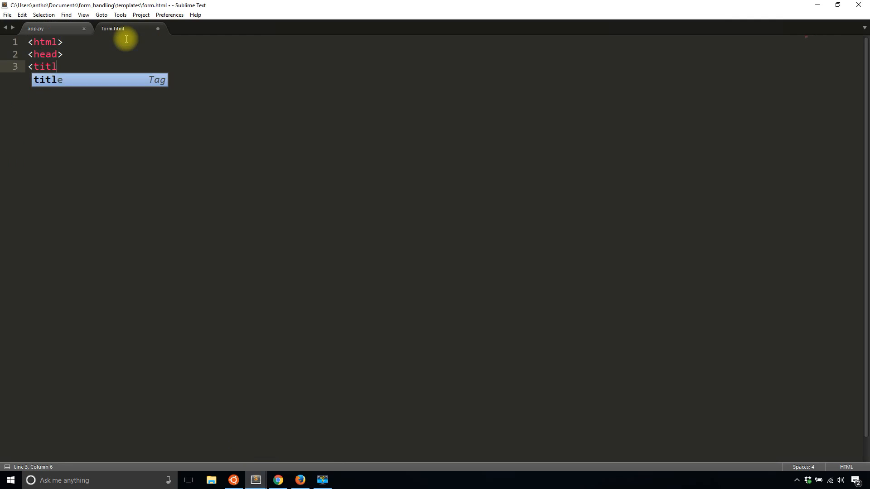
Finish form.html with title Form! and an h1 'Our form will be here!', then save.
text(e>Form!</title>t)
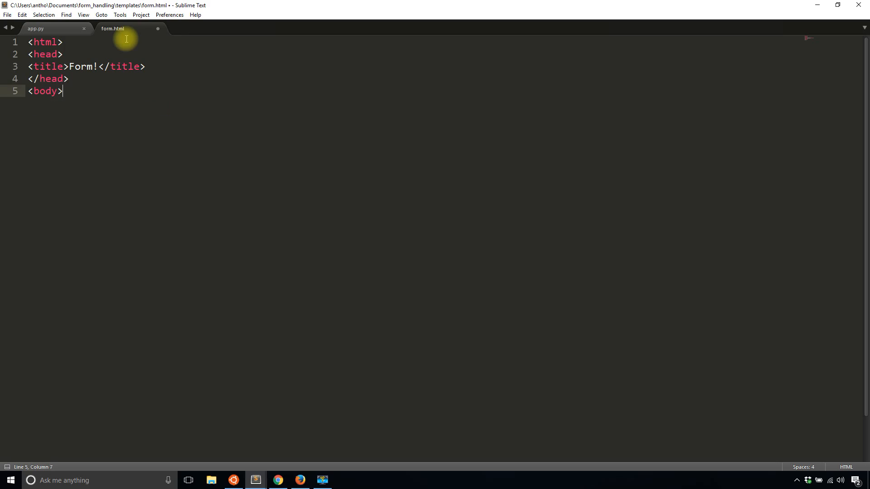
text(<h1>Our)
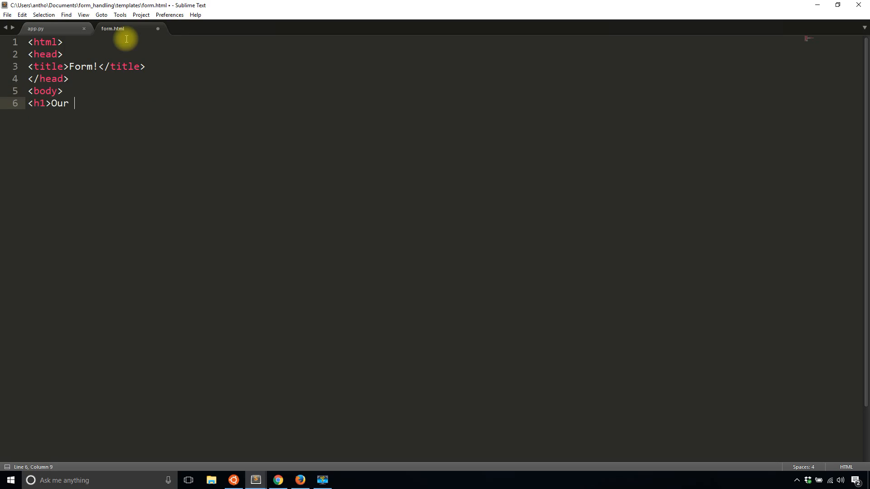
text(form will be here)
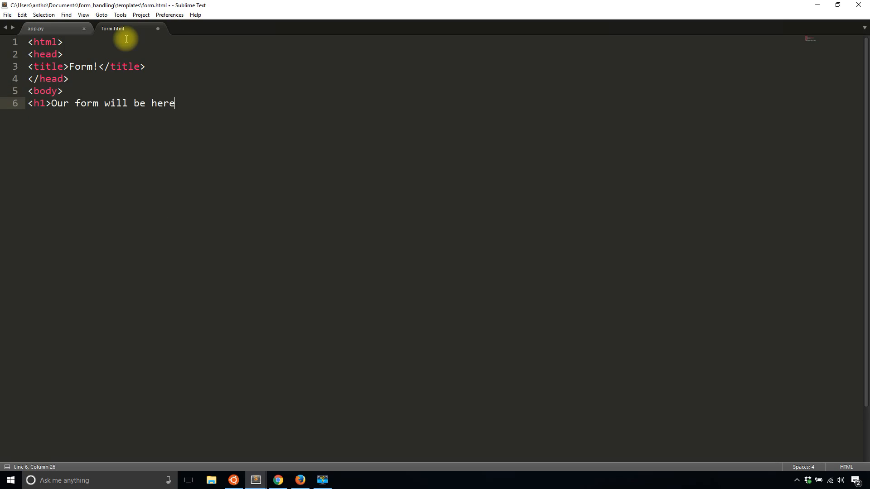
text(!</h1>)
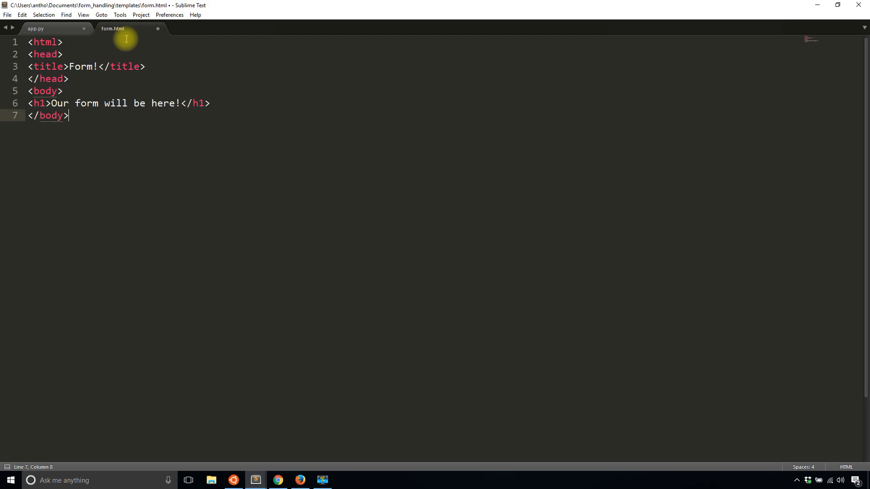
text(</html>)
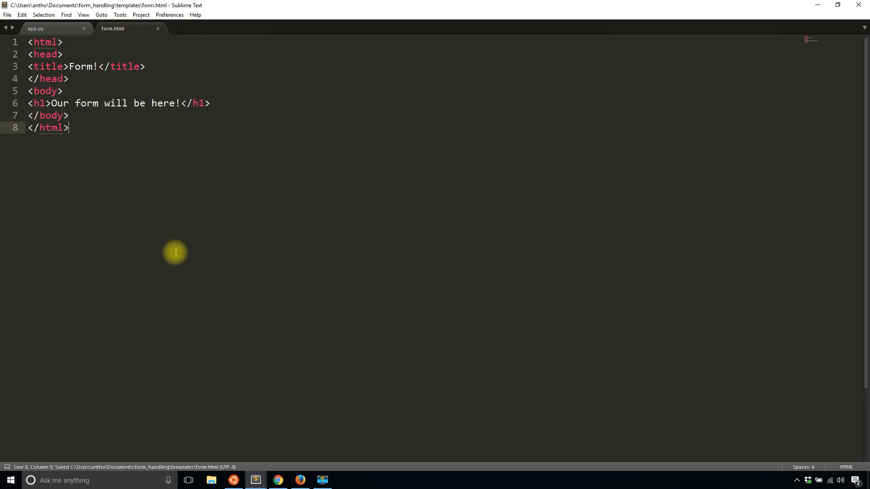
click(300, 481)
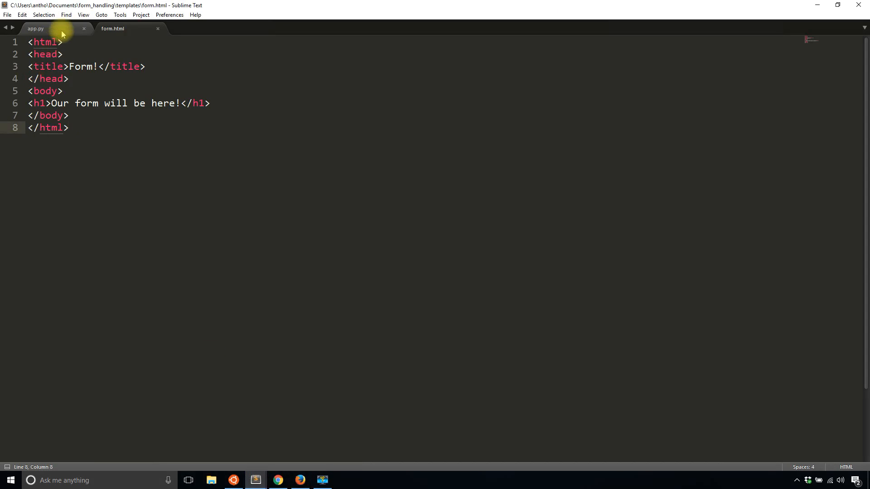
In app.py define class LoginForm(FlaskForm): with a username = line started.
click(35, 28)
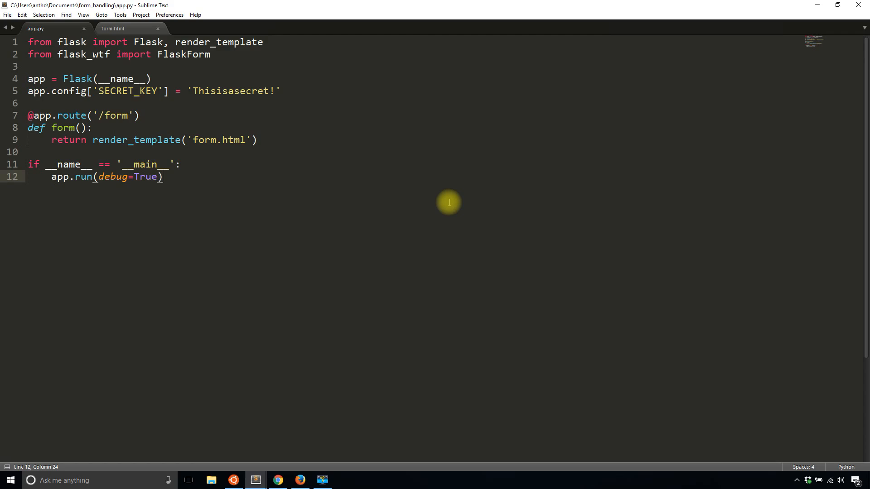
mouse_move(300, 146)
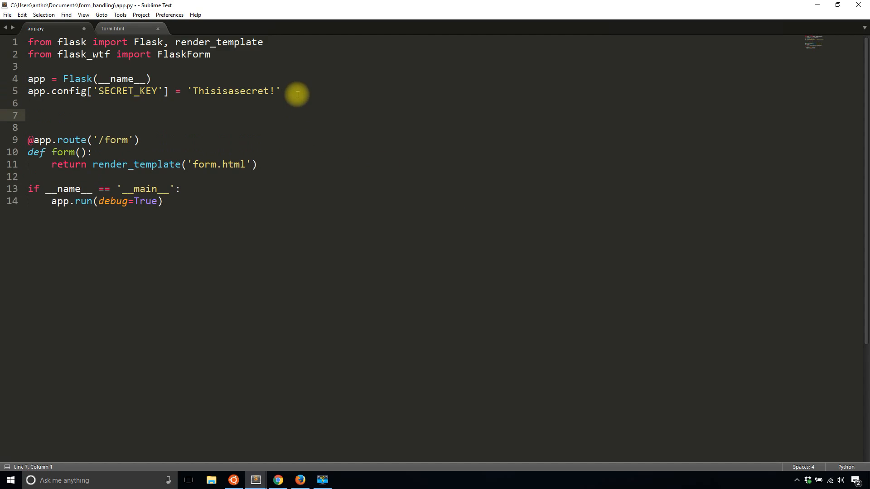
text(class)
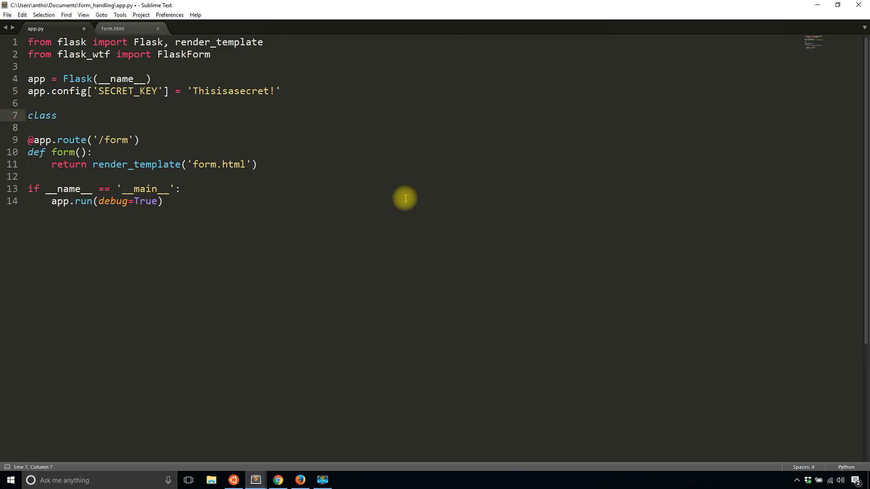
text(LoginForm)
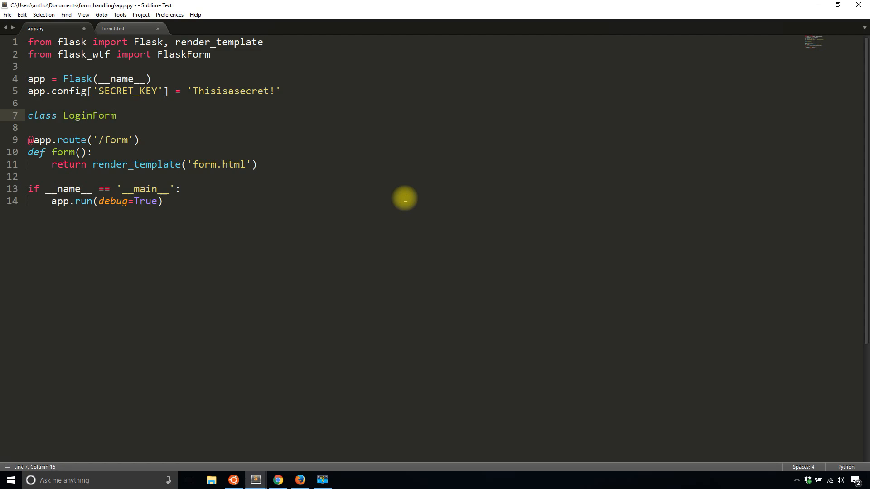
text(())
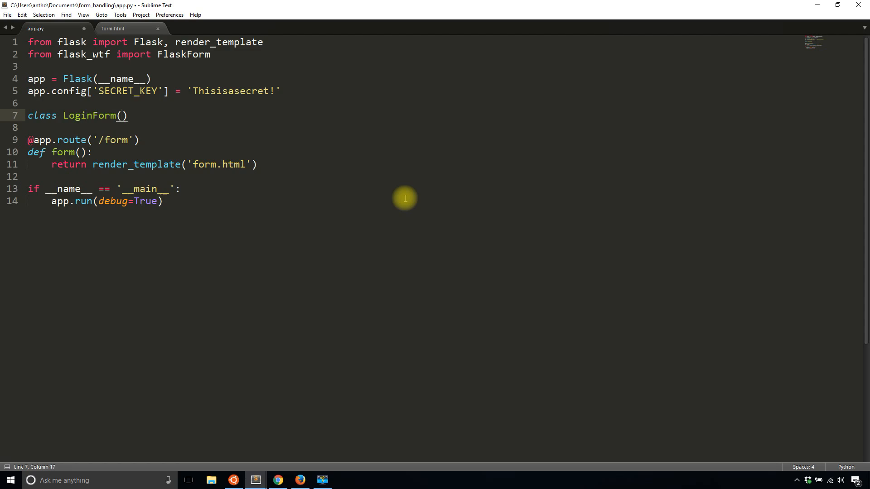
text(FlaskForm)
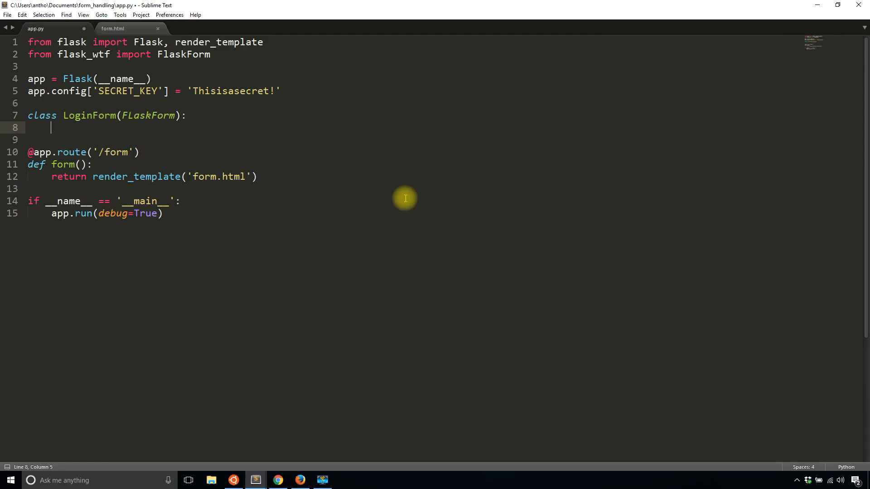
text(username =)
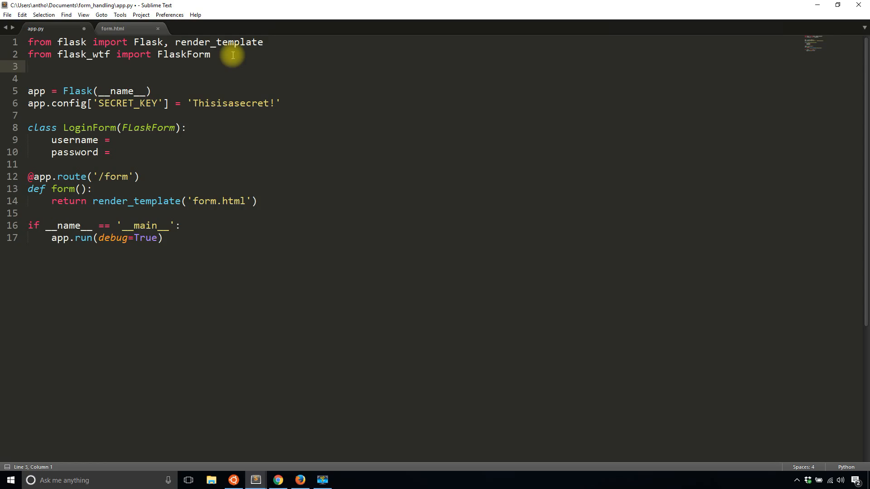
Import StringField and PasswordField from wtforms and save app.py.
text(from)
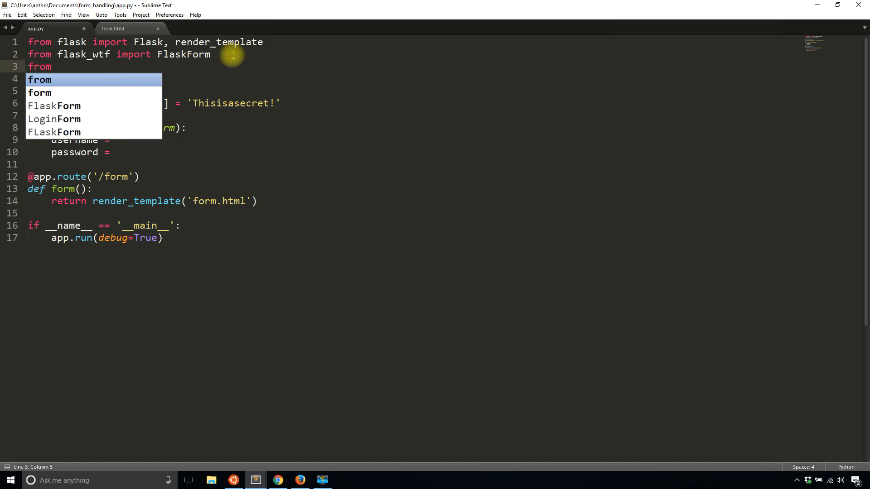
text(wtforms import)
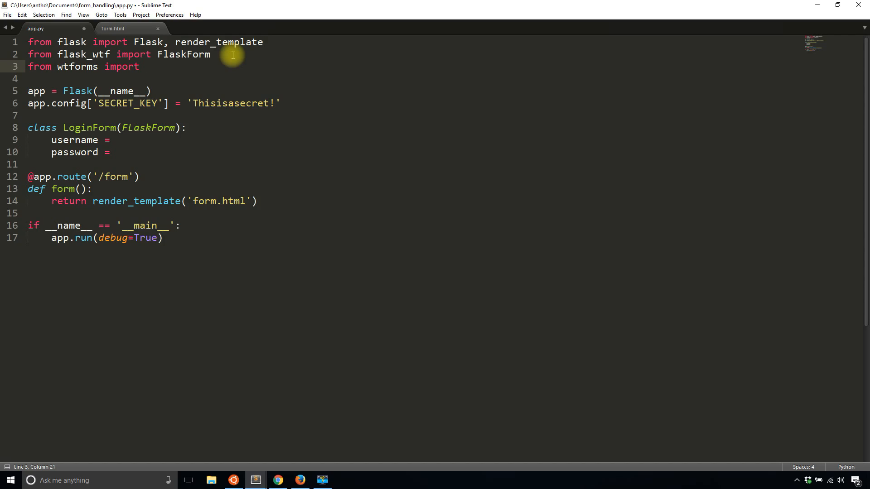
text(S)
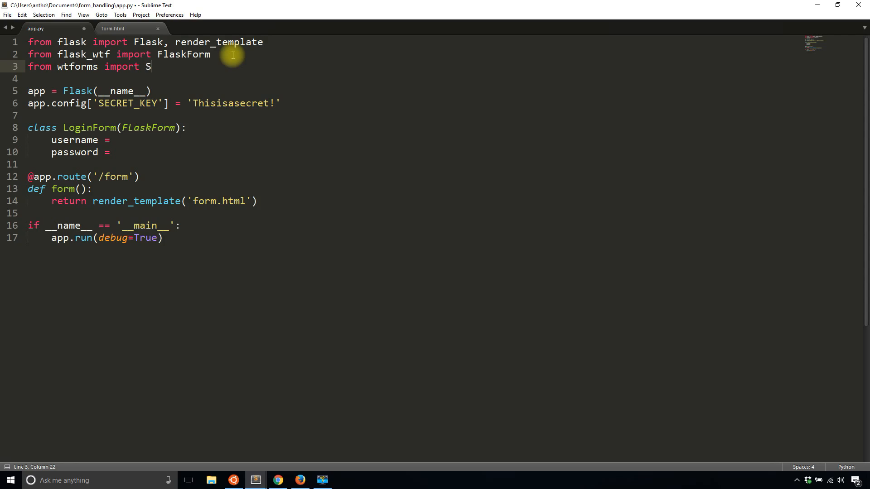
text(tringField, Password)
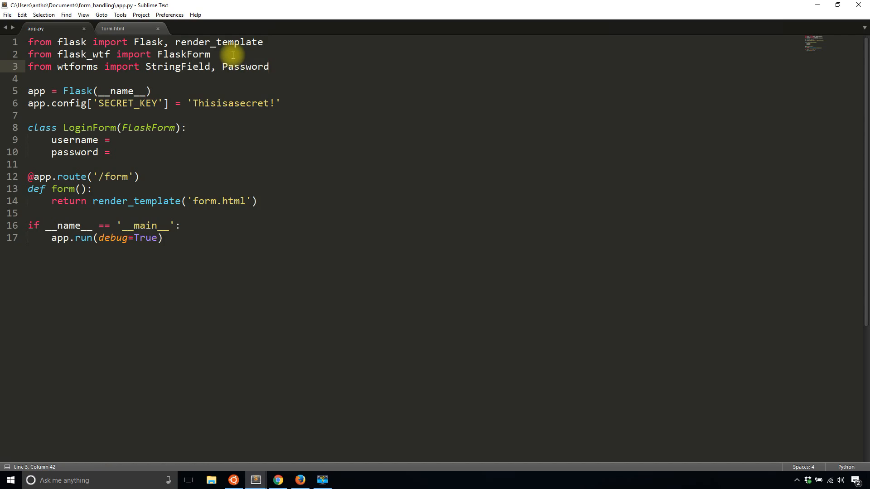
text(Field)
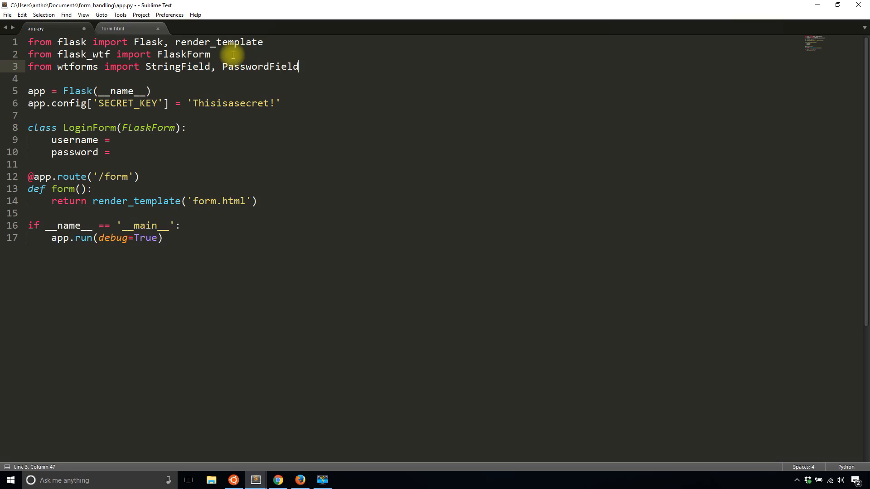
key(ctrl+s)
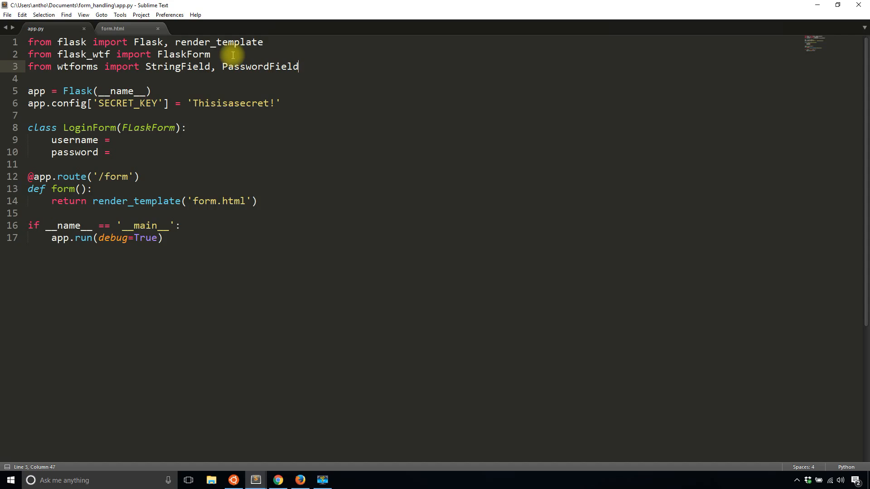
mouse_move(280, 432)
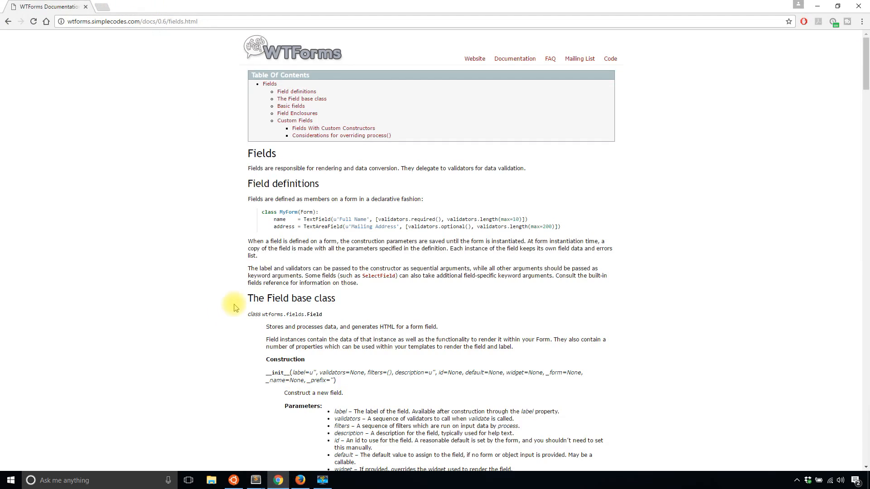
Scroll the WTForms docs to the Basic fields section, then return to the editor.
scroll(down, 3)
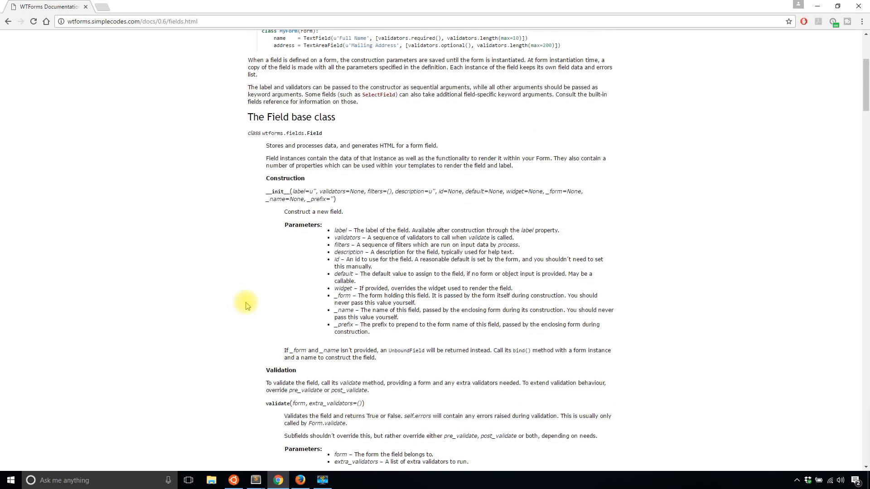
scroll(down, 3)
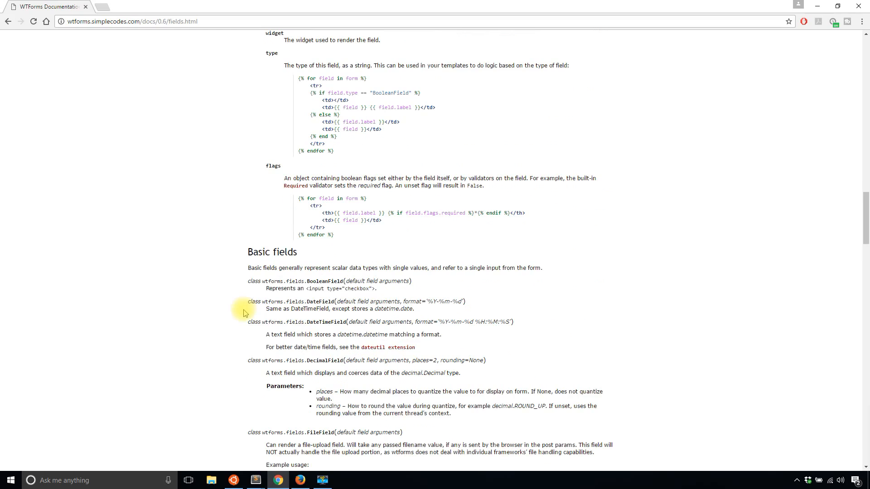
scroll(down, 3)
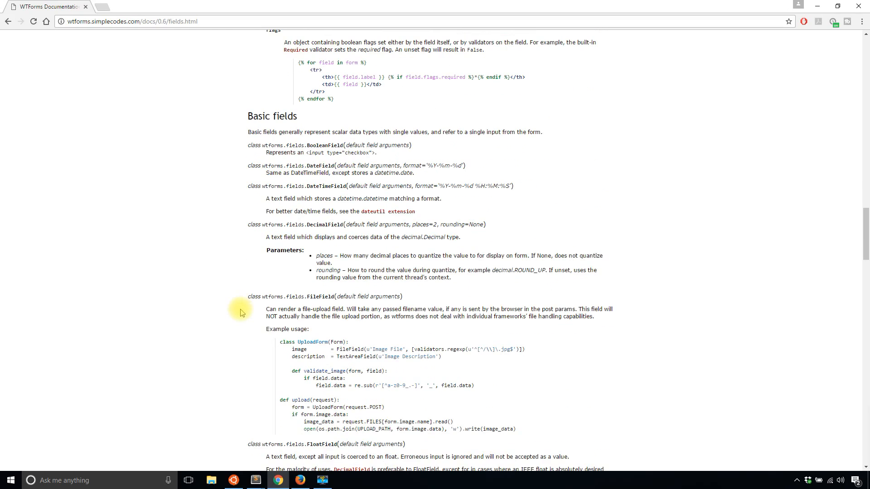
scroll(down, 3)
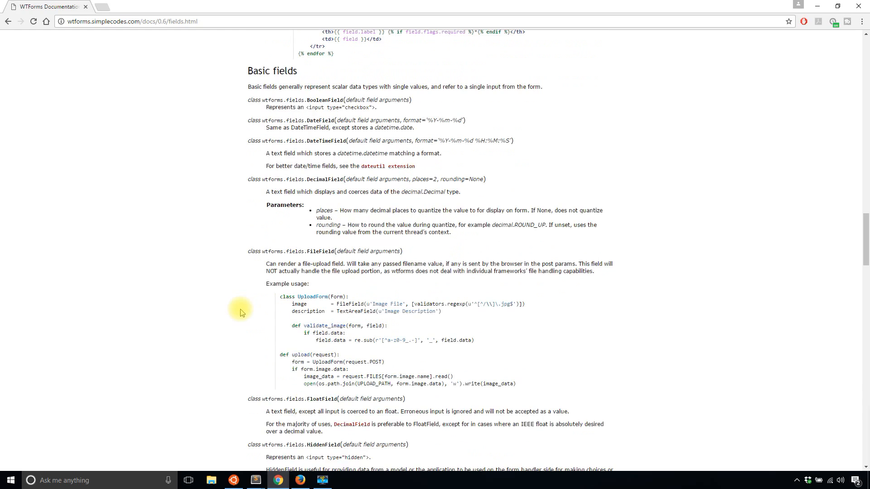
scroll(down, 3)
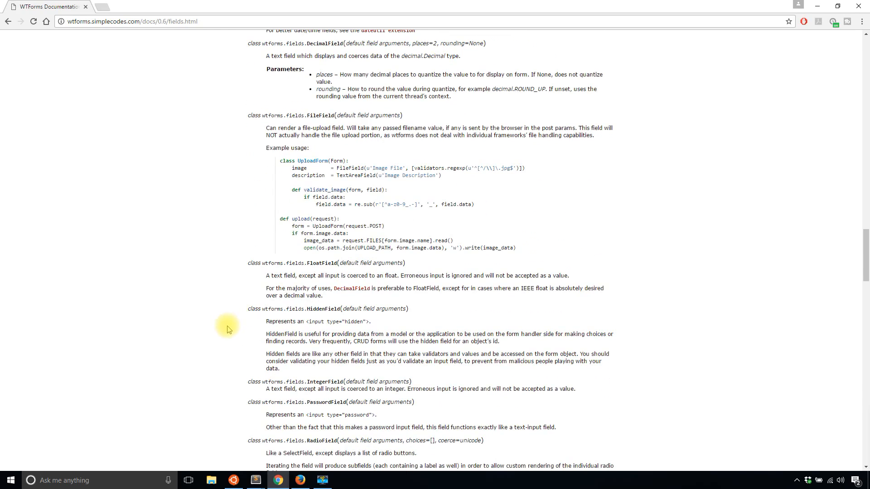
scroll(down, 3)
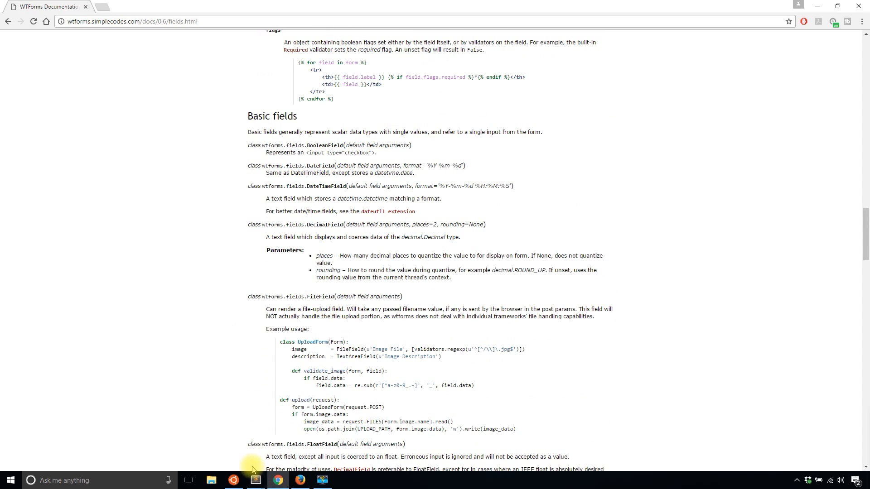
click(255, 480)
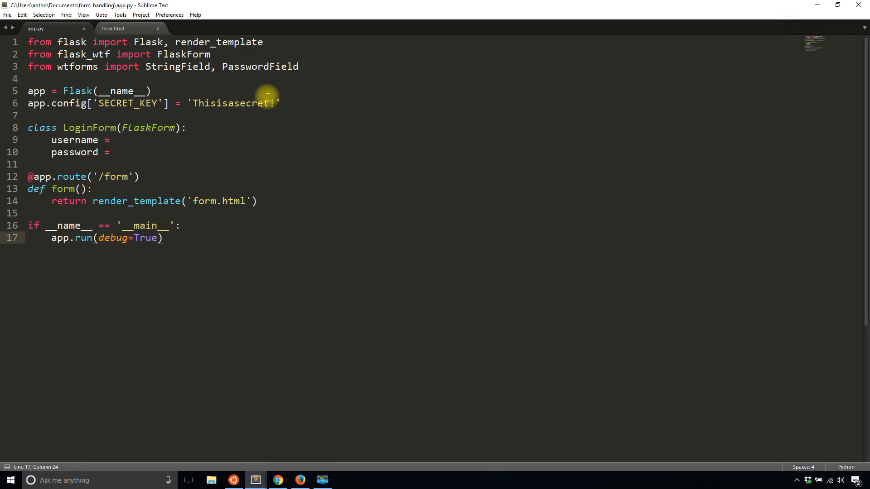
Make username a StringField('username') and password a PasswordField('password').
click(115, 139)
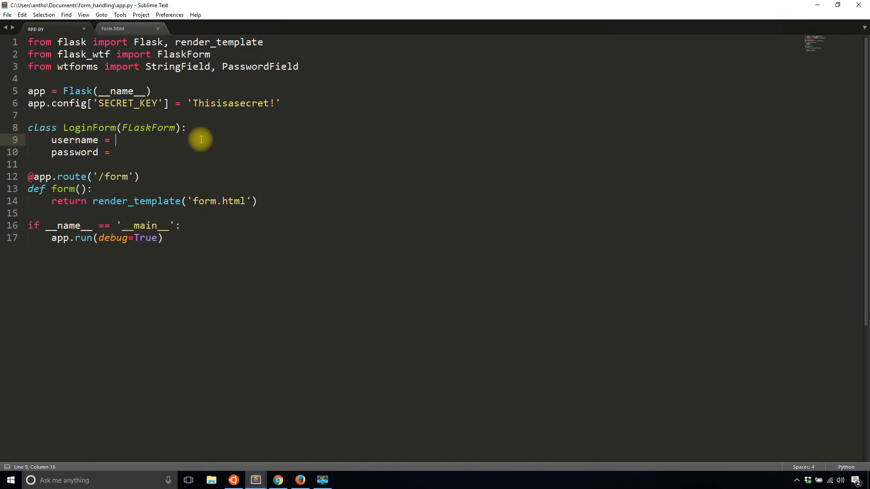
mouse_move(378, 297)
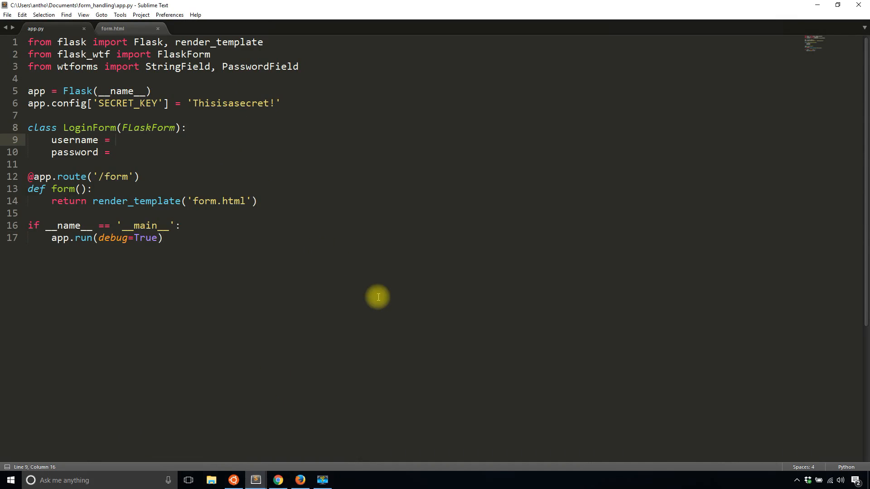
text(StringField(')
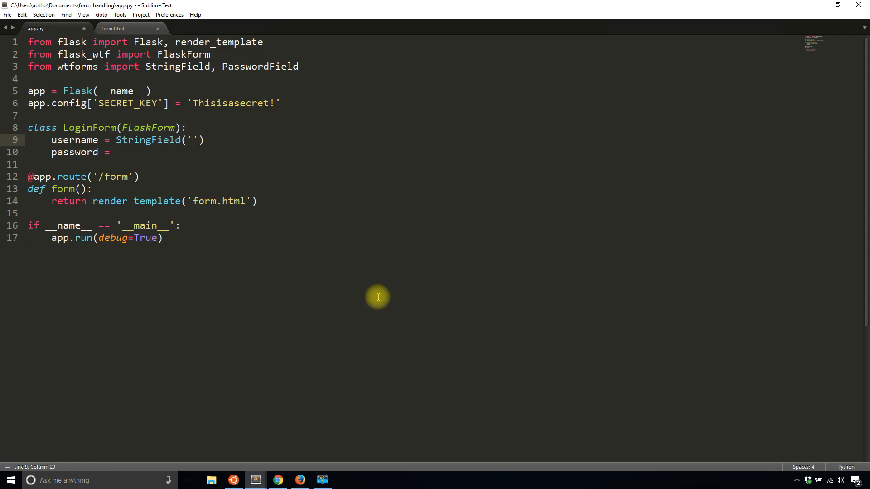
text(username)
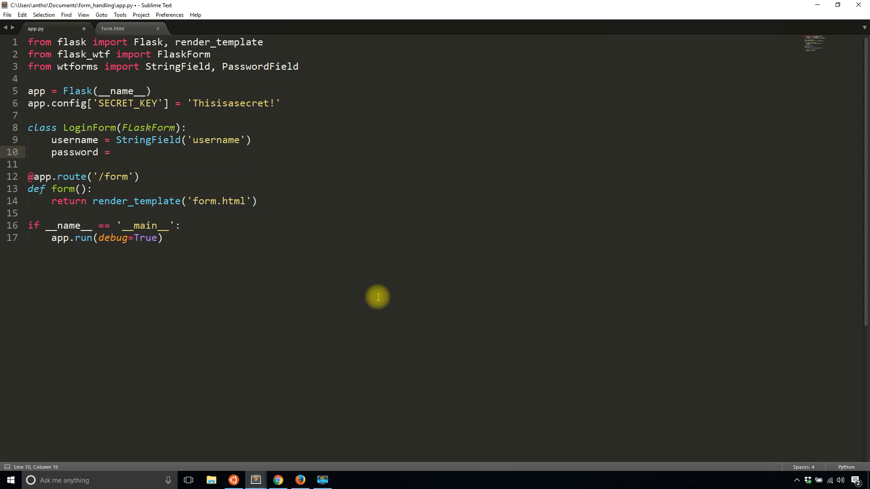
text(PasswordField)
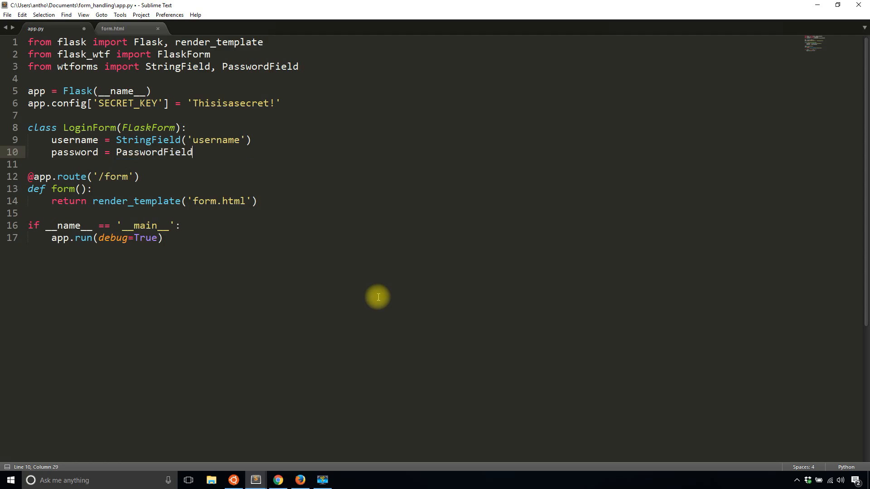
text(('password'))
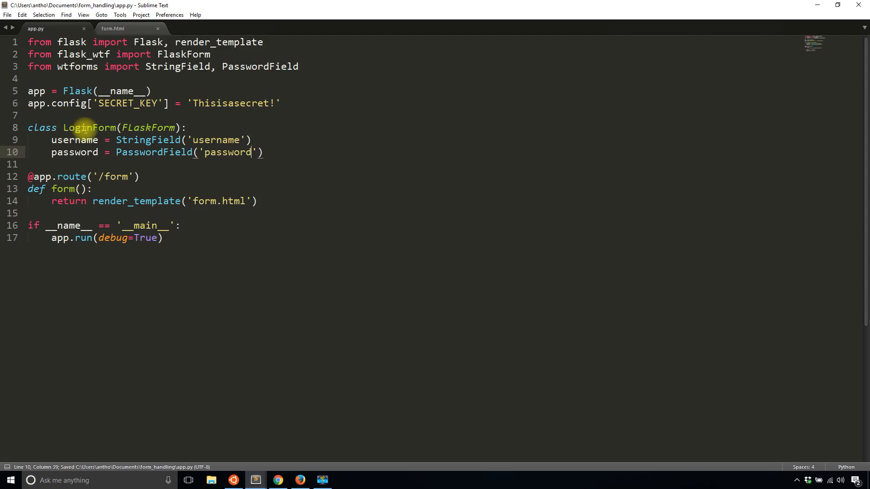
click(162, 192)
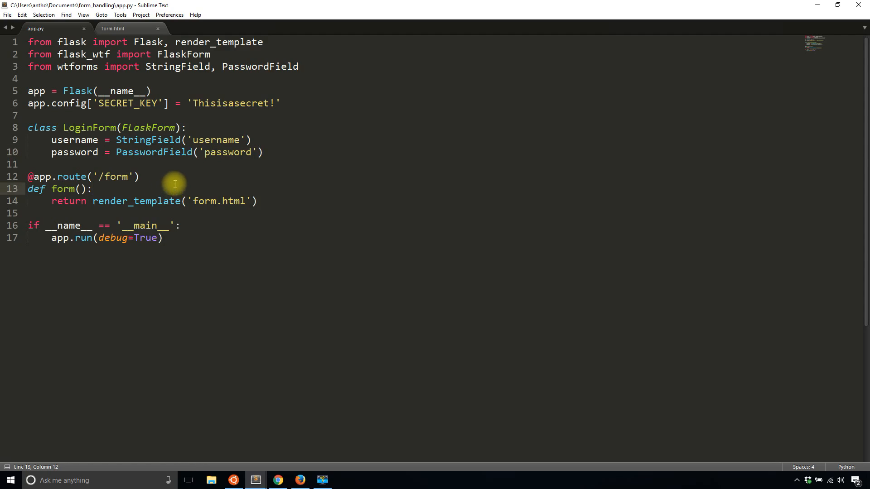
Create form = LoginForm() in the view and pass form=form to render_template, saving.
key(enter)
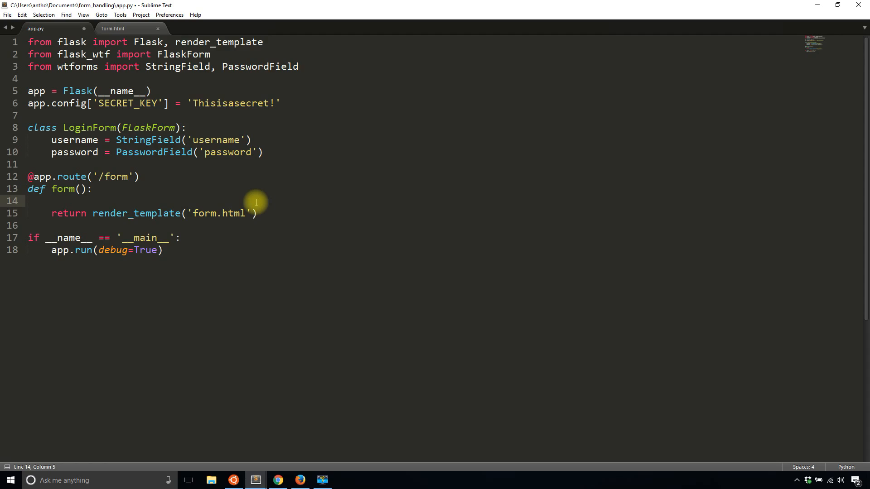
text(form = LoginForm()
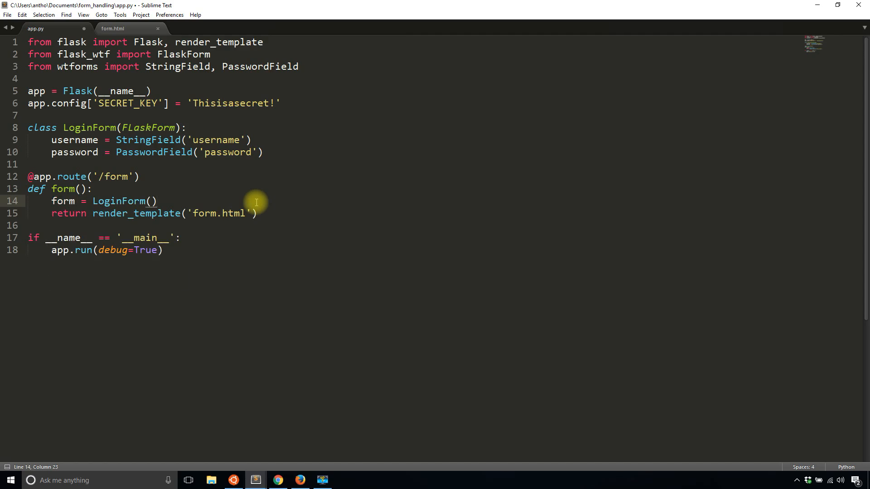
key(ctrl+s)
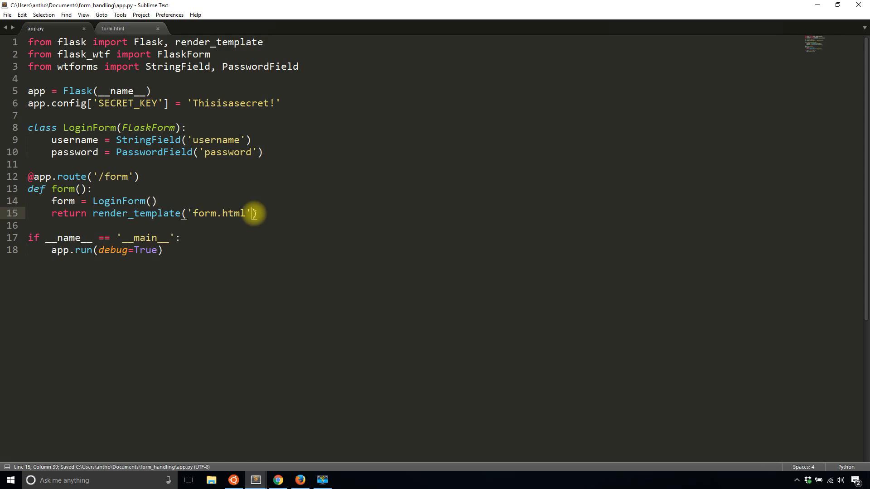
text(, form=form)
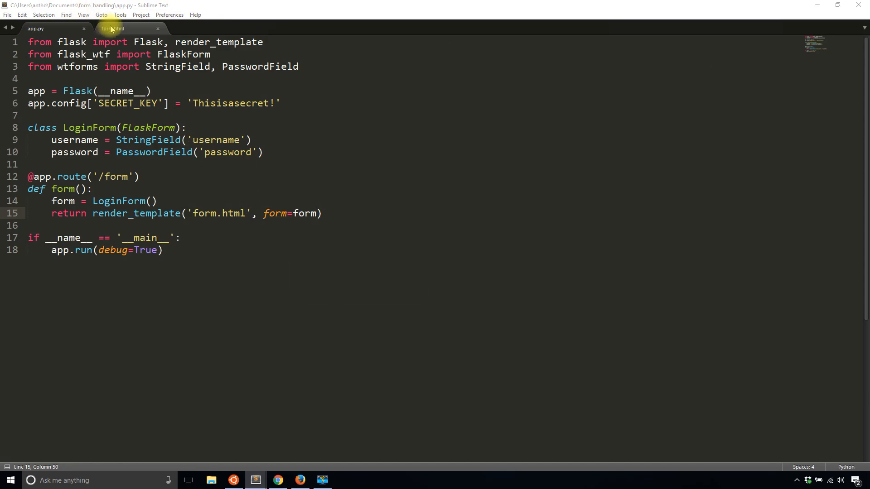
In form.html add <form method="POST" action="{{ url_for('form') }}"> with its closing </form>.
click(113, 28)
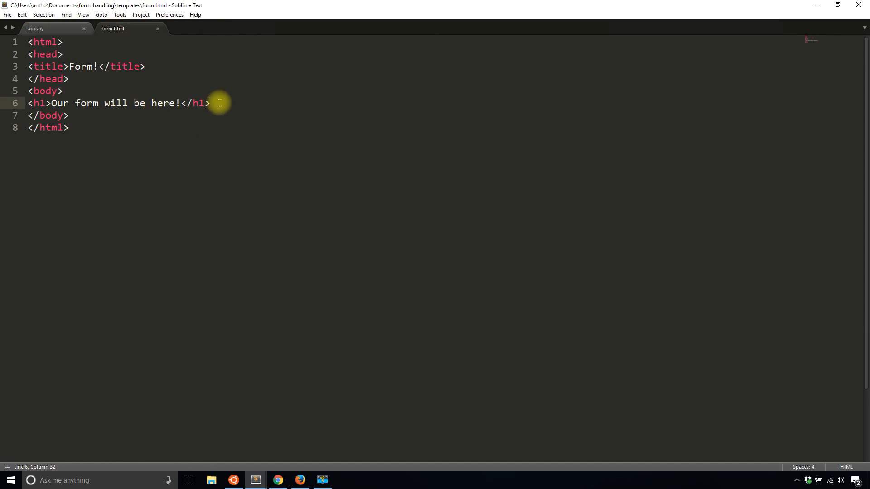
key(enter)
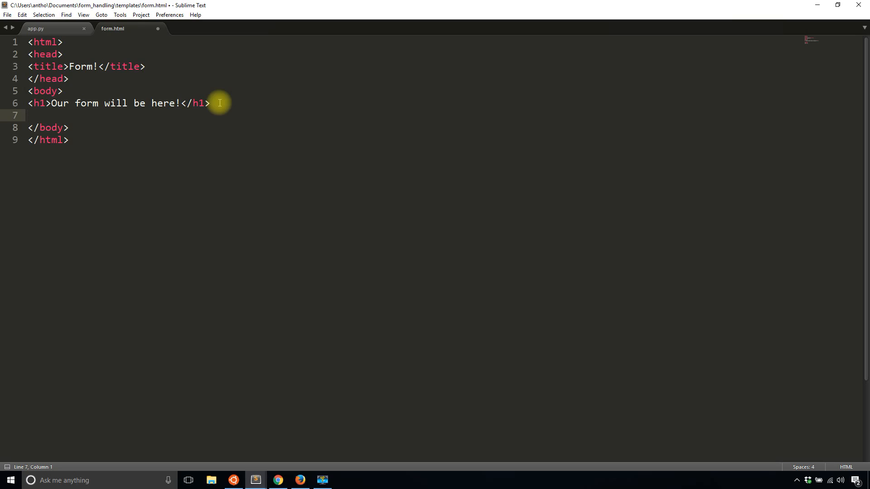
text(<form)
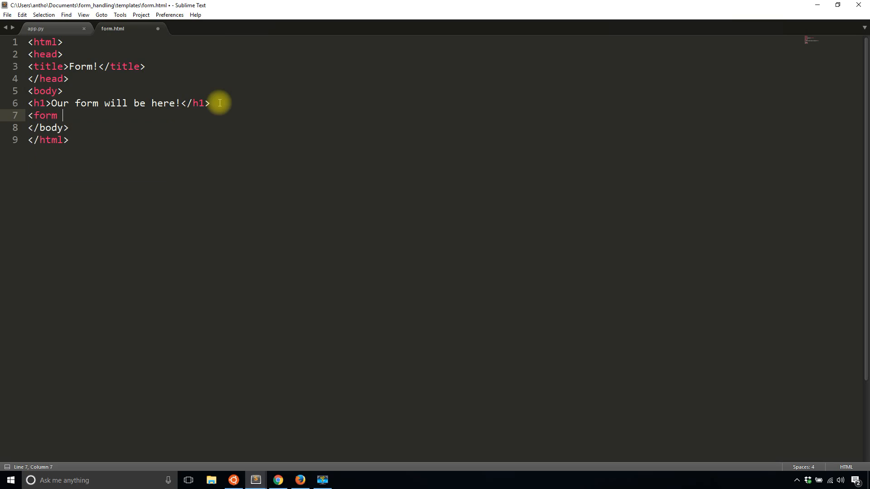
text(type=)
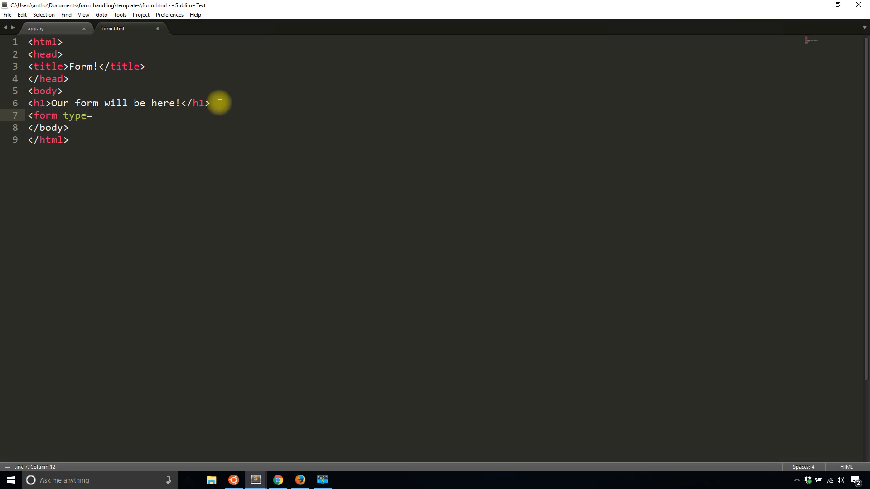
text(metho)
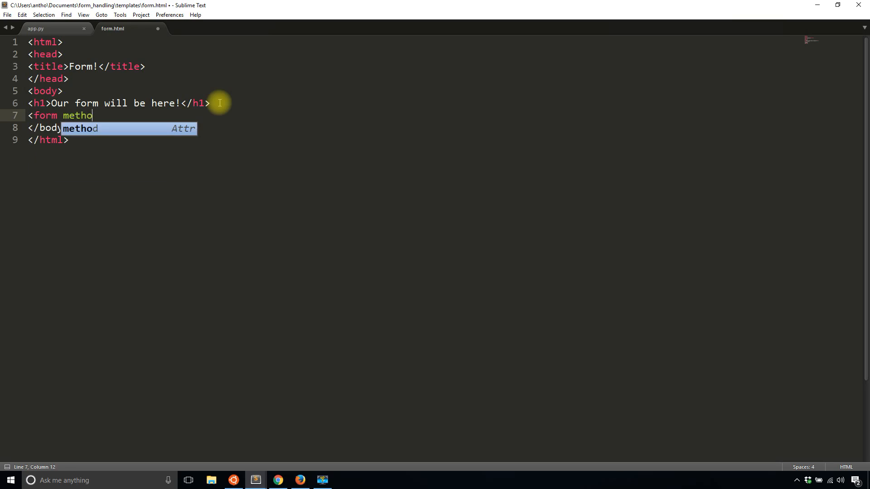
text(d="POST")
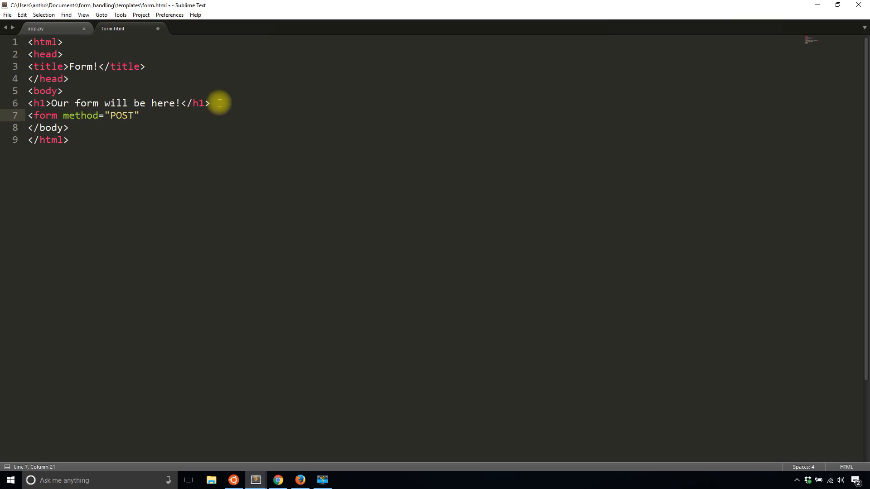
text(action=)
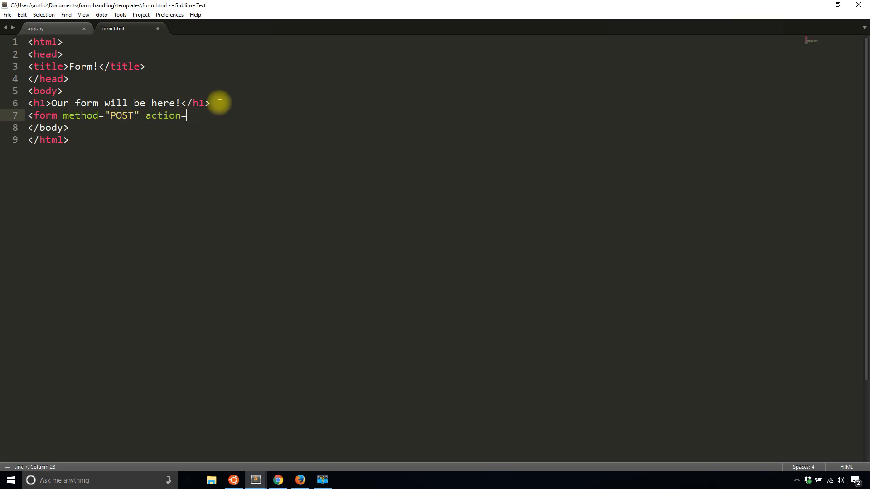
text("{{ url_f)
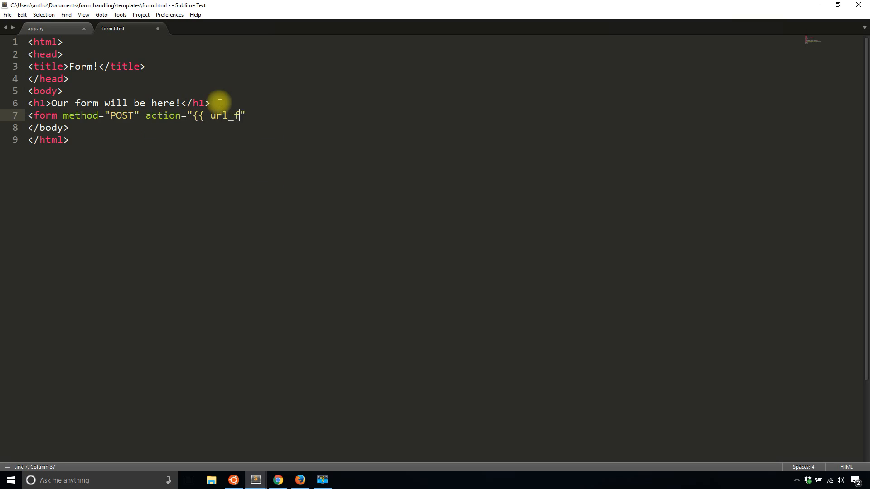
text(or(')
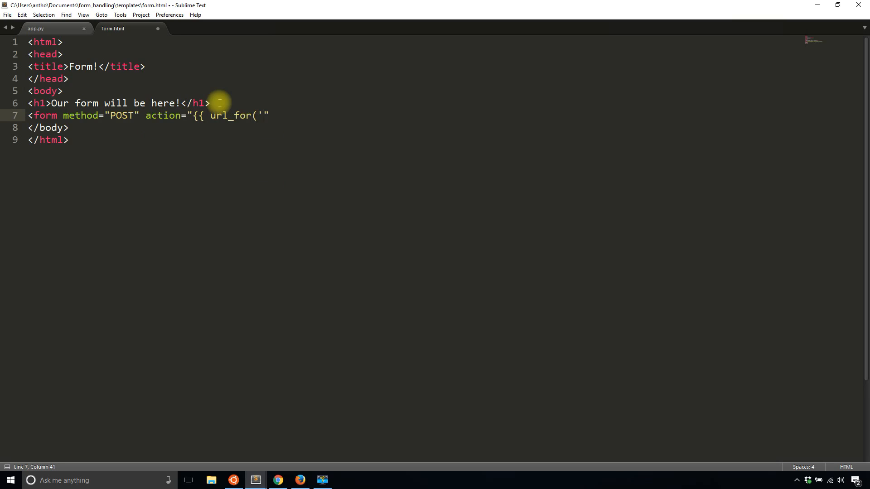
text(form'))
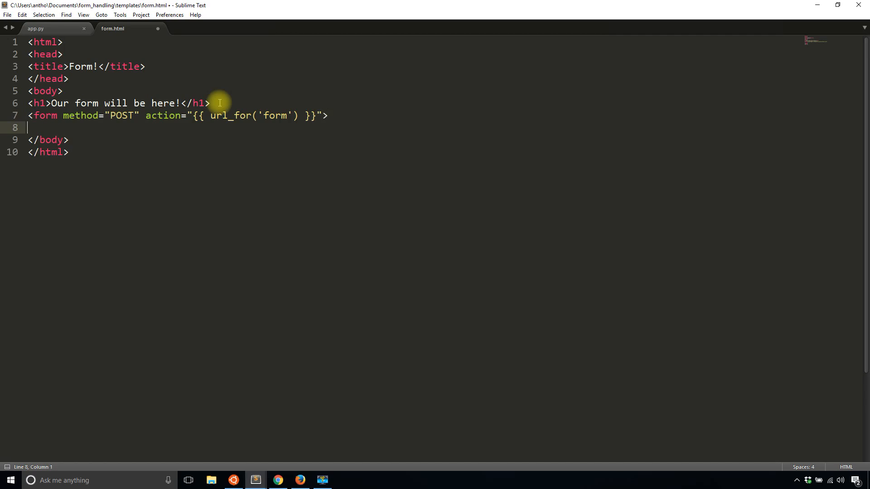
text(</form>)
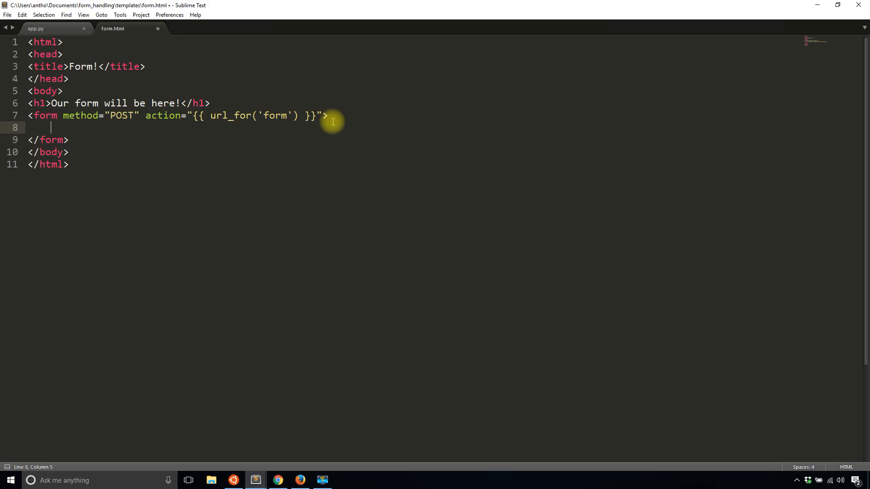
Replace a half-written input tag with {{ form.csrf_token }} inside the form and save.
text(<)
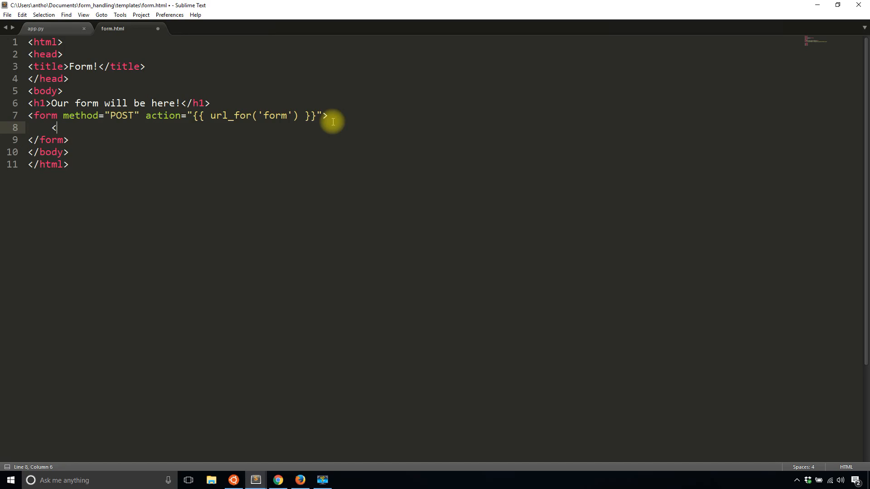
text(input type="")
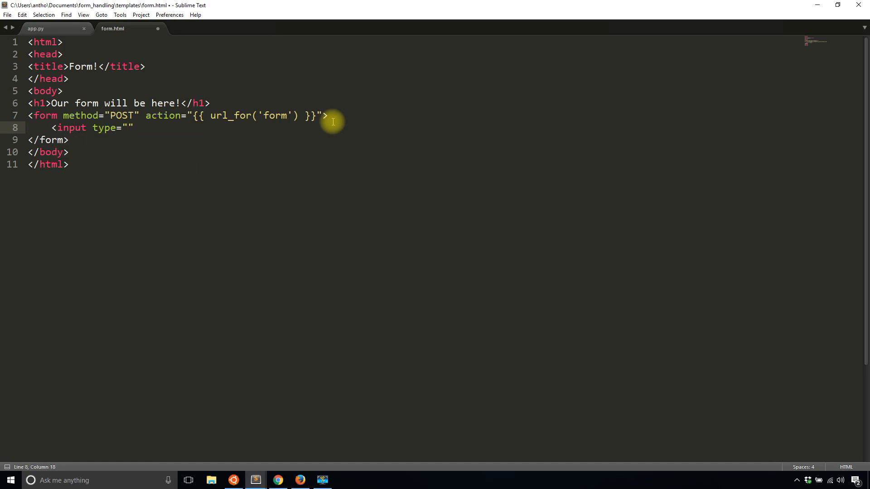
text(usera)
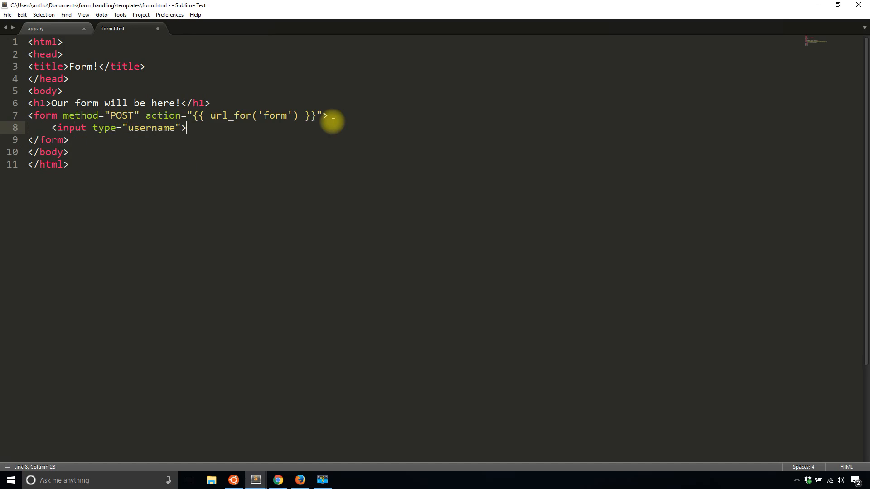
key(backspace)
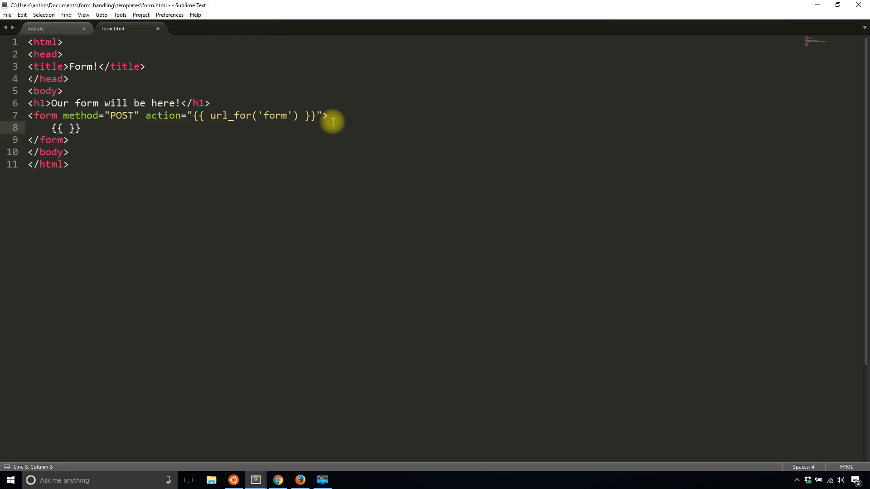
text(f)
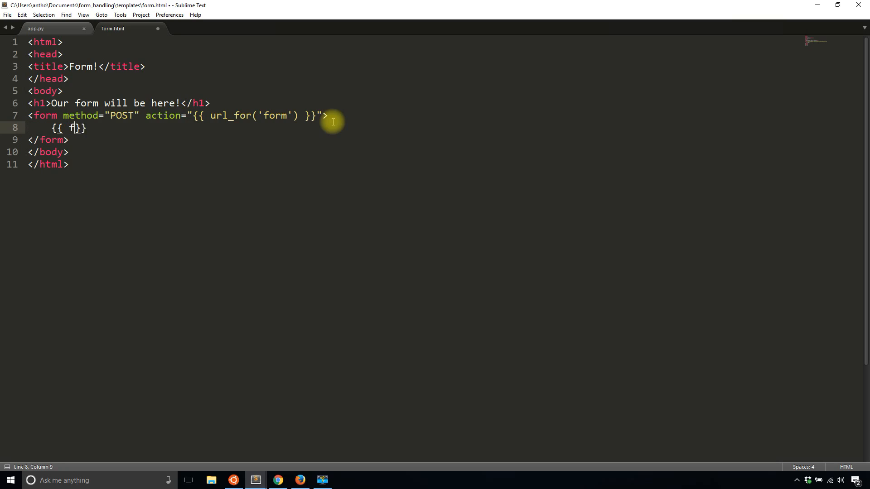
text(orm.csrf_token)
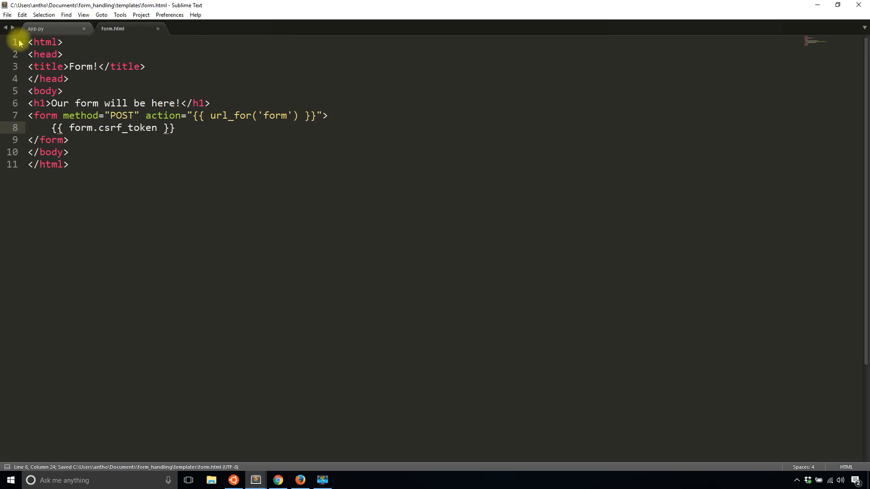
click(298, 480)
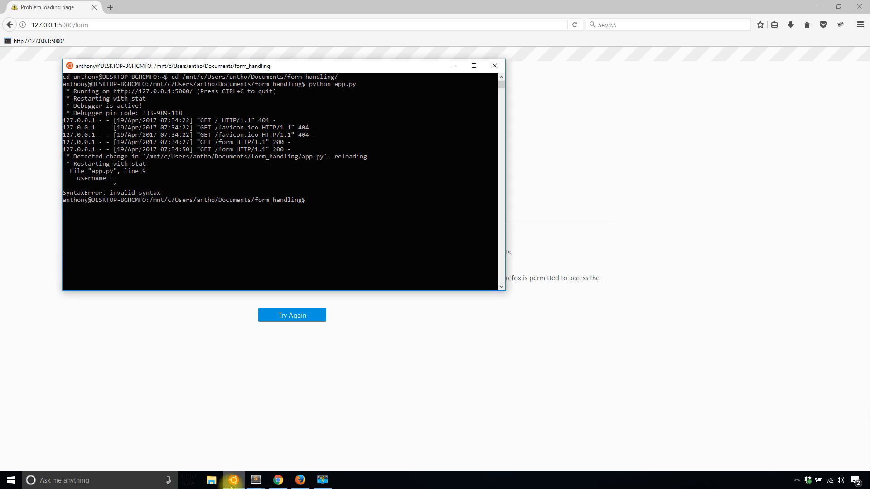
Rerun python app.py in the terminal and read the FLaskForm NameError traceback.
text(python app.py)
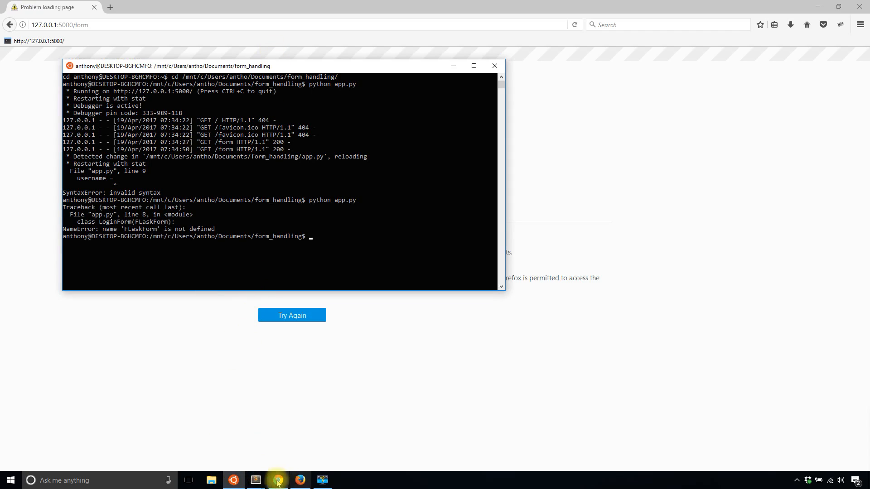
click(253, 480)
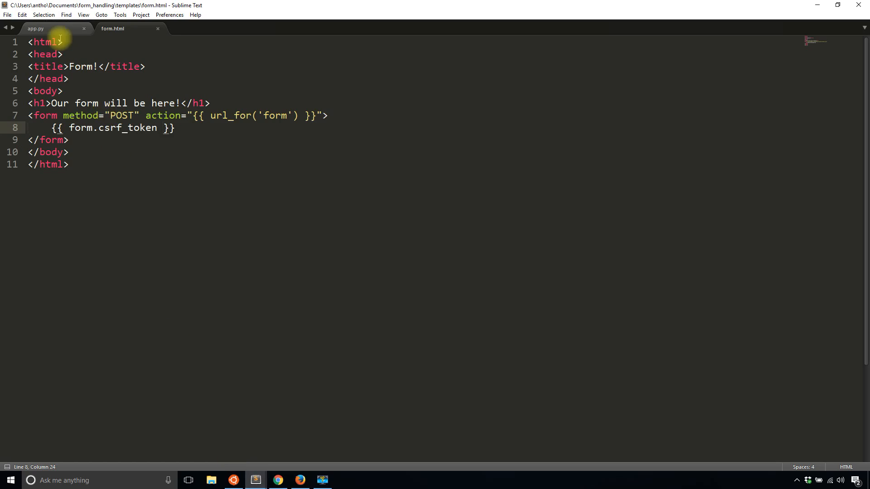
Correct the FLaskForm typo to FlaskForm in app.py's LoginForm and save.
click(36, 29)
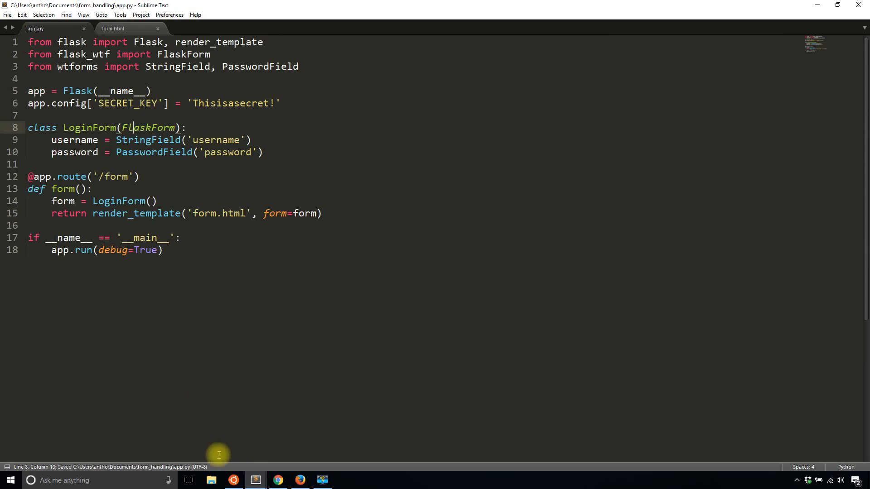
click(233, 481)
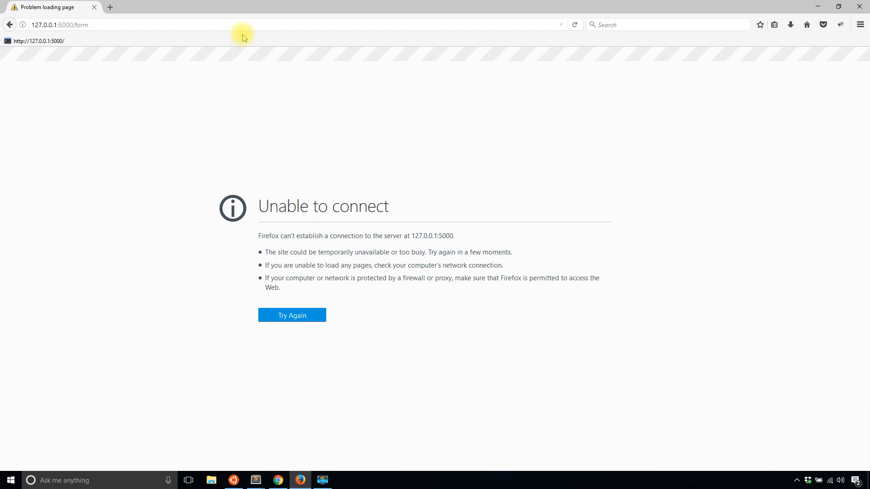
Reload 127.0.0.1:5000/form and view its source showing the hidden csrf_token input.
click(291, 315)
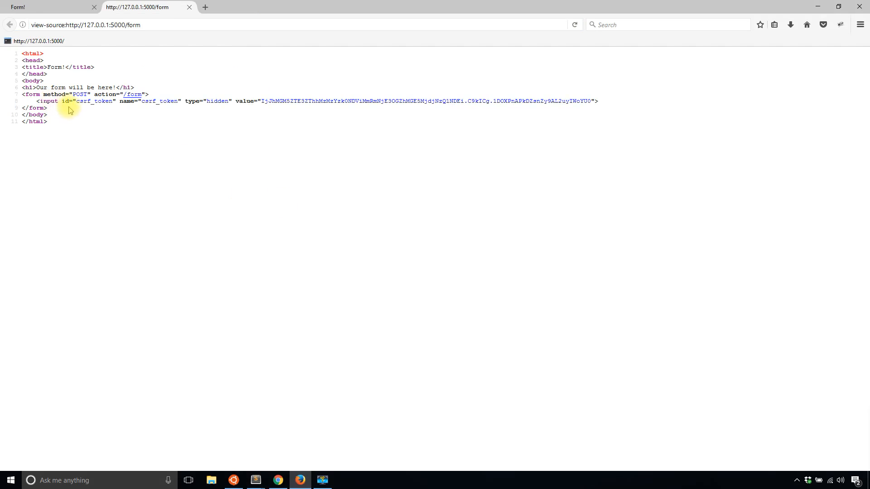
mouse_move(101, 103)
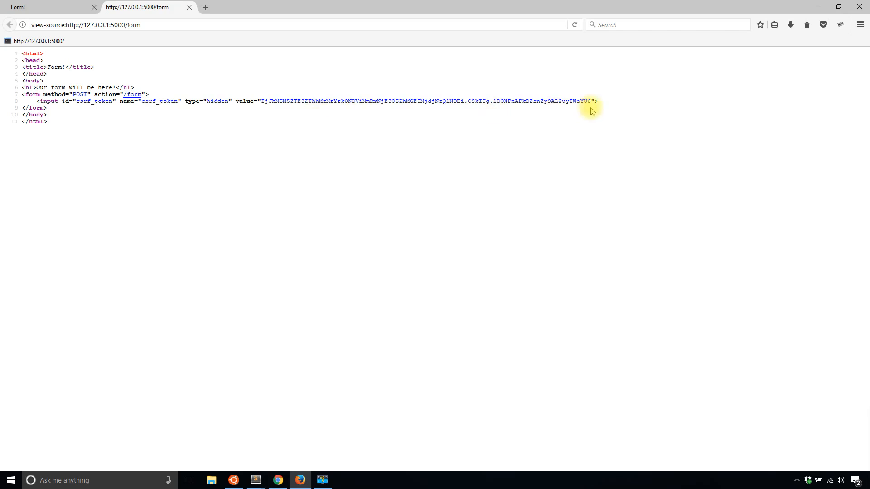
mouse_move(538, 120)
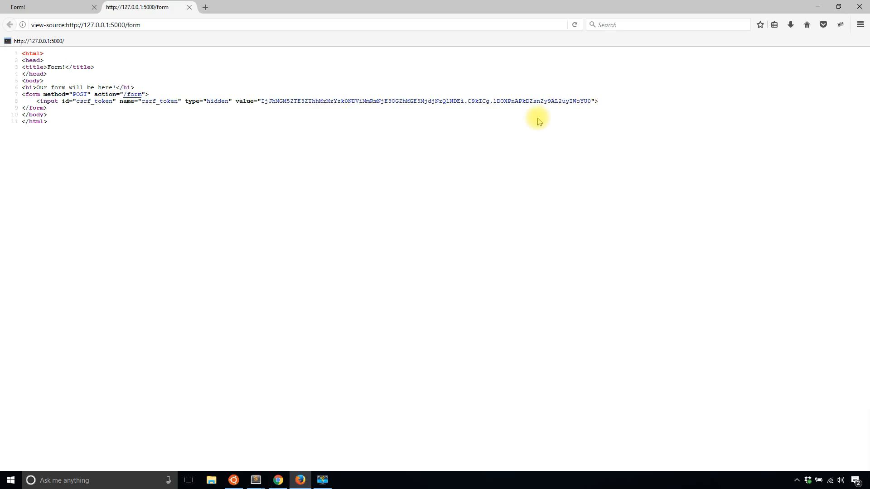
mouse_move(575, 156)
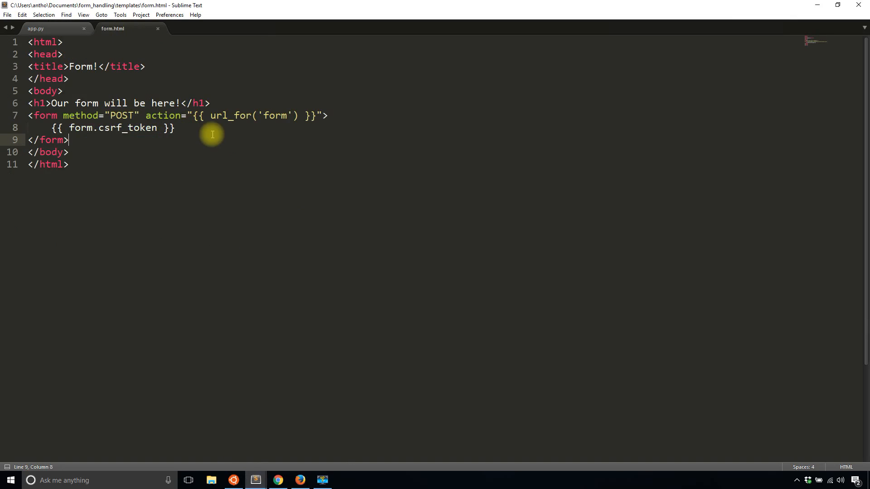
Add {{ form.username }} and {{ form.password }} lines under the csrf_token in form.html and save.
text(PP)
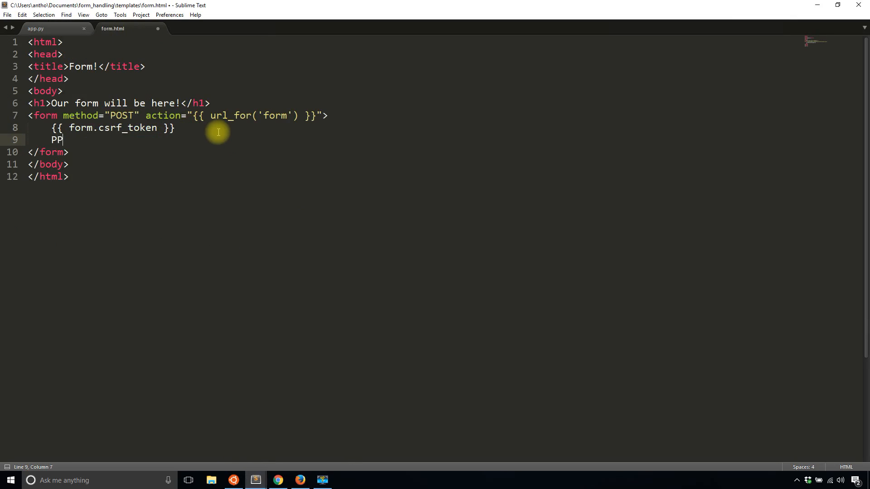
text({{ form }})
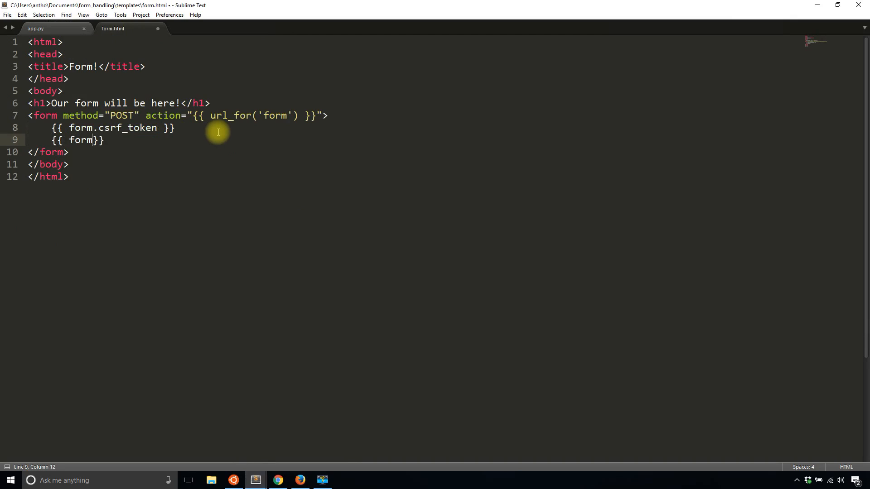
text(.username)
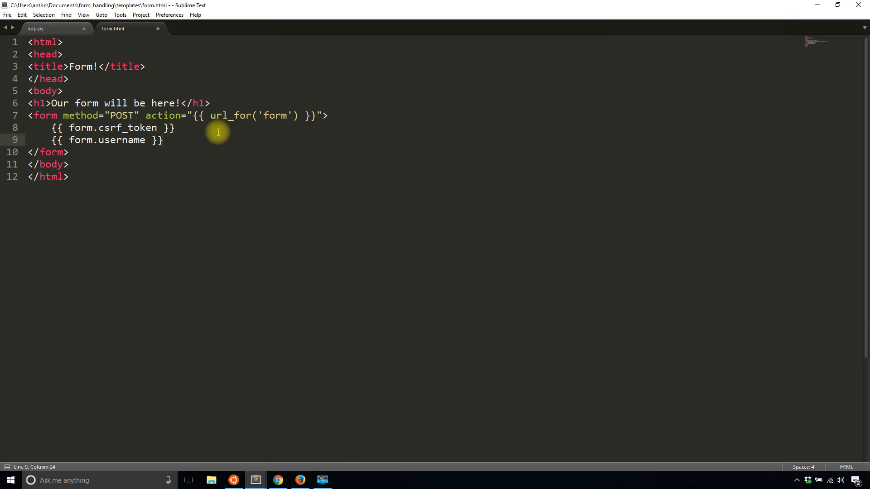
text({{ form.}})
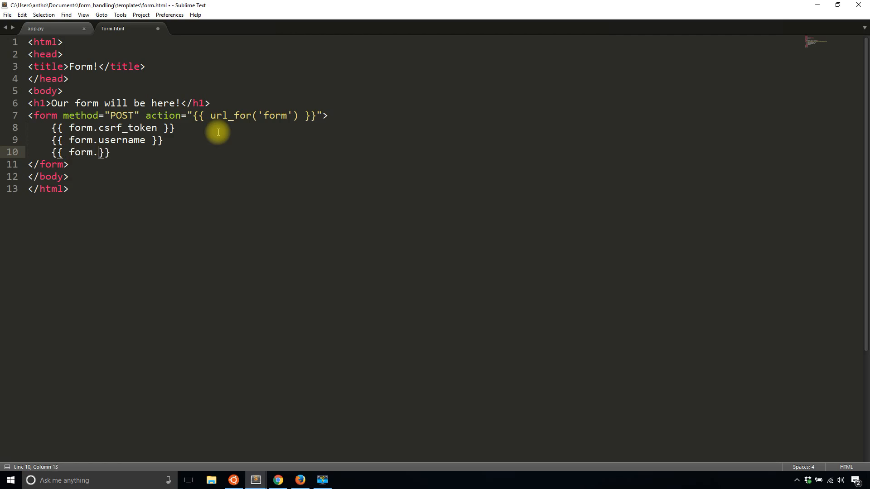
text(password)
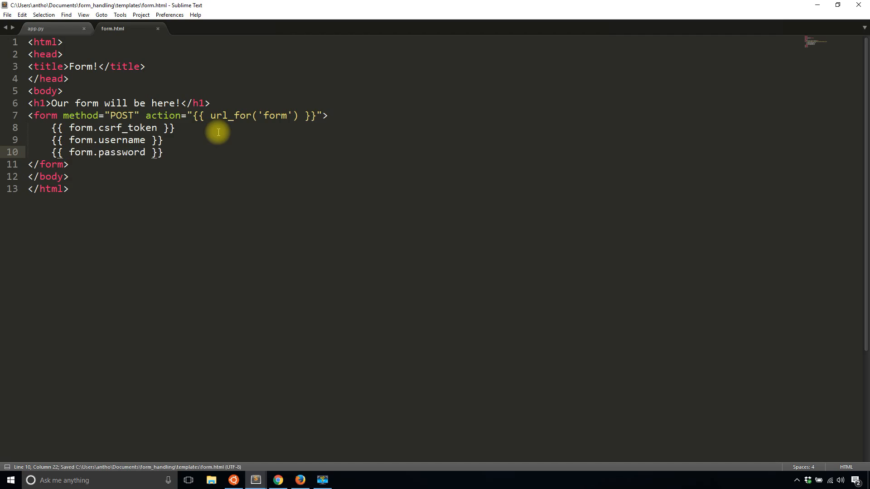
mouse_move(311, 466)
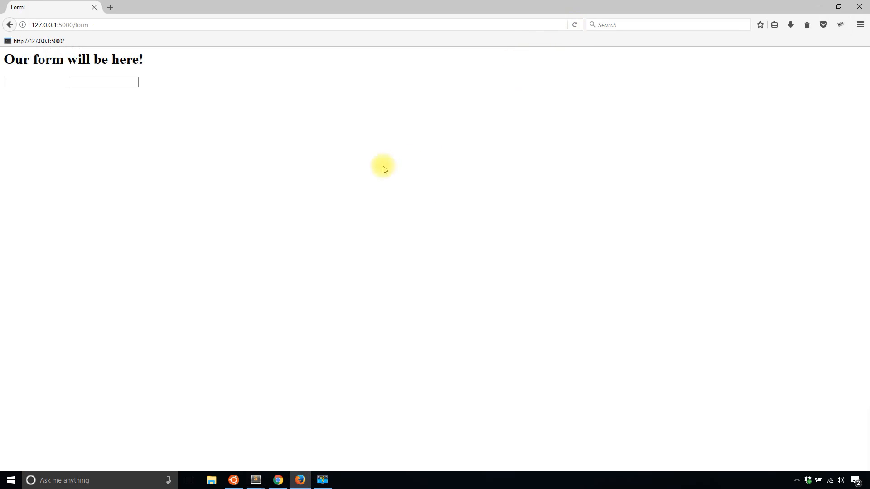
mouse_move(108, 121)
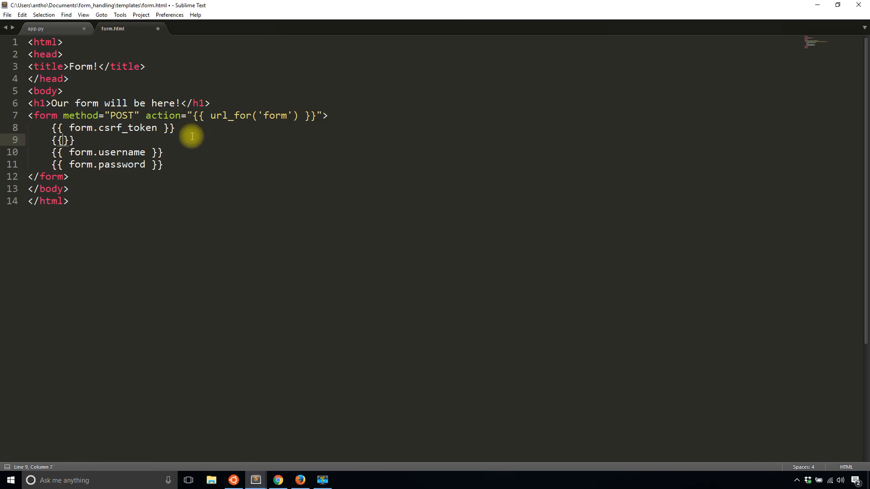
Add {{ form.username.label }} and {{ form.password.label }} lines above their fields and save.
text(form.username.label)
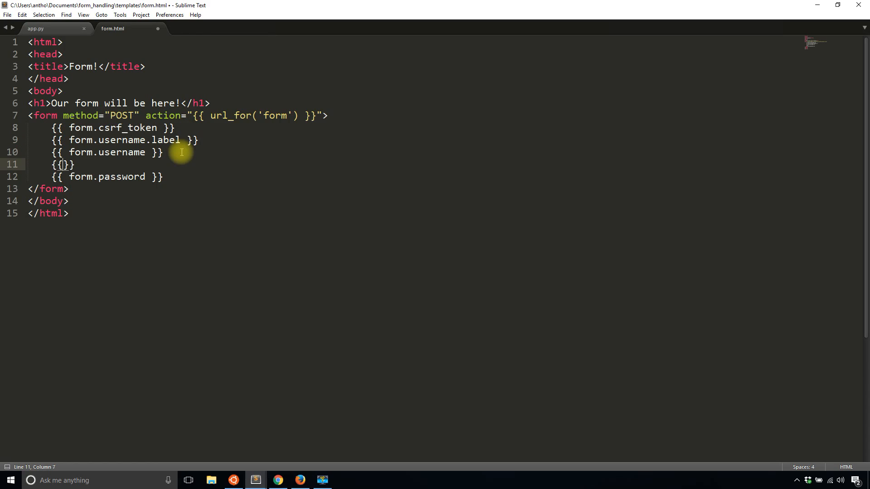
text(form.pa)
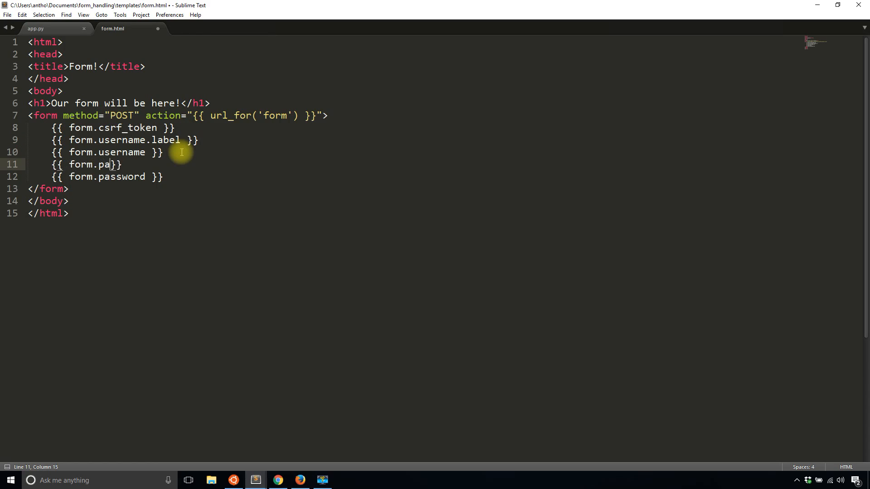
text(ssword.label)
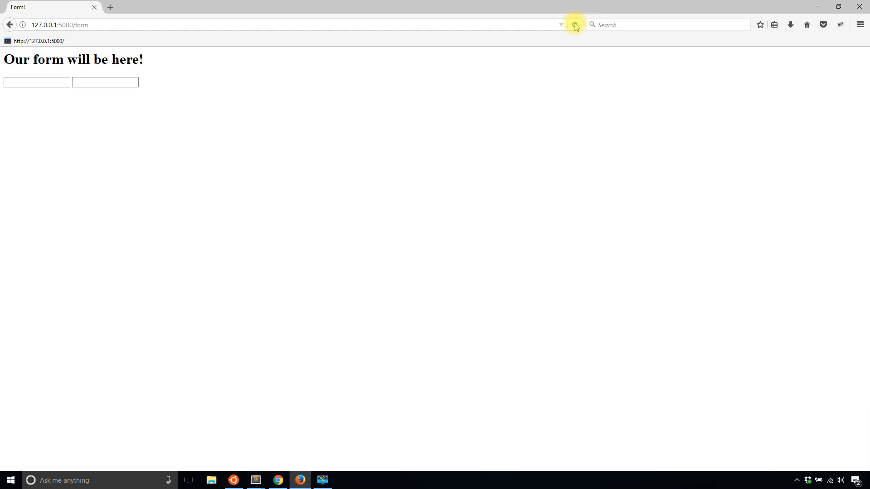
Reload /form to see username and password labels beside the input boxes.
click(575, 25)
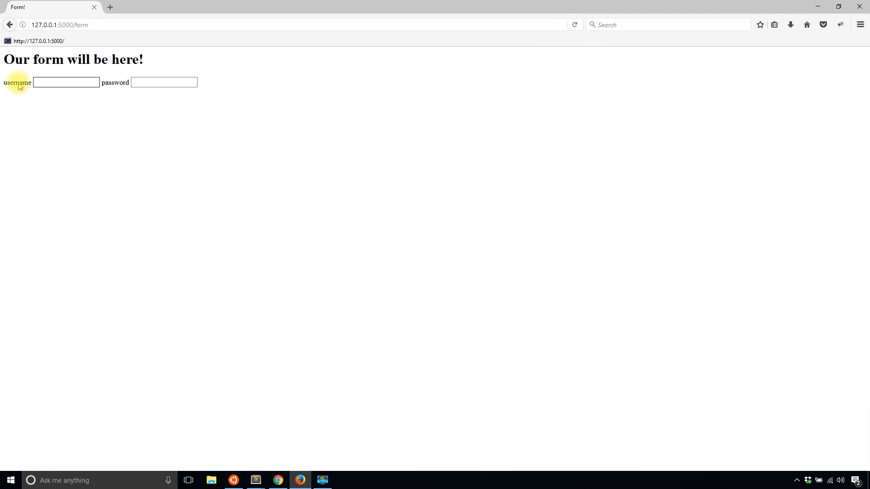
mouse_move(241, 344)
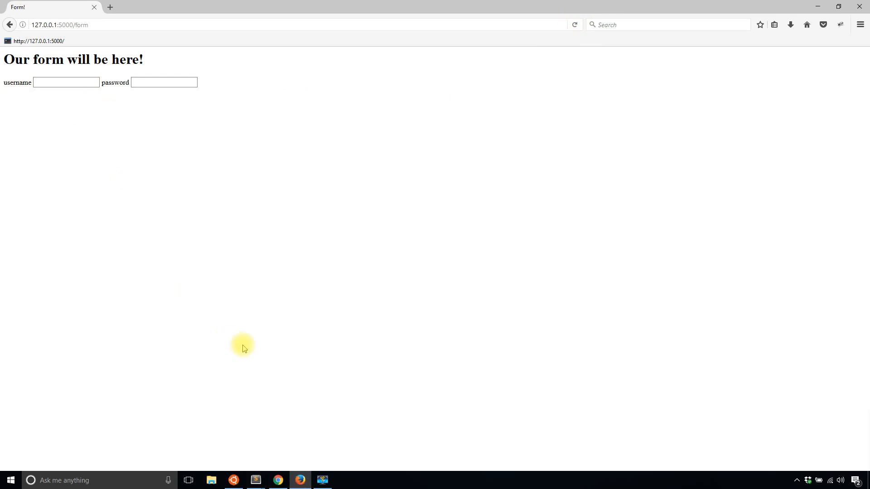
mouse_move(261, 461)
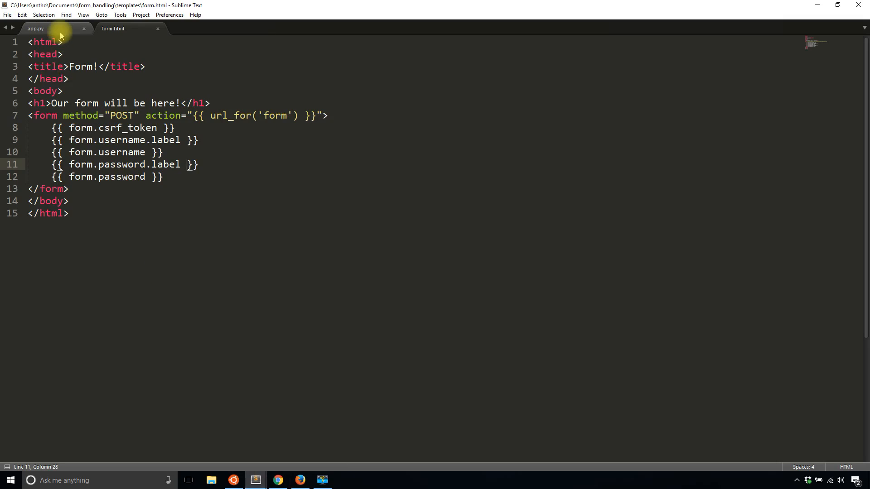
End the form in form.html with <input type="submit" value="Submit"> and save.
click(35, 28)
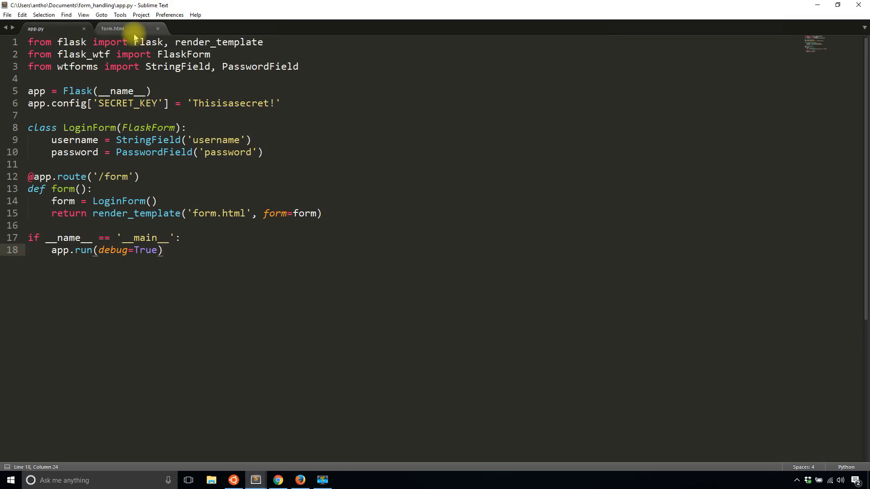
click(112, 28)
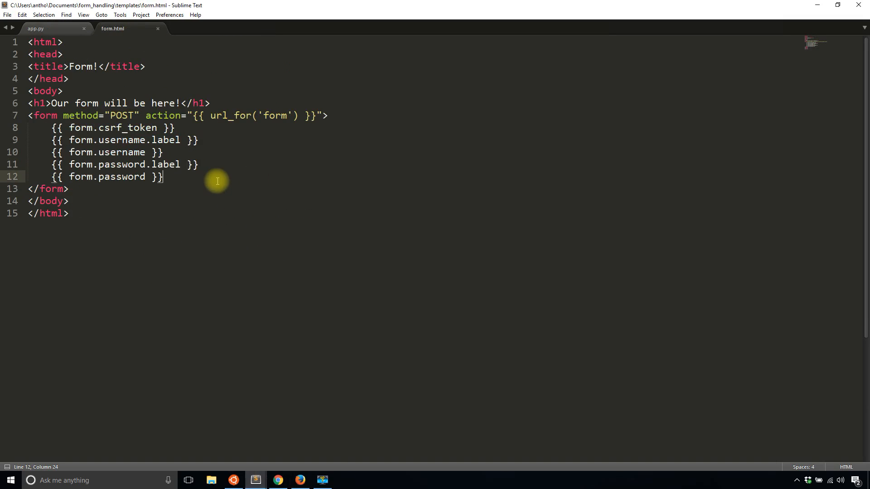
text(<input)
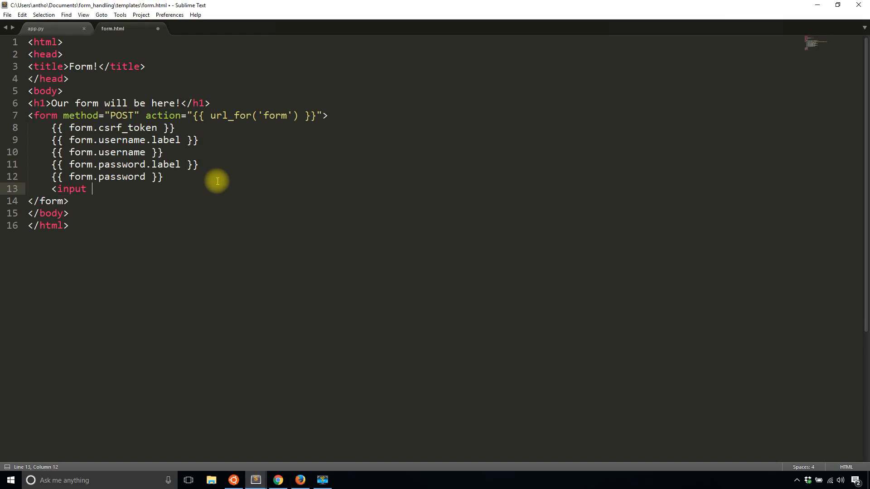
text(type="sub")
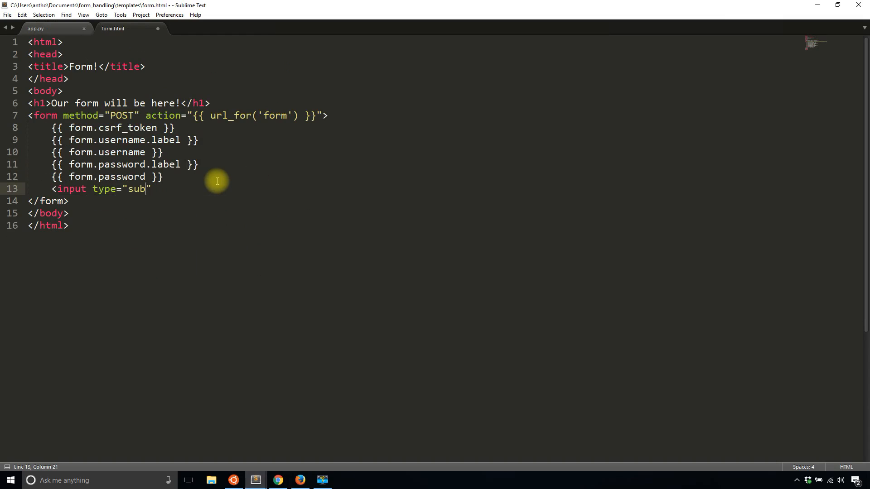
text(mit)
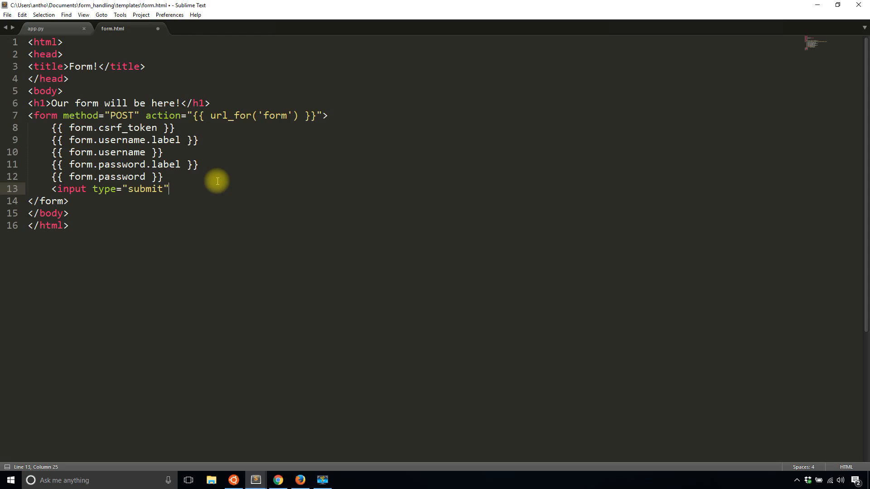
text(value="Submit">)
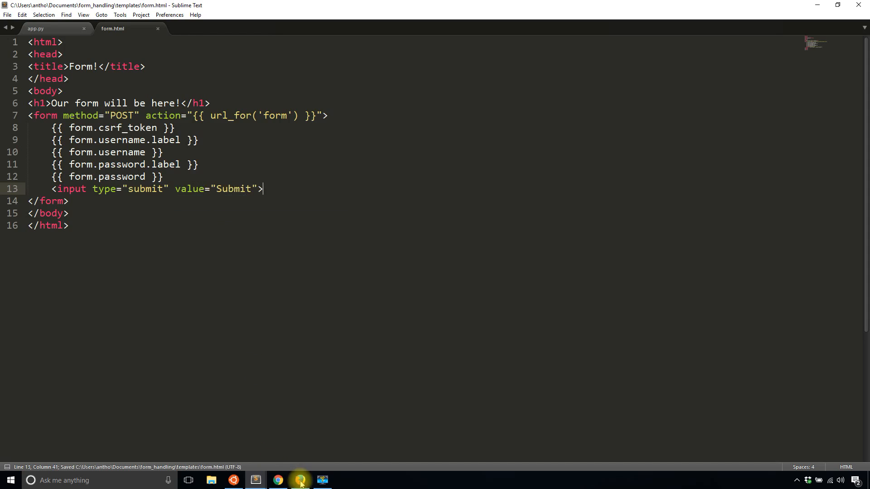
click(300, 480)
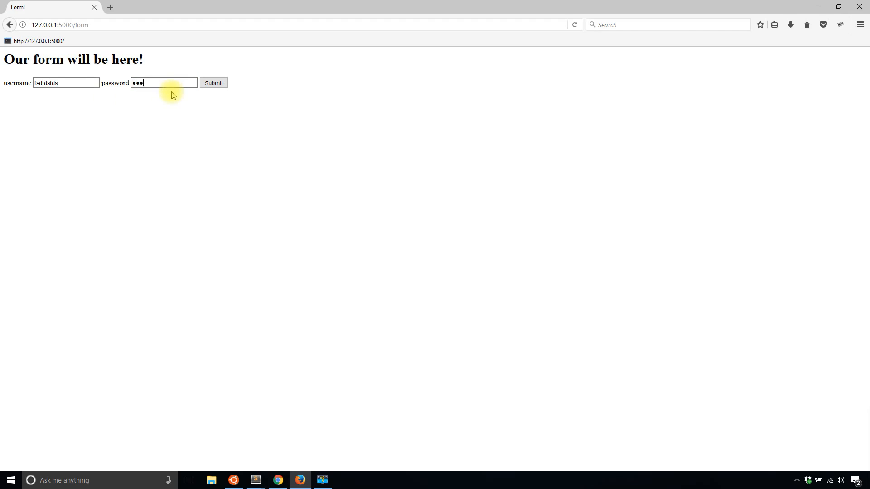
Submit the filled-in form; /form reloads keeping the username and clearing the password.
click(213, 82)
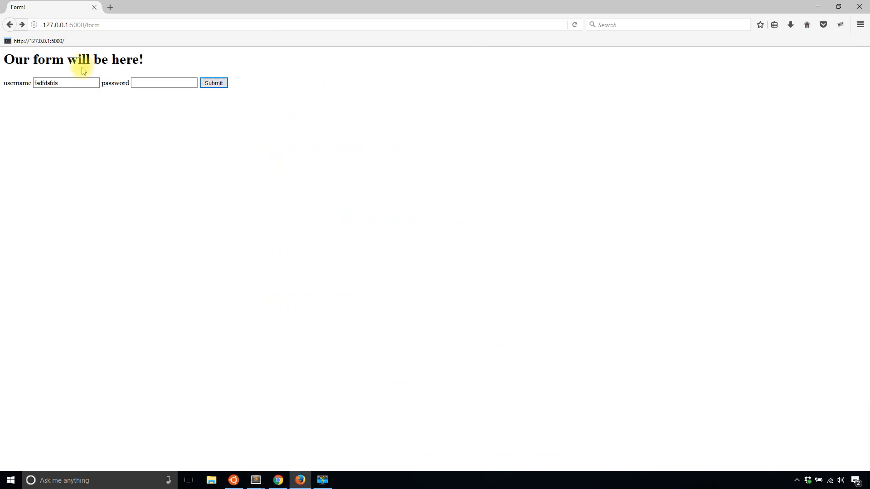
click(255, 481)
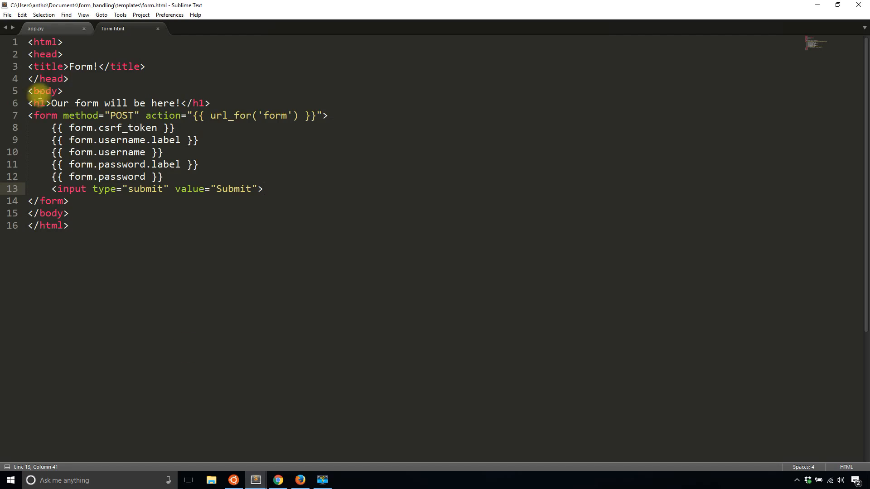
click(36, 28)
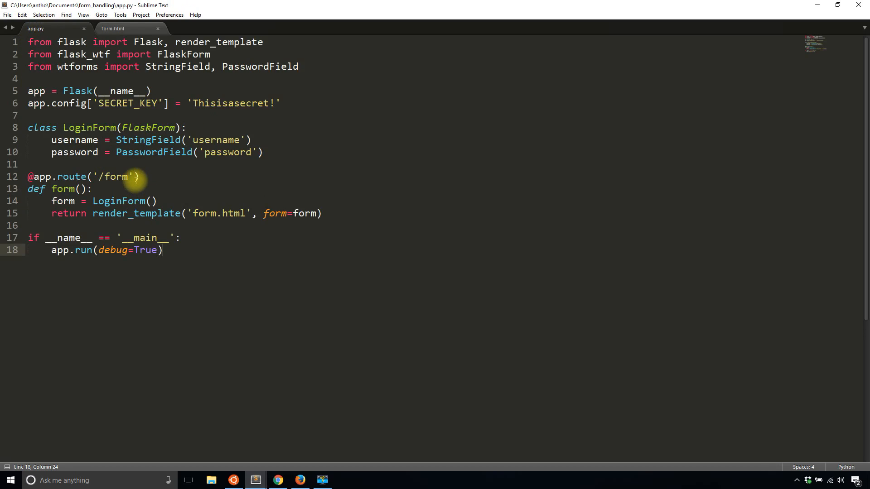
text(, methods=)
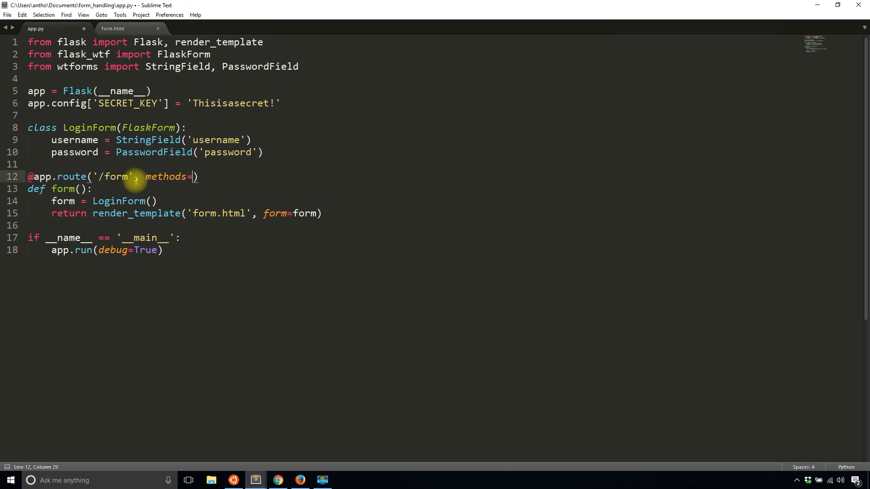
text(['GET')
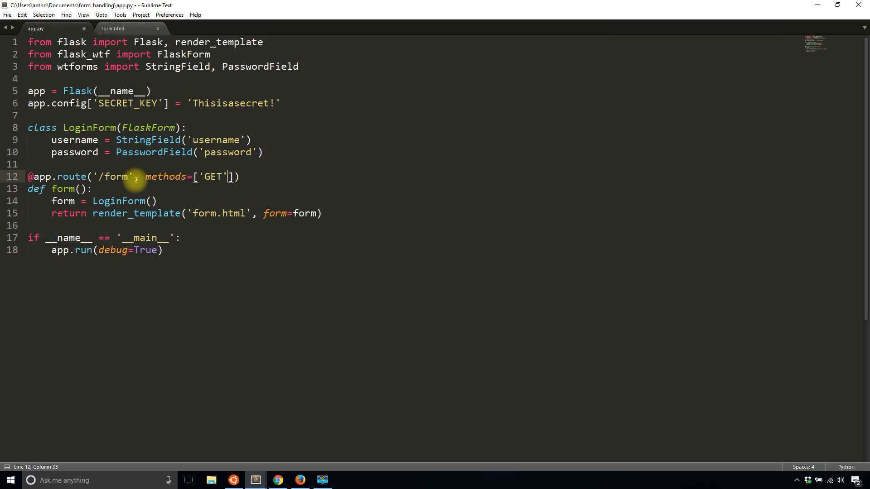
text(, 'POST')
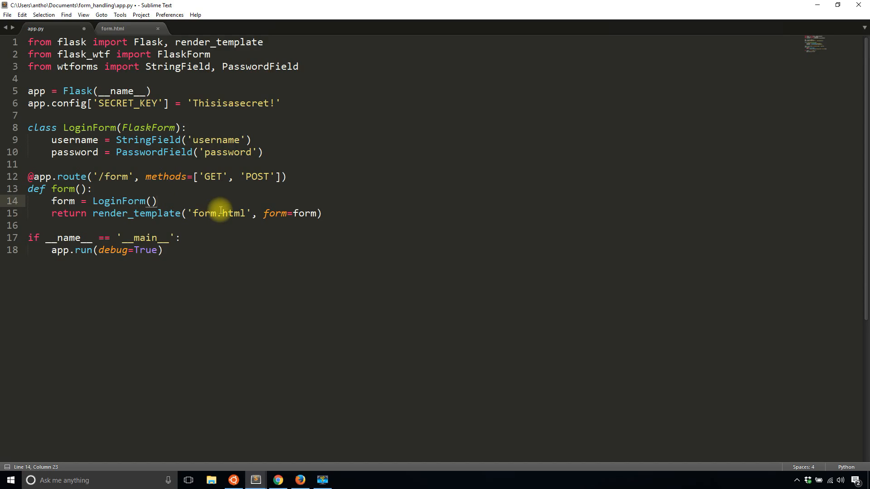
Add an 'if form.validate_on_submit():' check in the form view.
key(enter)
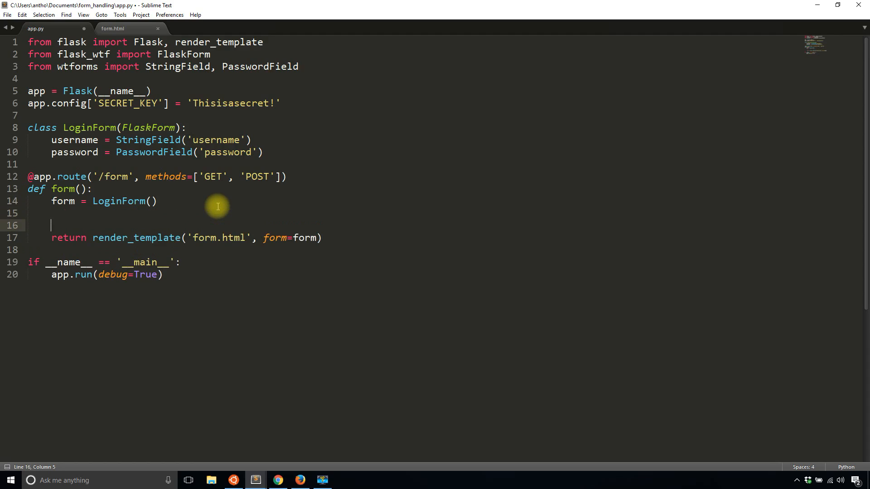
mouse_move(392, 314)
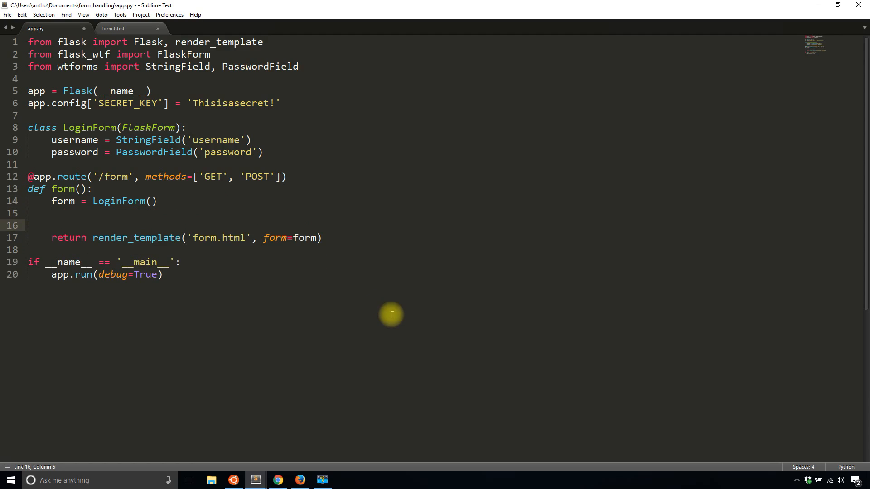
text(if)
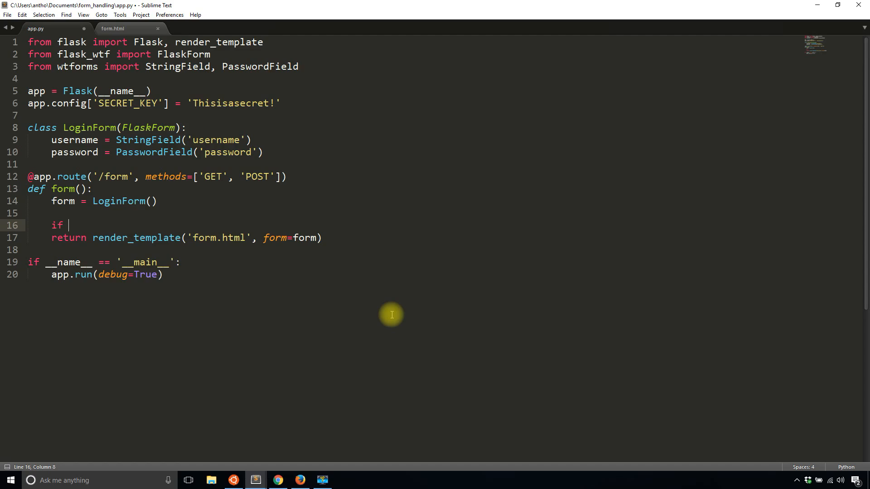
text(form)
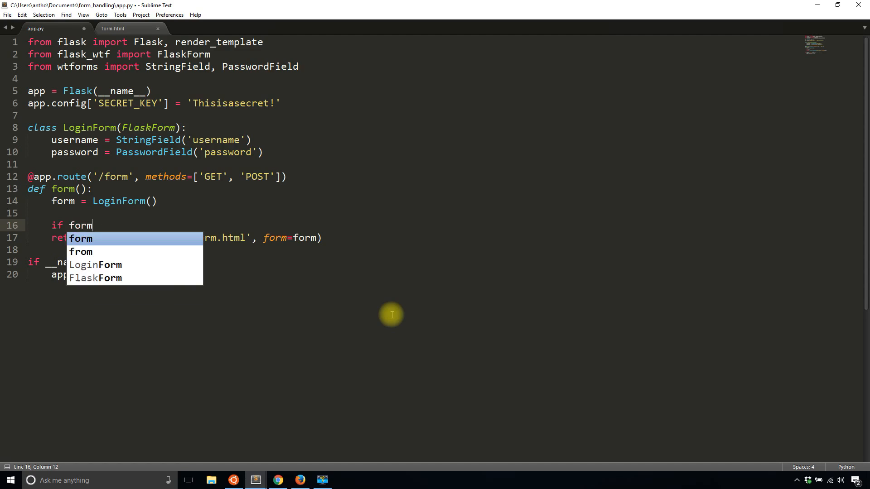
text(.validat)
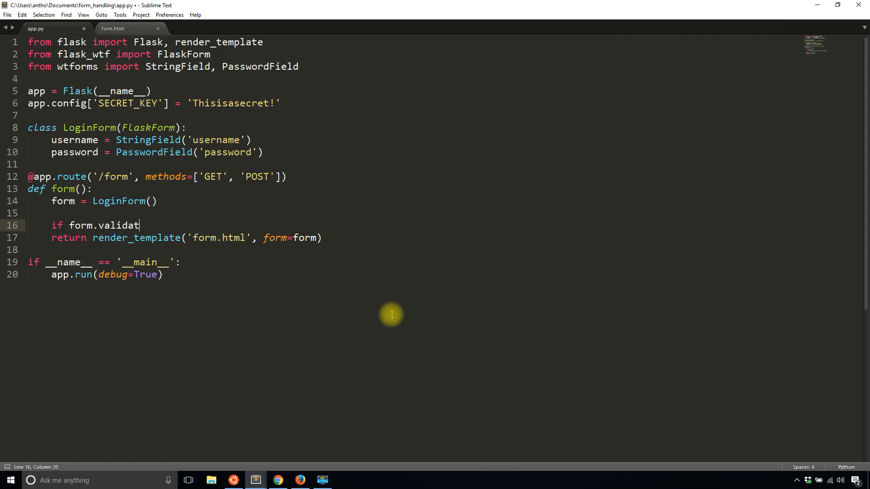
text(e_on_submit():)
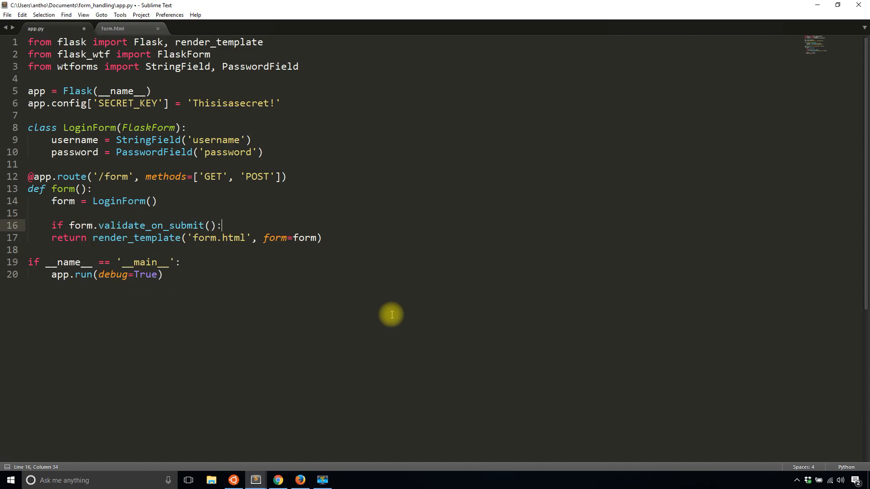
key(enter)
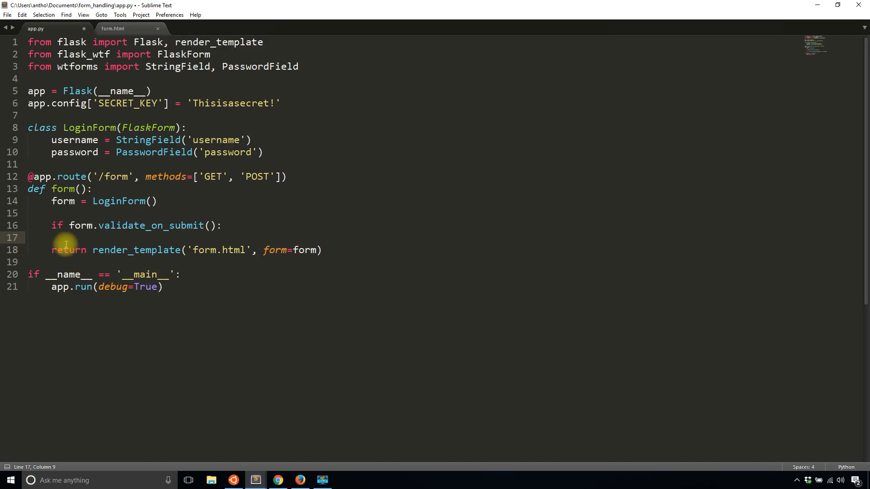
mouse_move(155, 239)
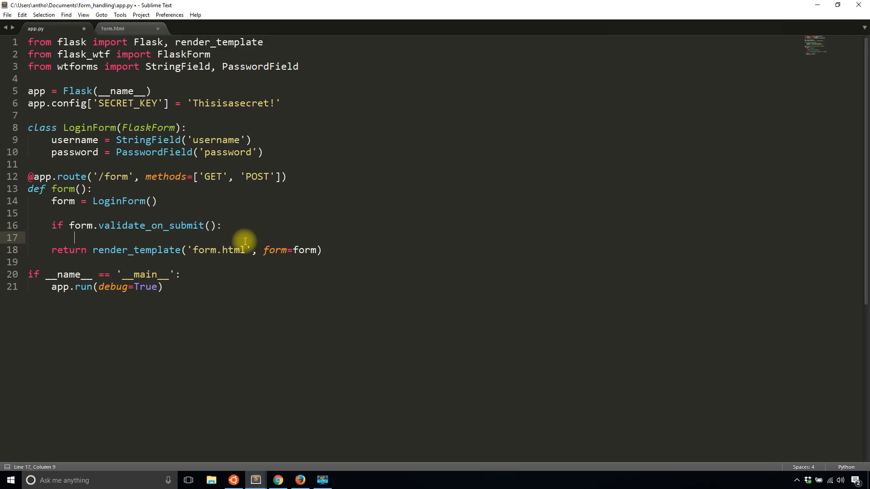
Return 'The form has been submitted!' inside the validated branch and save app.py.
text(return '')
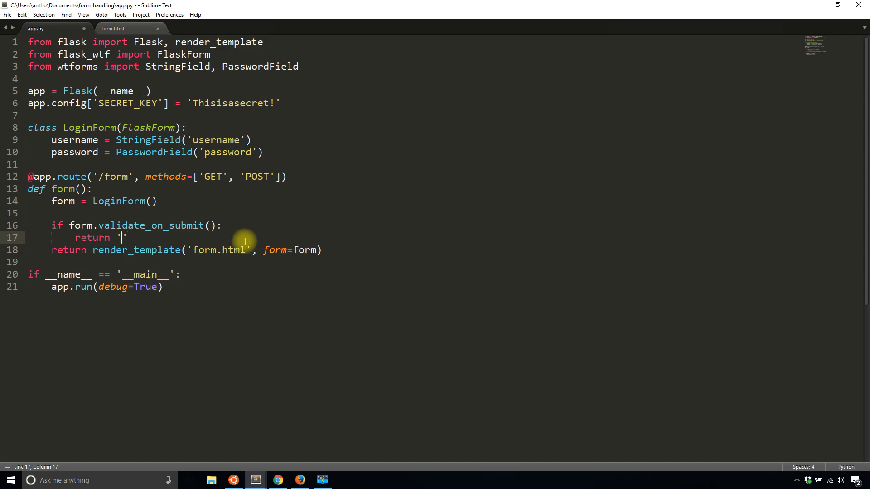
text(The form)
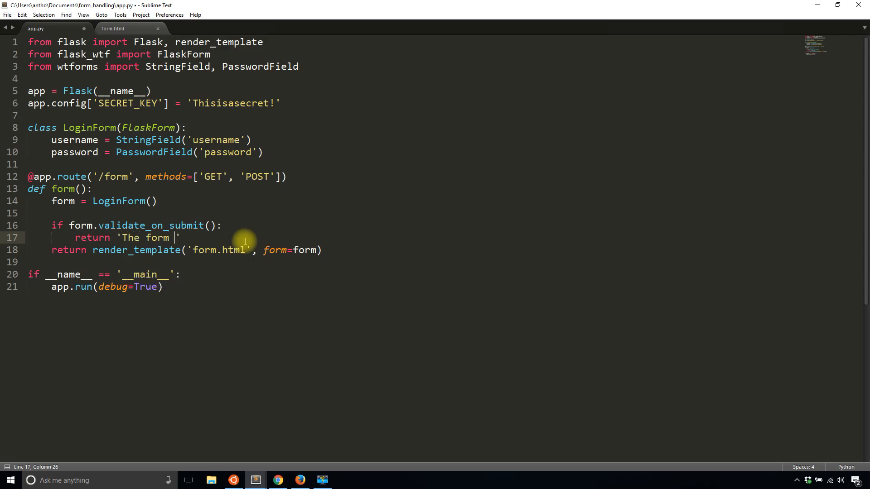
text(has been submi)
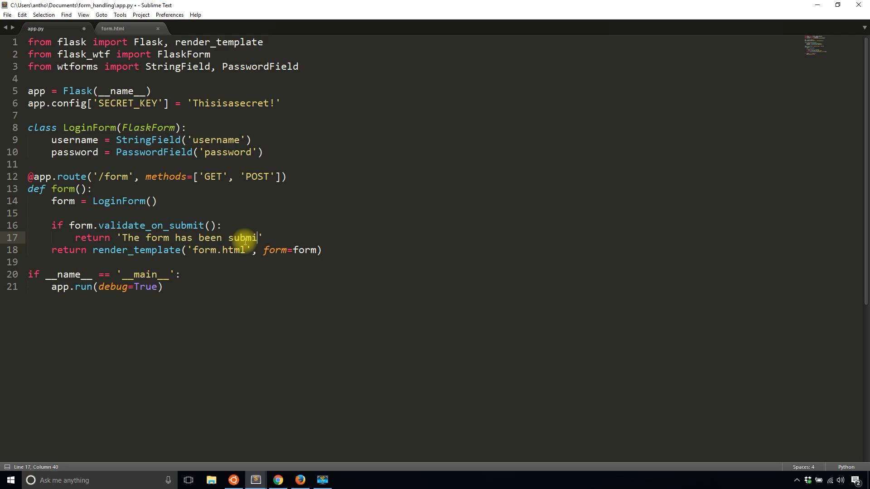
text(tted!)
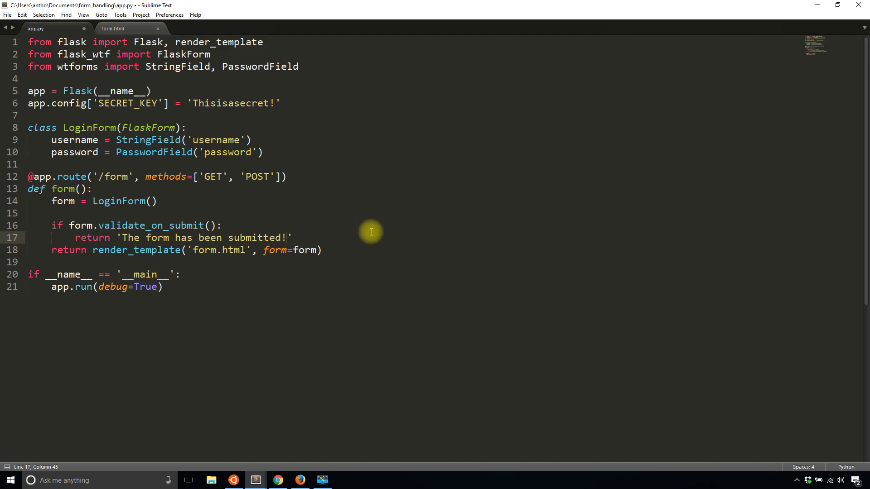
key(ctrl+s)
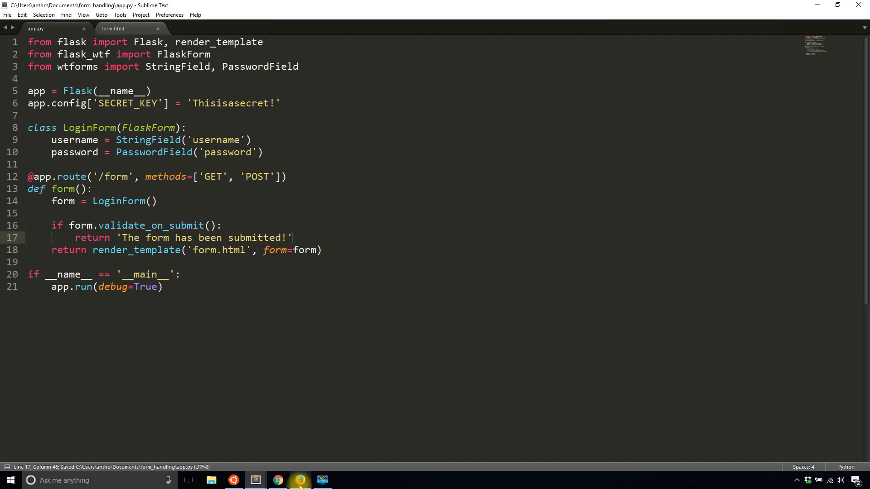
Submit the form in Firefox to see 'The form has been submitted!', then return to the editor.
click(299, 480)
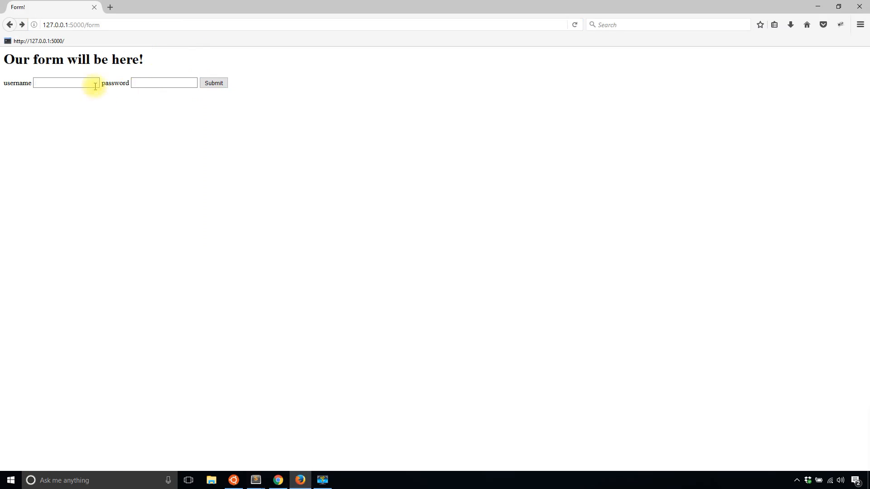
click(214, 83)
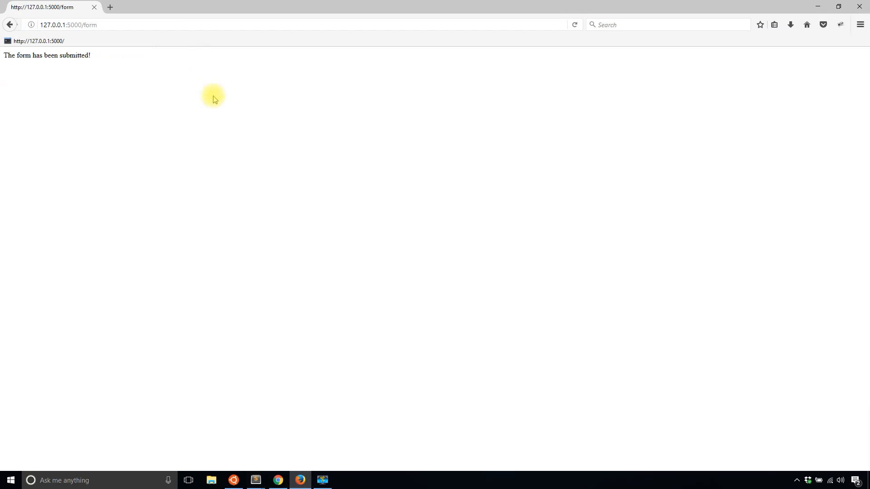
click(255, 480)
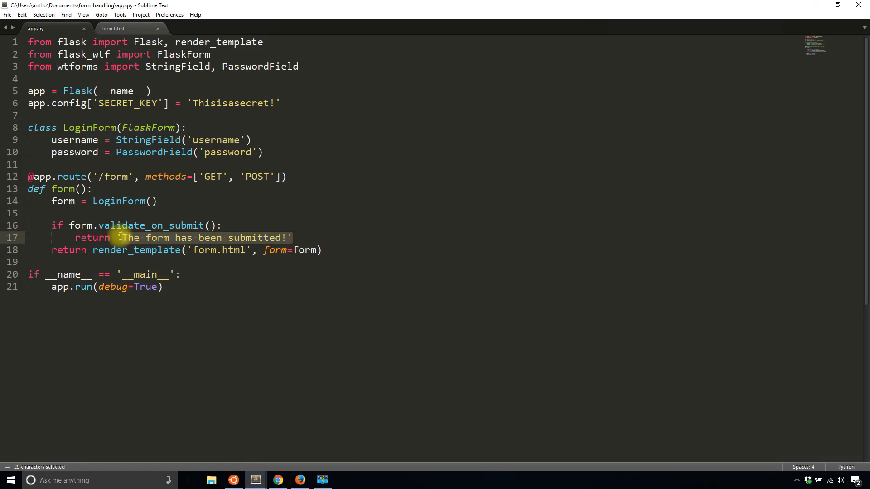
Replace the message with '<h1>The username is {}. The password is {}.' template string.
key(Delete)
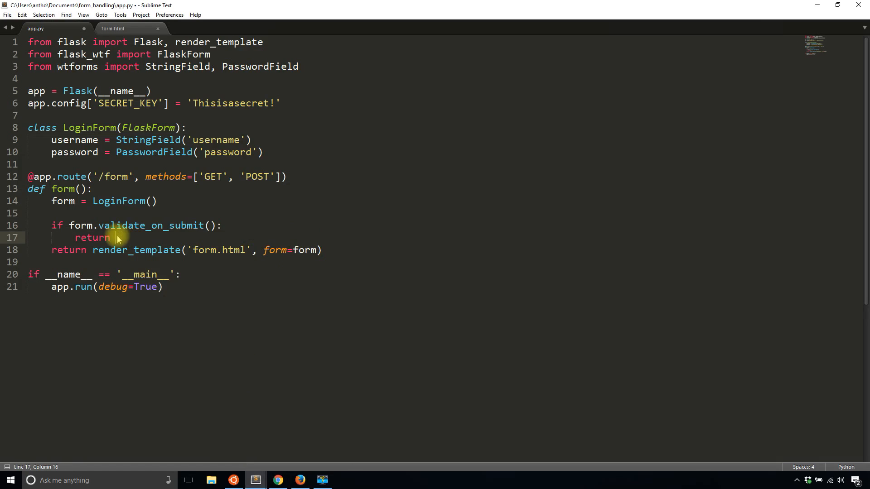
text(')
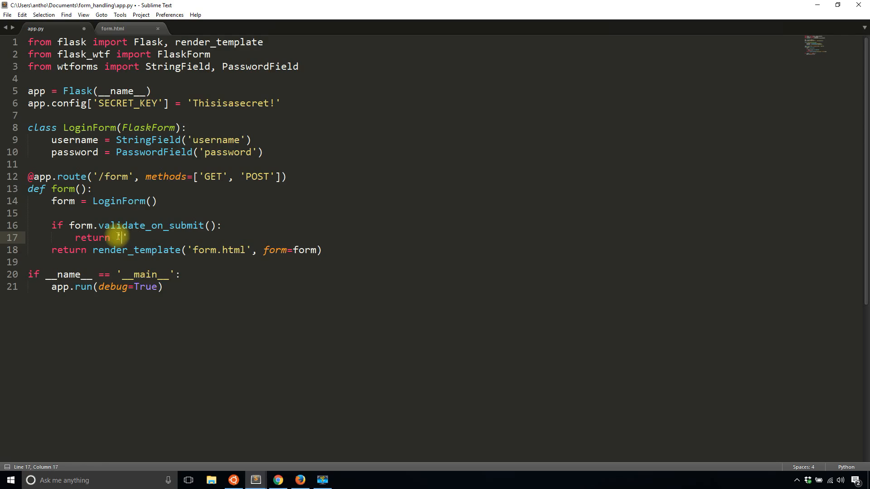
text(<h1>)
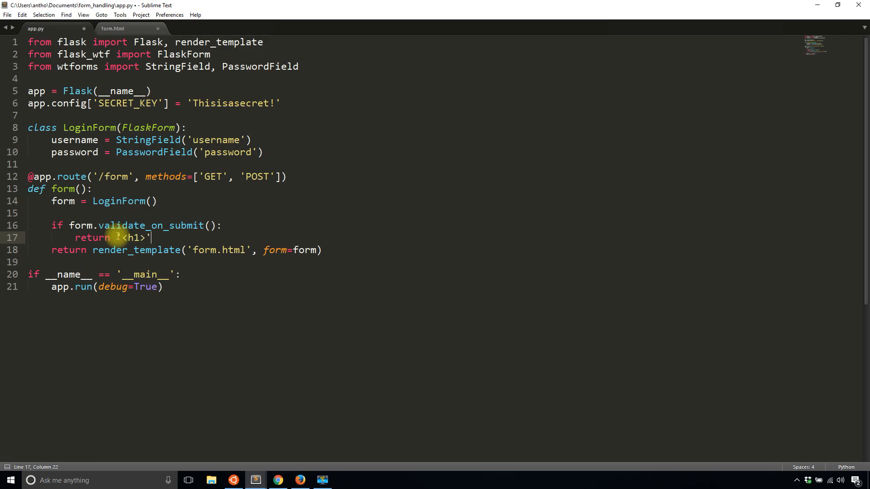
text(Th)
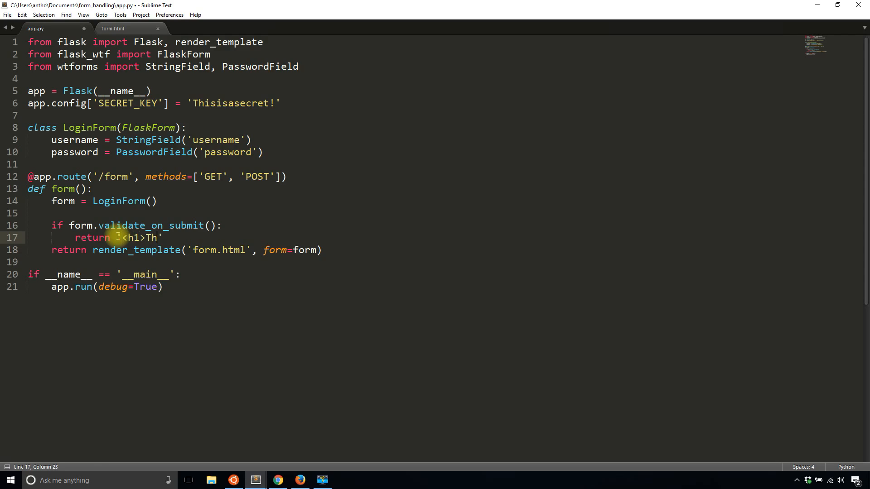
text(e username is {})
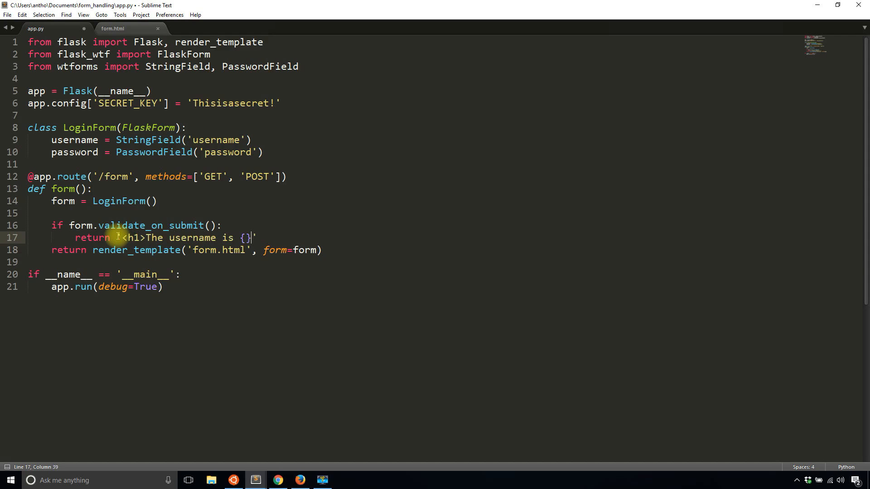
text(. The)
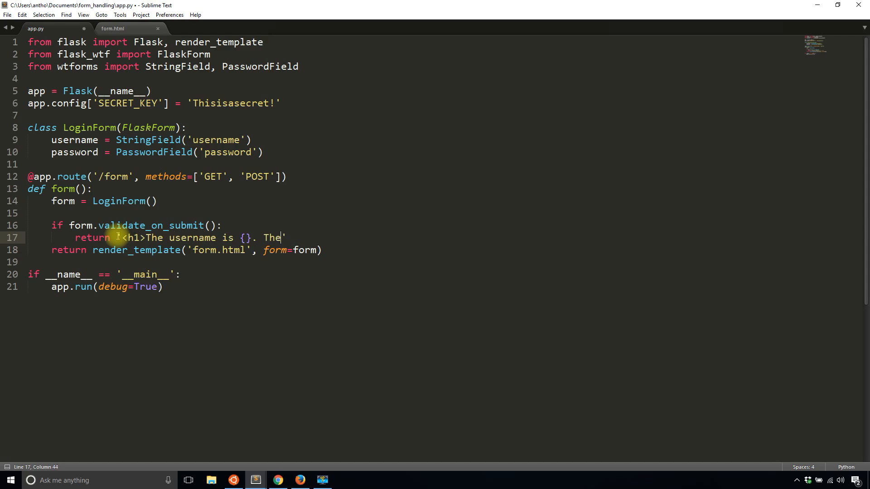
text(password is P{)
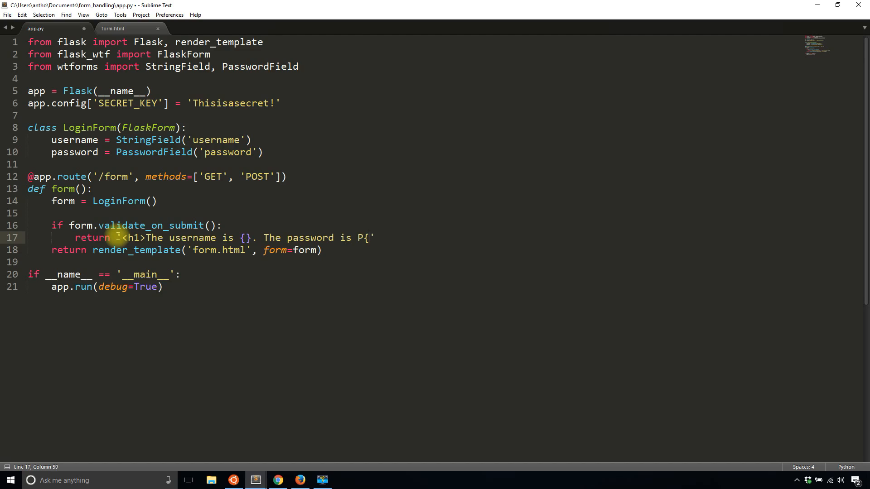
text({}.)
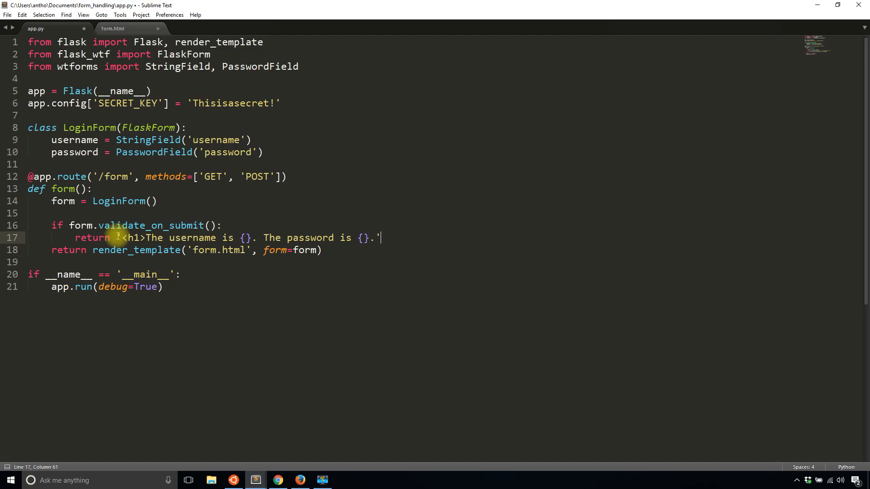
Fill the placeholders via .format(form.username.data, form.password.data) and save app.py.
text(.format())
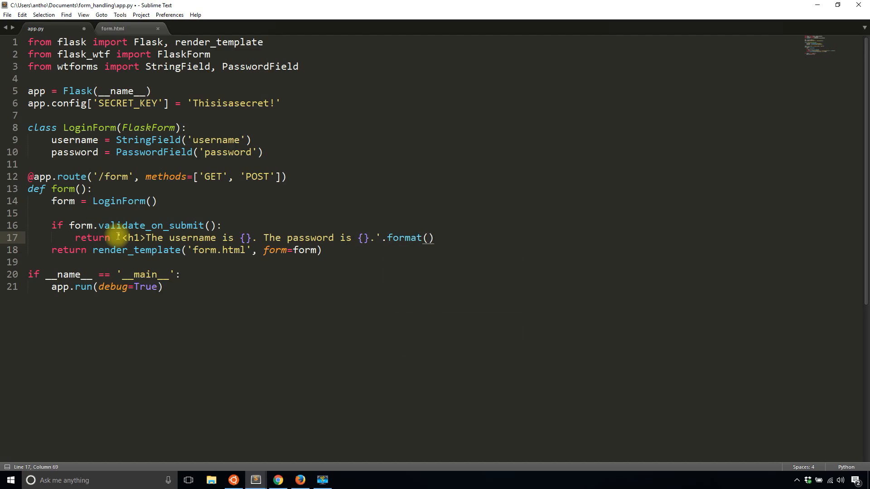
text(form.username.)
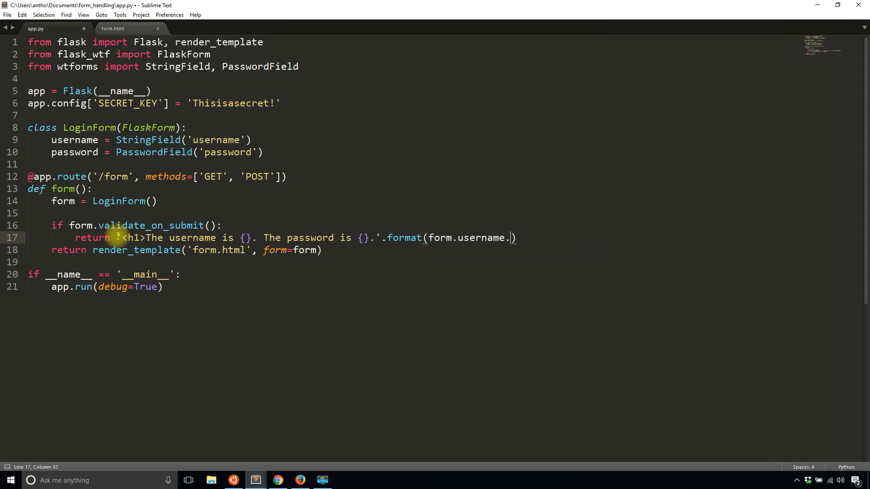
text(data)
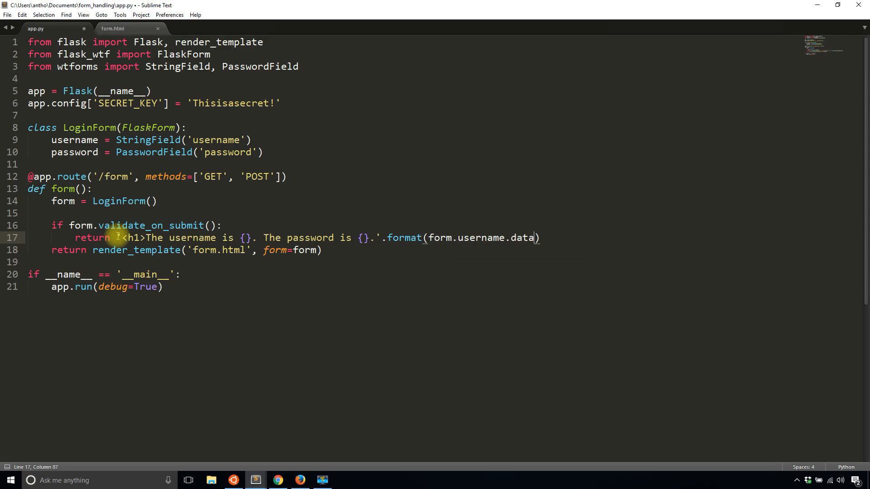
text(, form.password.data)
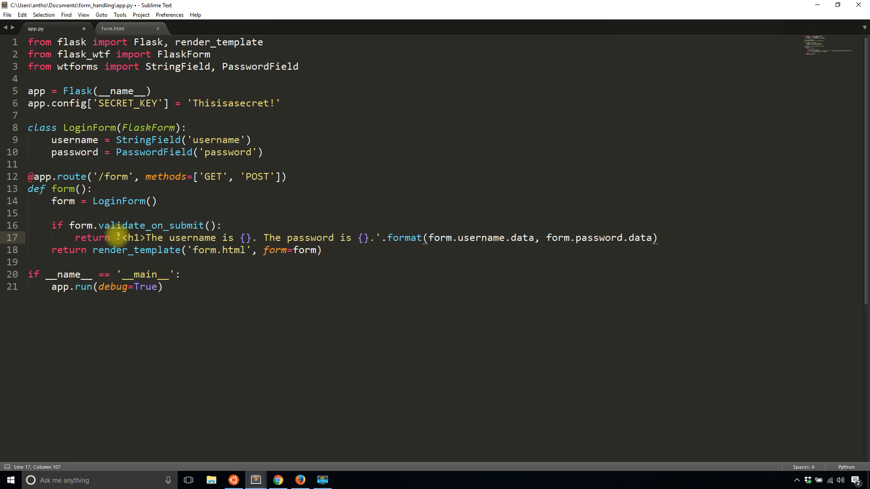
key(ctrl+s)
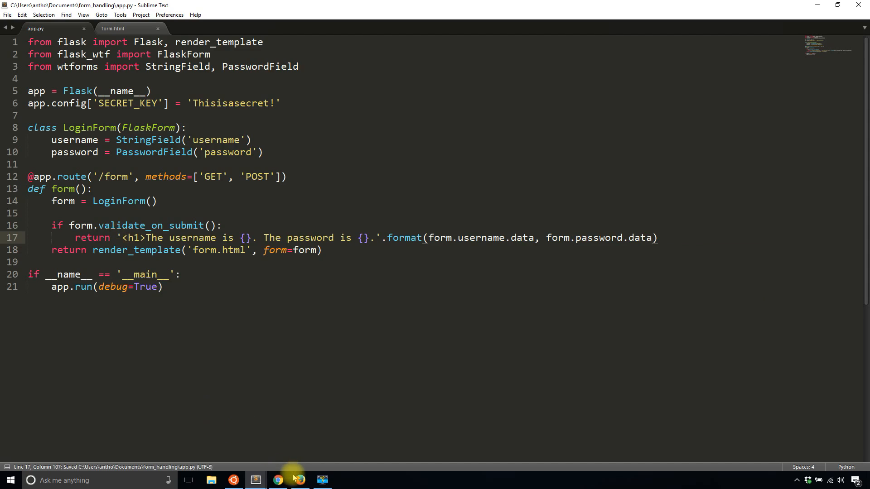
click(299, 480)
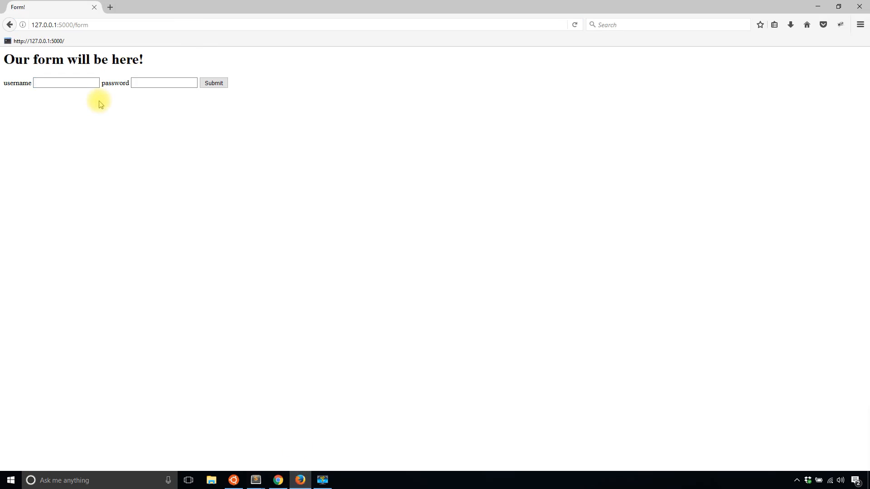
text(asdfdsfdsf)
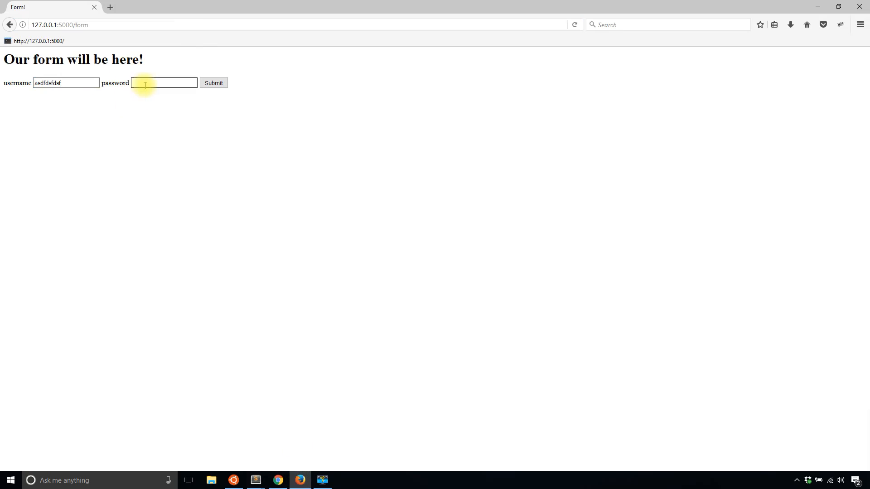
click(214, 82)
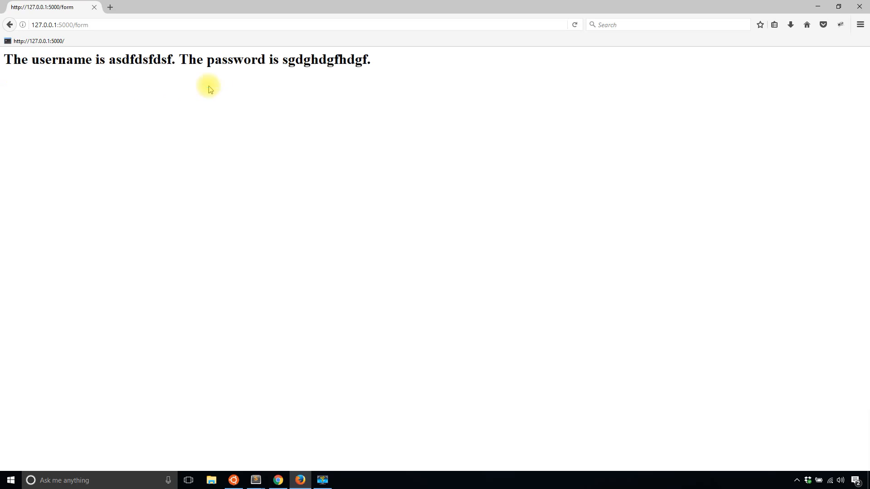
double_click(118, 60)
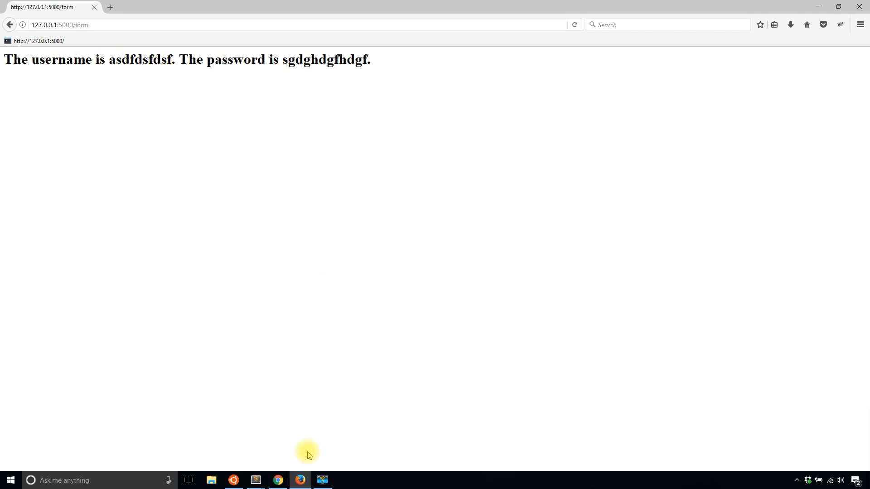
click(254, 480)
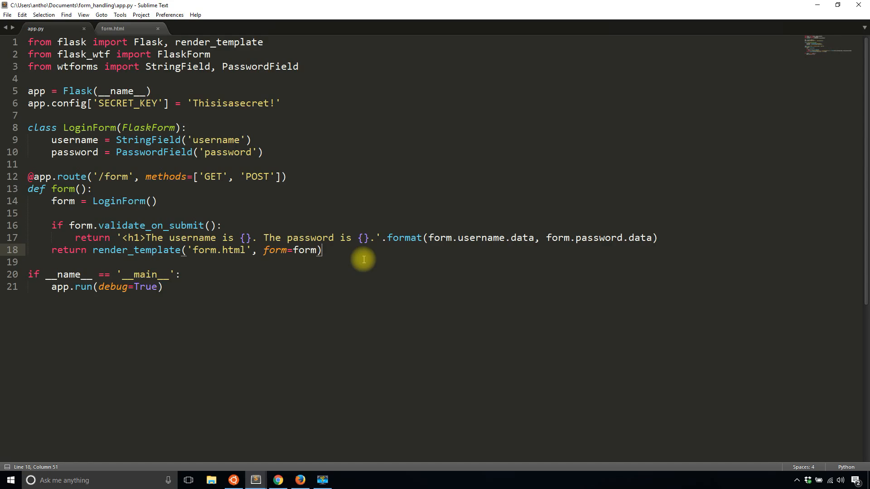
mouse_move(403, 417)
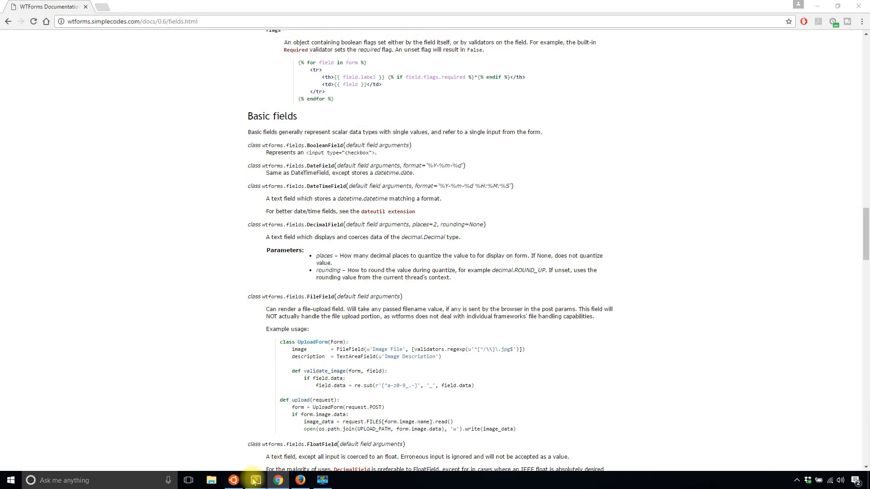
click(254, 481)
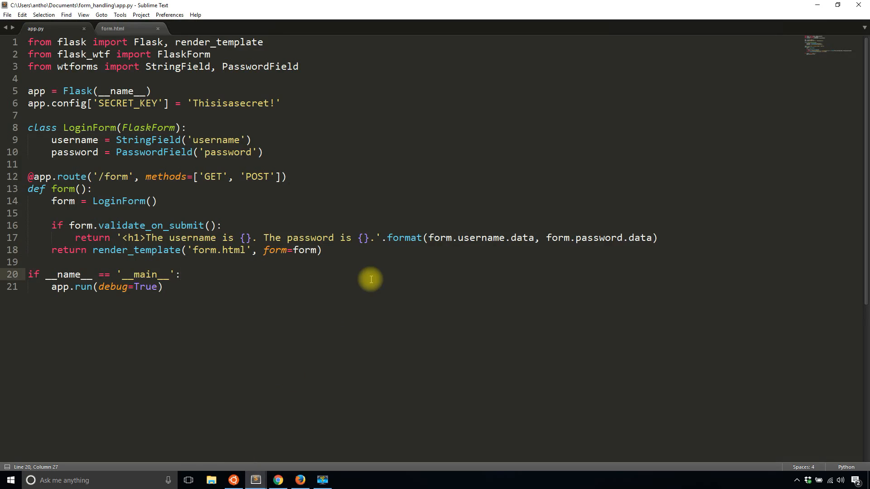